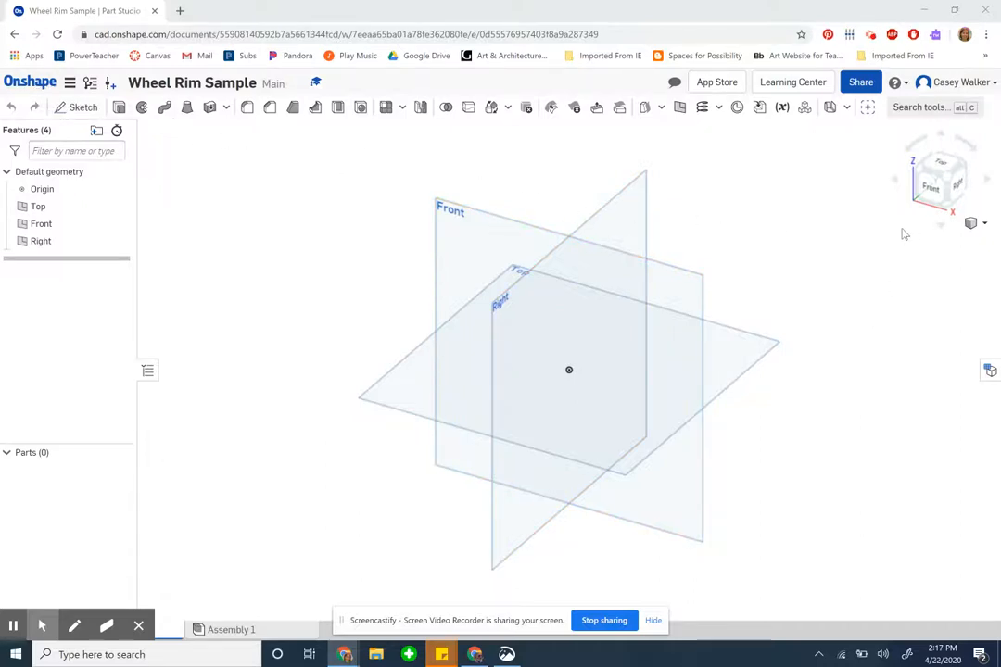
Step: Set the workspace's default length unit to Millimeter through Workspace units
{"action": "left_click", "coordinate": [71, 84]}
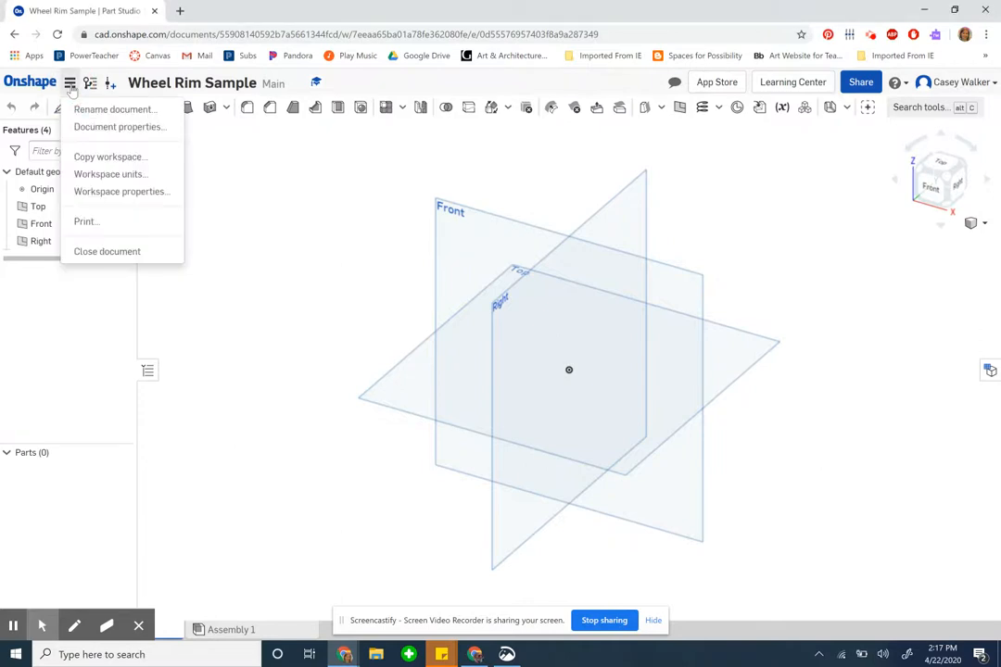
{"action": "mouse_move", "coordinate": [110, 174]}
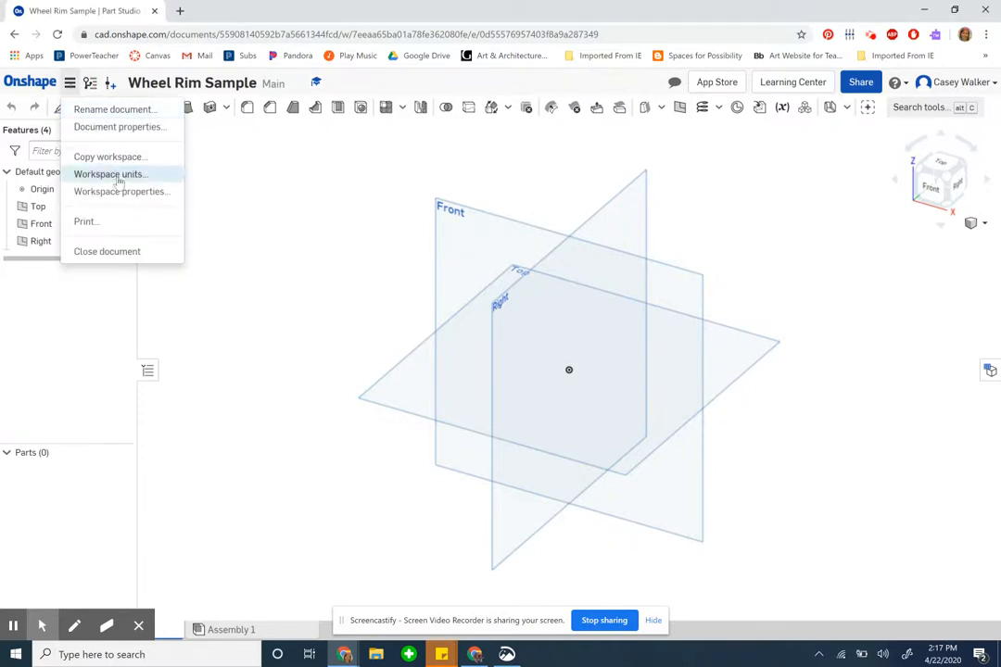
{"action": "left_click", "coordinate": [111, 174]}
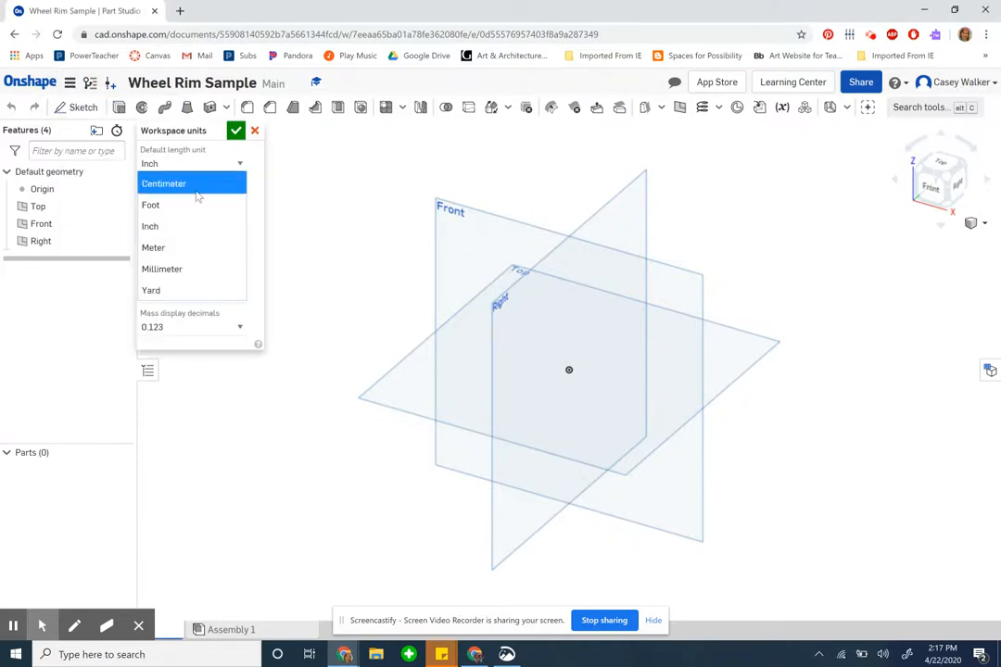
{"action": "left_click", "coordinate": [236, 131]}
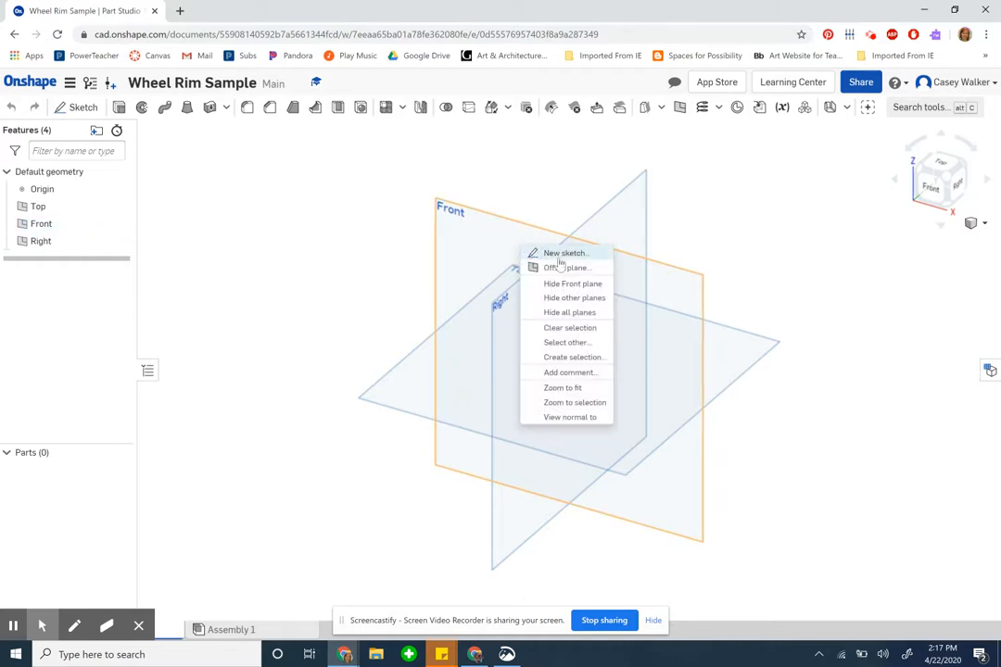
Step: Start a sketch on the Front plane and draw the hub circle centred on the origin
{"action": "left_click", "coordinate": [564, 252]}
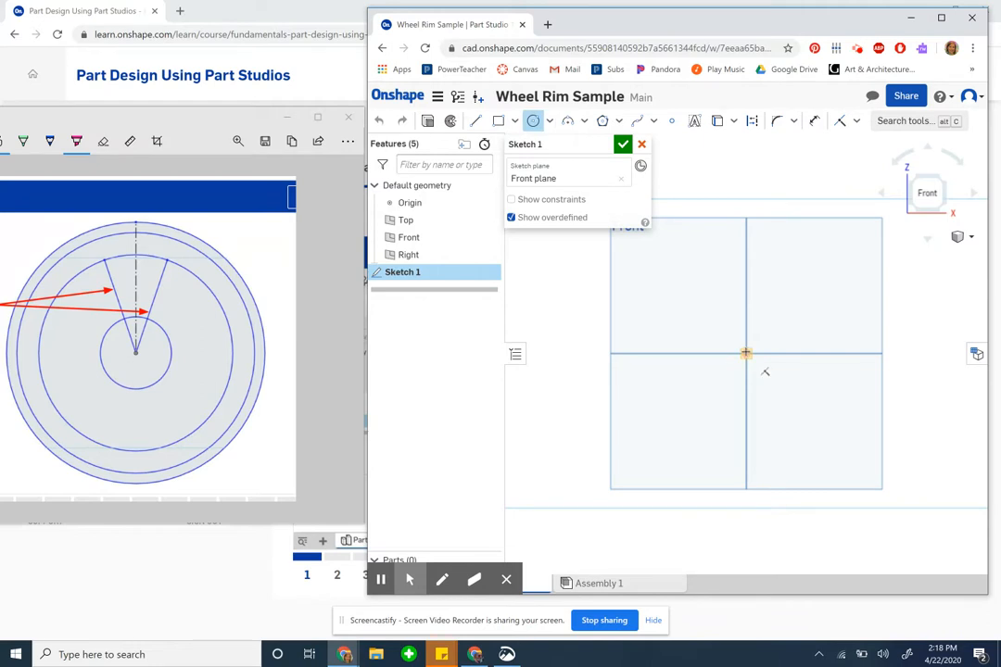
{"action": "left_click_drag", "start_coordinate": [746, 353], "coordinate": [764, 371]}
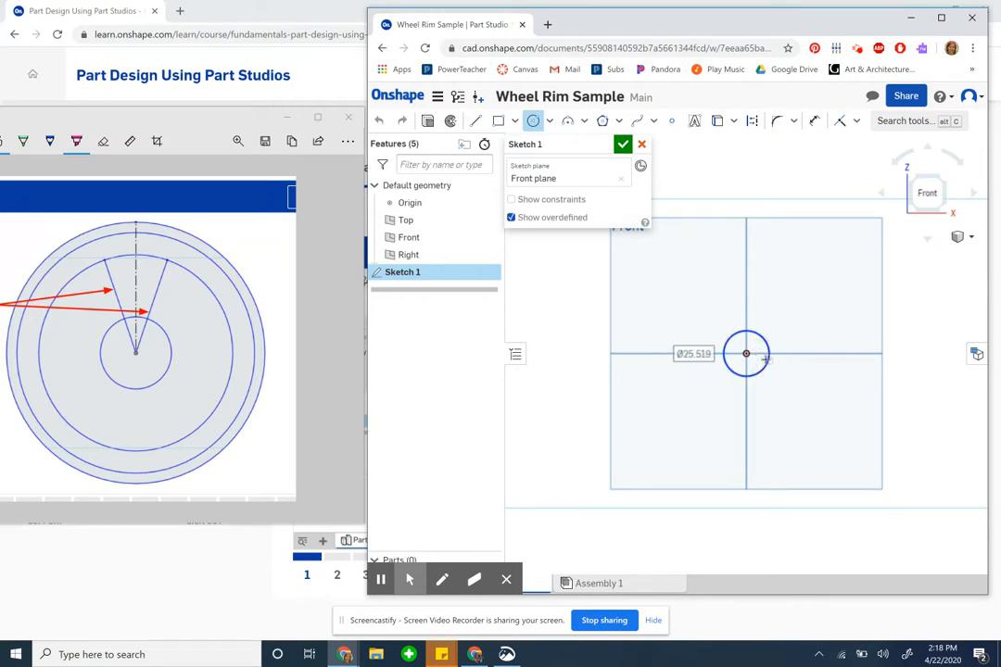
{"action": "left_click_drag", "start_coordinate": [746, 353], "coordinate": [807, 380]}
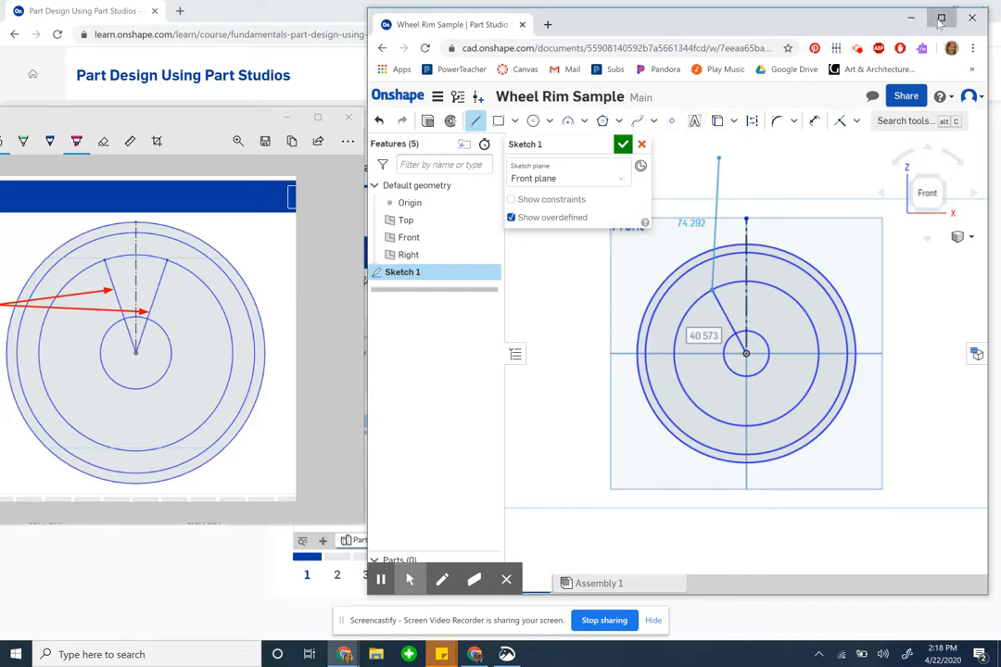
Step: Maximize the window and mirror the angled spoke line across the vertical centreline
{"action": "left_click", "coordinate": [941, 17]}
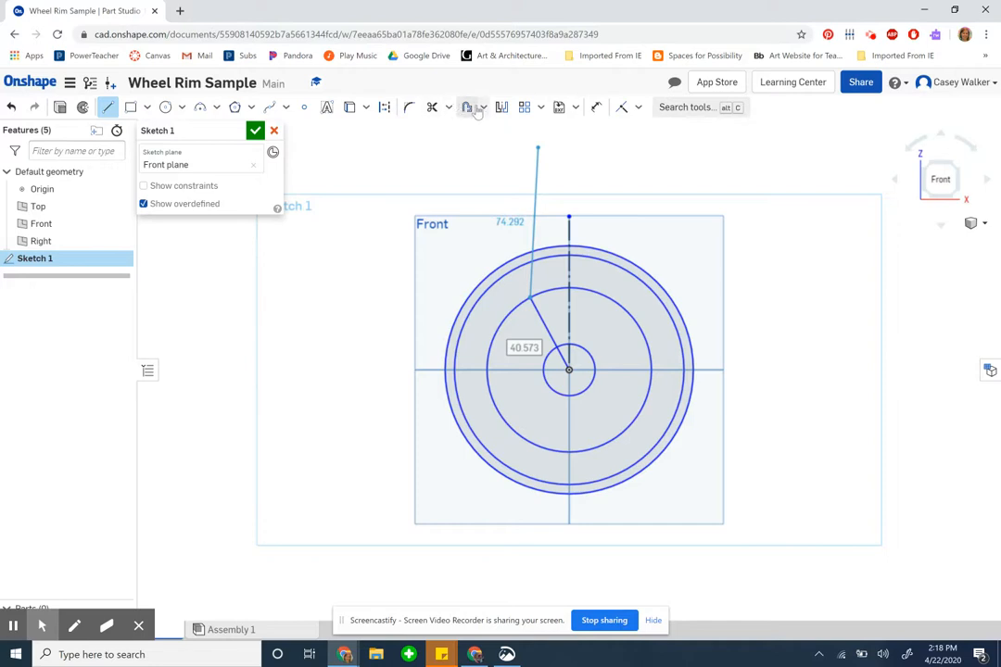
{"action": "mouse_move", "coordinate": [501, 107]}
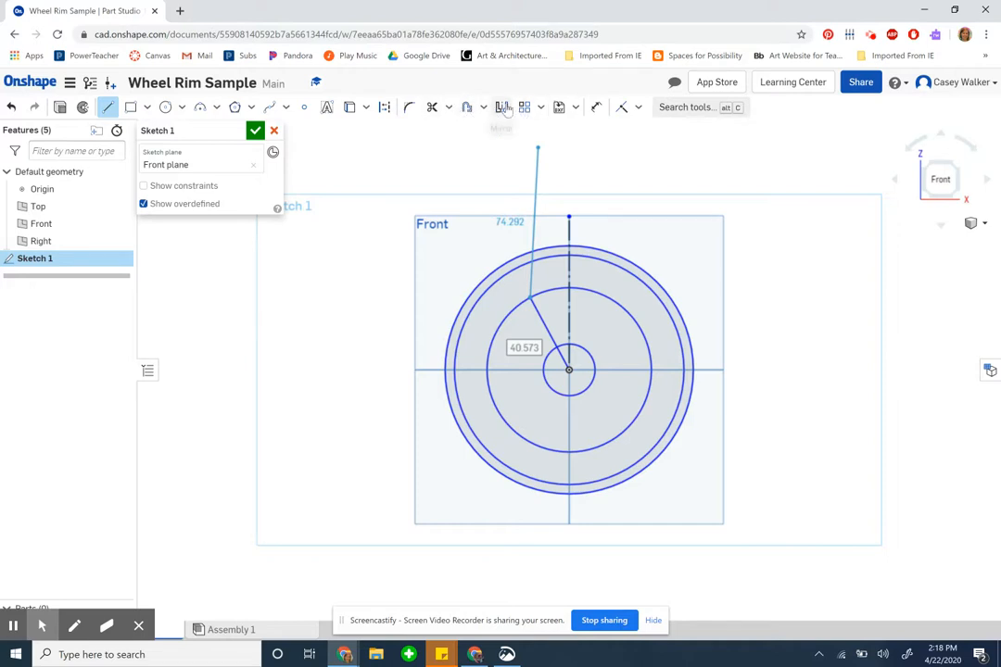
{"action": "left_click", "coordinate": [501, 106]}
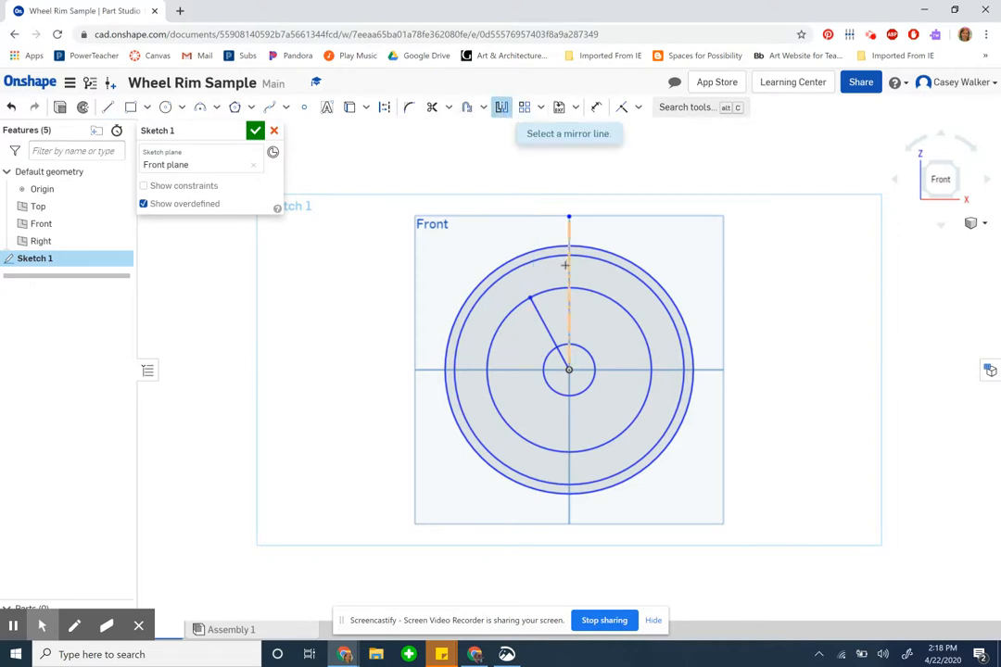
{"action": "left_click", "coordinate": [568, 278]}
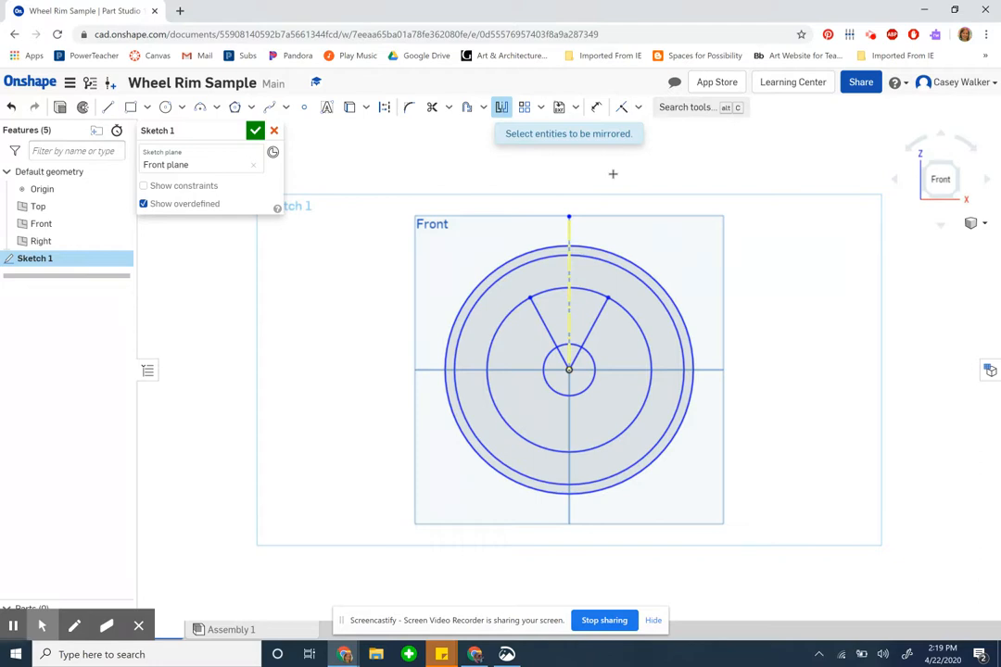
{"action": "mouse_move", "coordinate": [870, 34]}
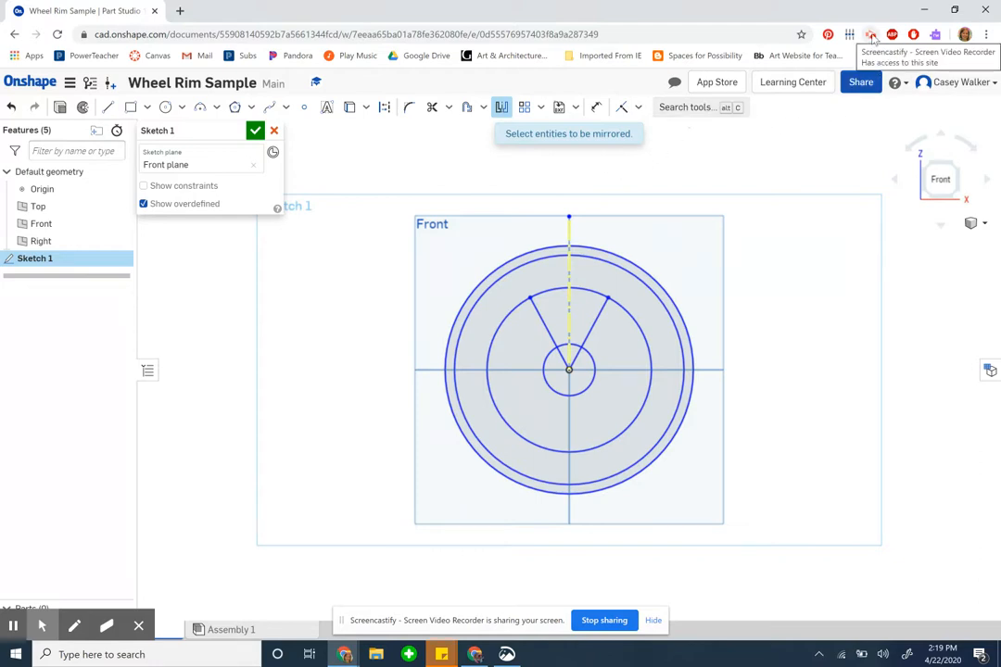
{"action": "left_click", "coordinate": [871, 34]}
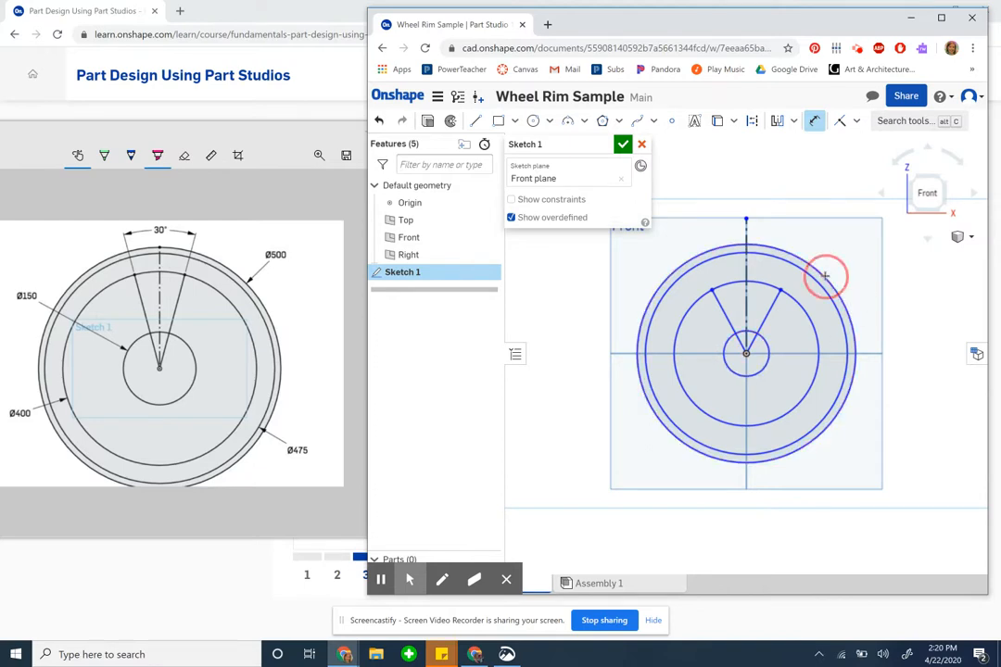
Step: Dimension the circle diameters, setting the second circle to 475 mm
{"action": "left_click", "coordinate": [825, 276]}
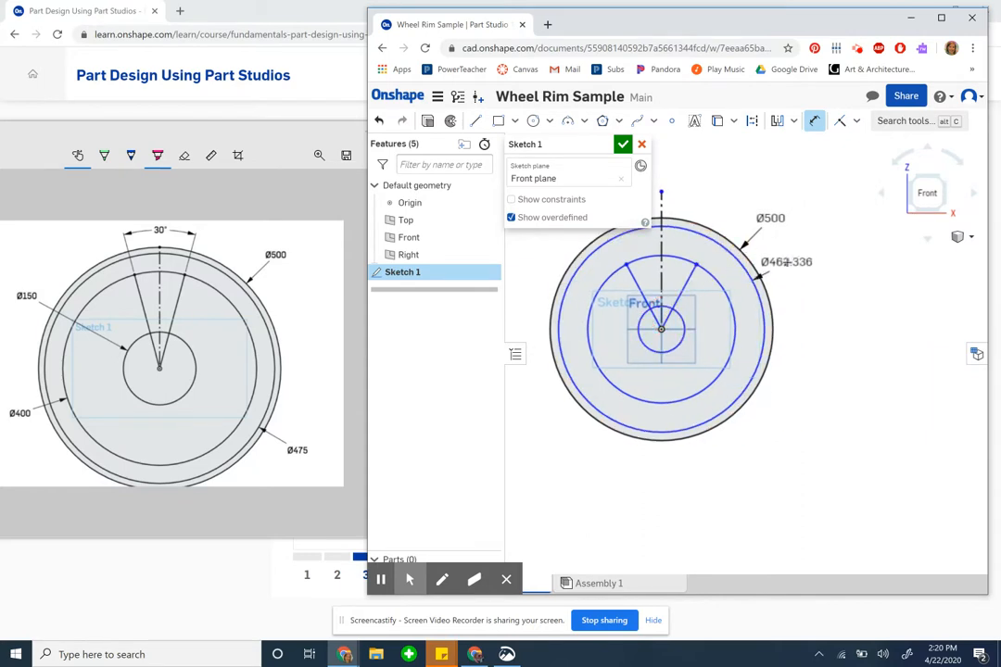
{"action": "left_click_drag", "start_coordinate": [787, 261], "coordinate": [799, 436]}
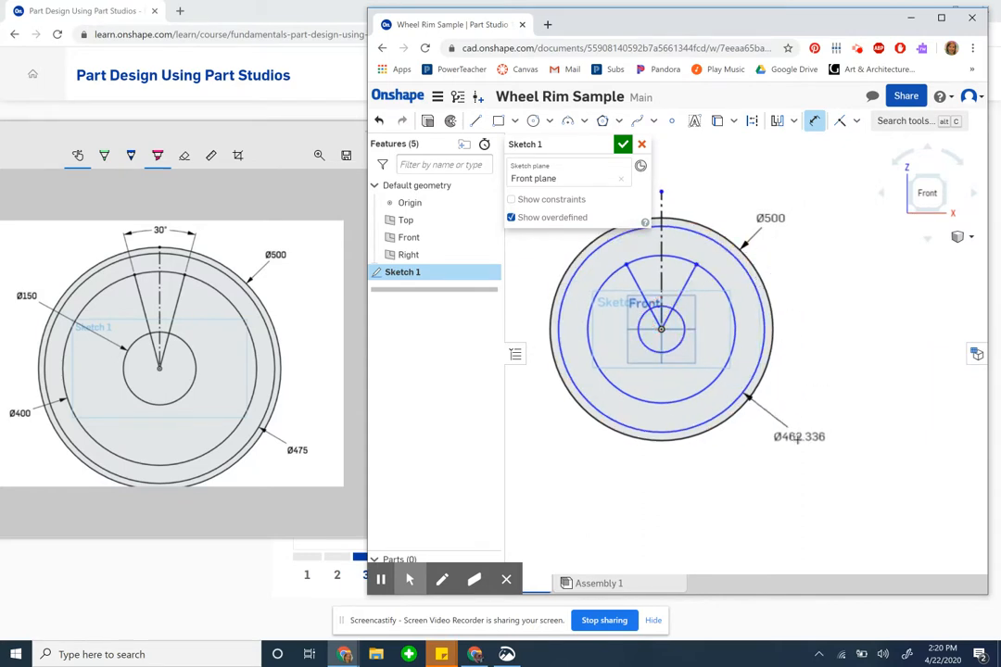
{"action": "double_click", "coordinate": [798, 436]}
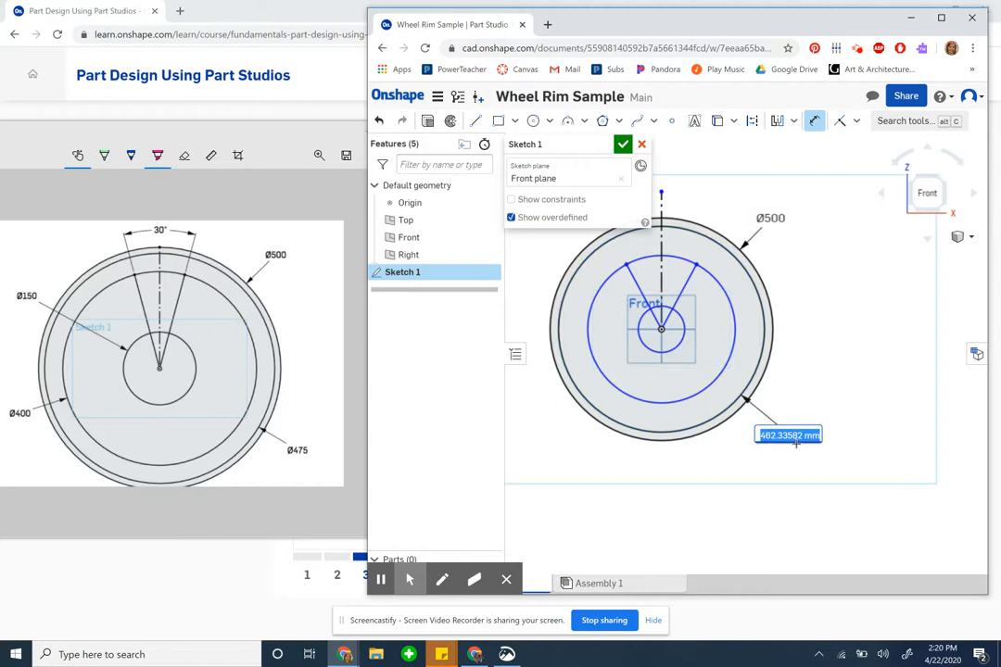
{"action": "type", "text": "475"}
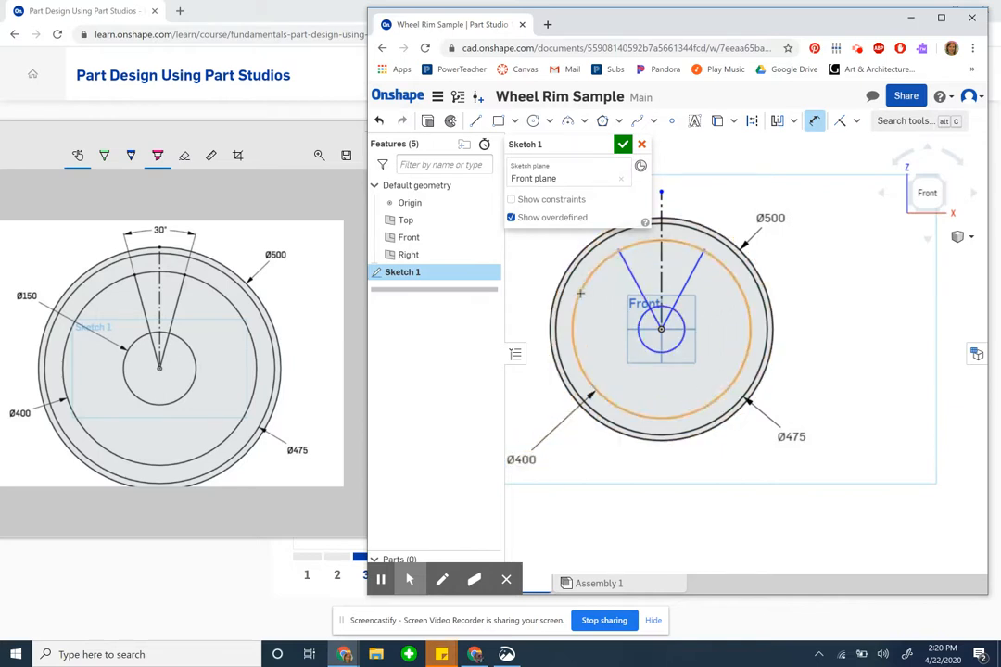
{"action": "left_click", "coordinate": [579, 292]}
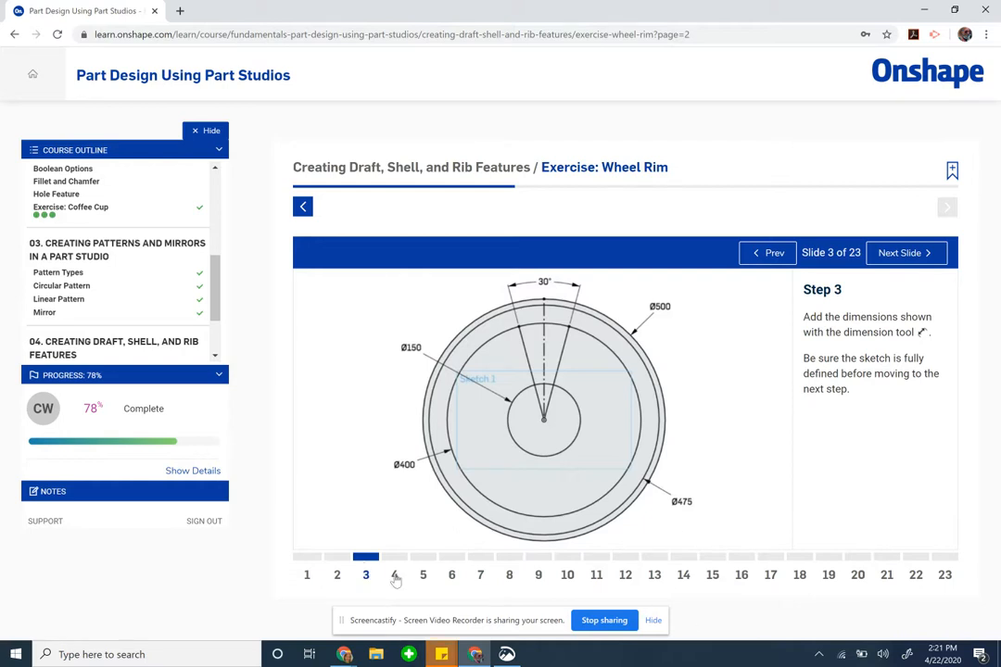
Step: Advance the exercise slides and rename Sketch 1 to 'Main Sketch'
{"action": "left_click", "coordinate": [394, 574]}
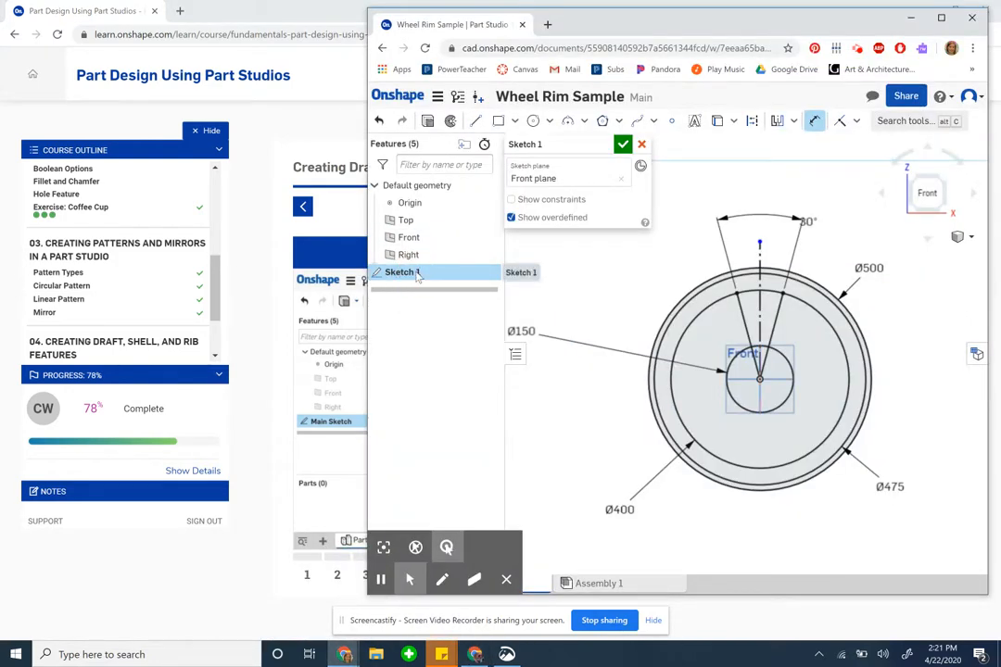
{"action": "right_click", "coordinate": [400, 271]}
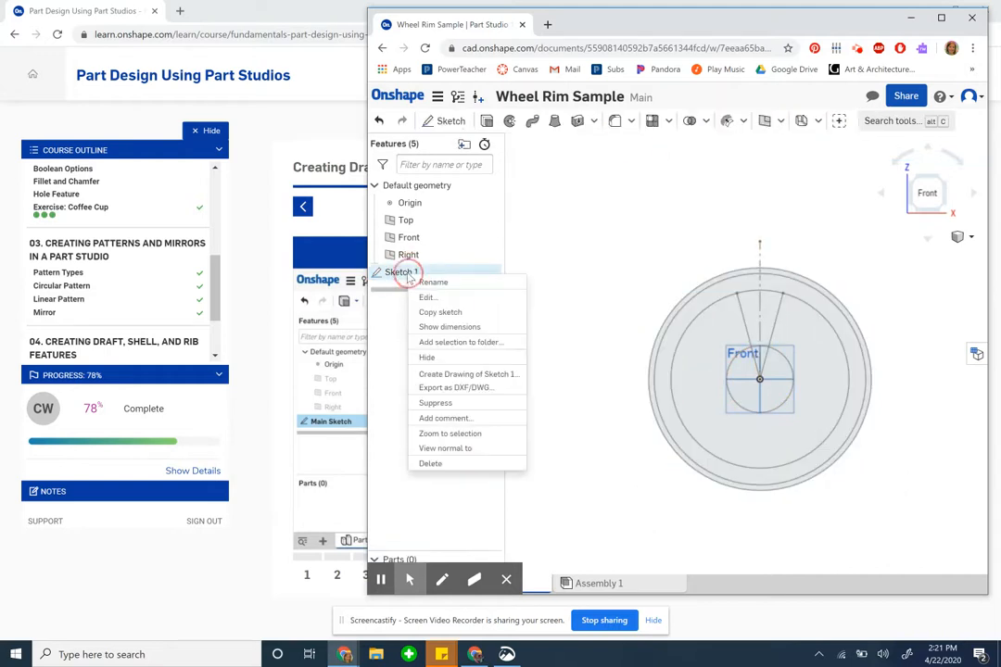
{"action": "left_click", "coordinate": [434, 281]}
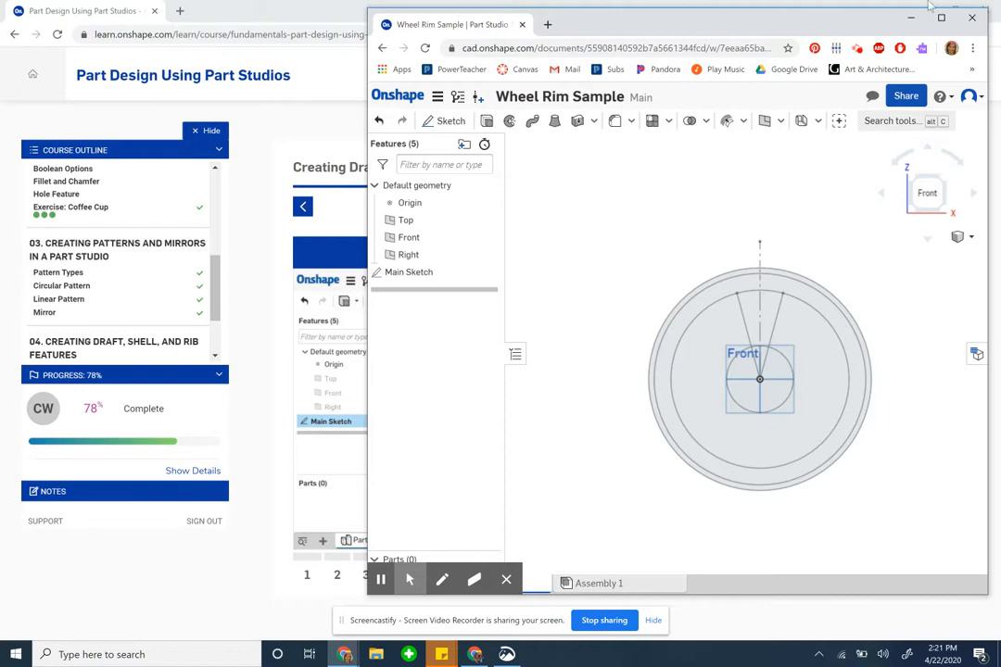
{"action": "left_click", "coordinate": [856, 48]}
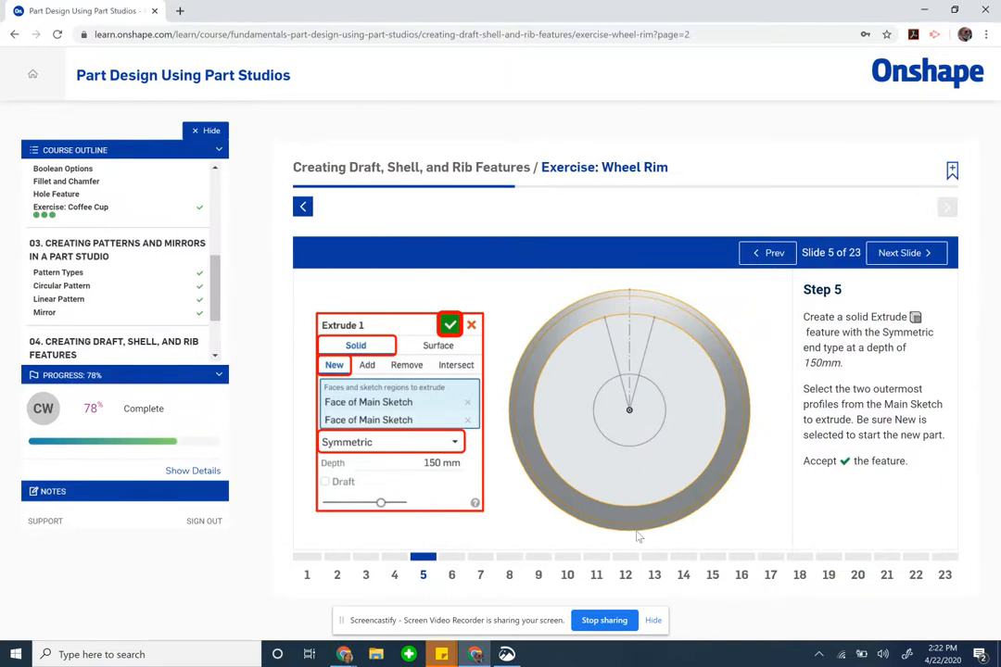
{"action": "mouse_move", "coordinate": [875, 325]}
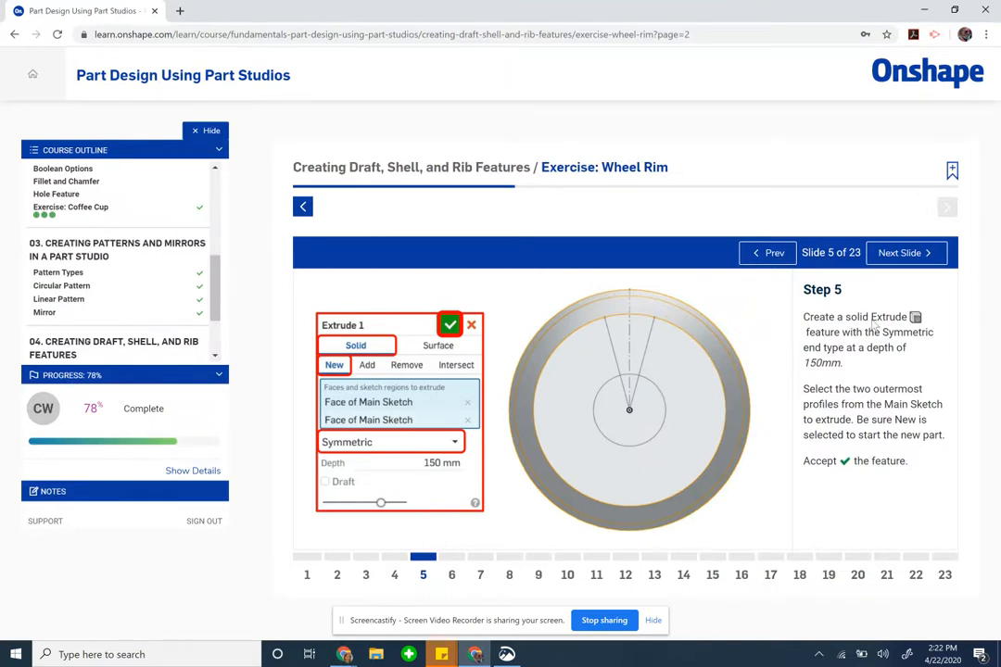
{"action": "mouse_move", "coordinate": [908, 344]}
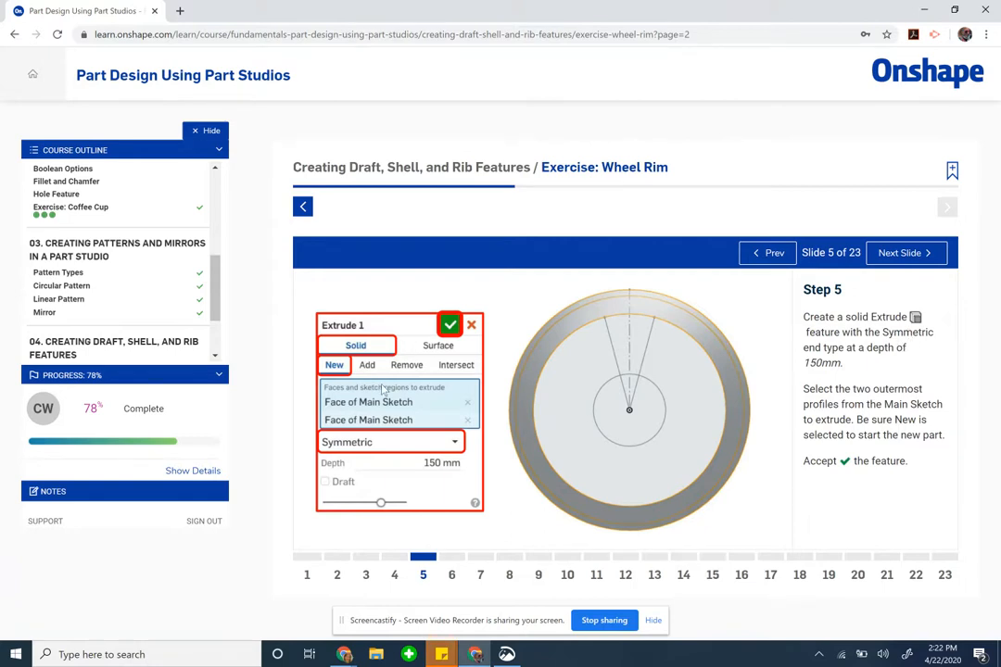
{"action": "mouse_move", "coordinate": [419, 442]}
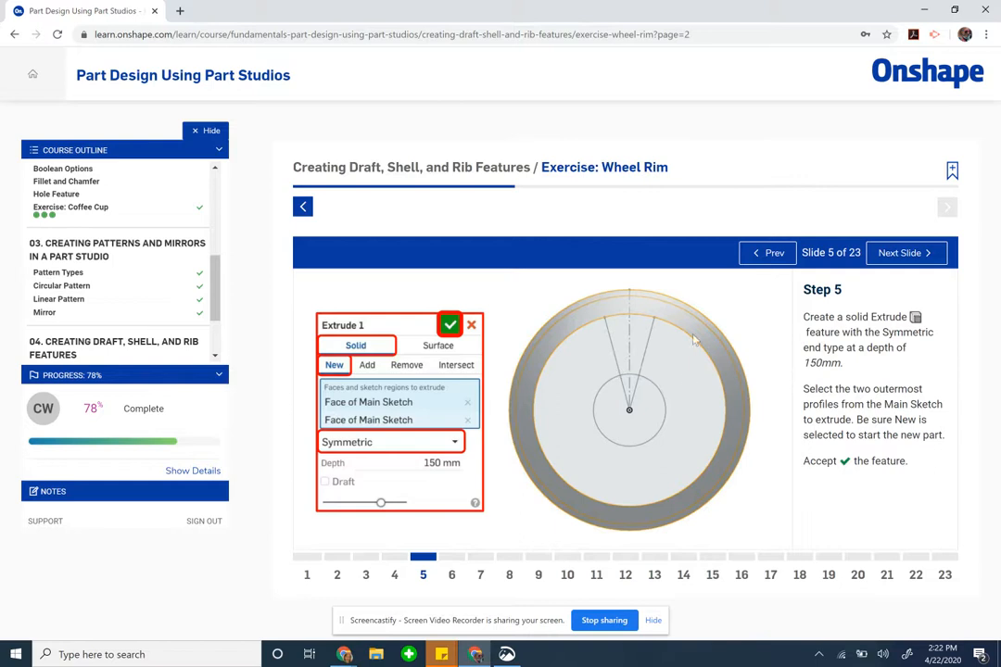
{"action": "mouse_move", "coordinate": [876, 379]}
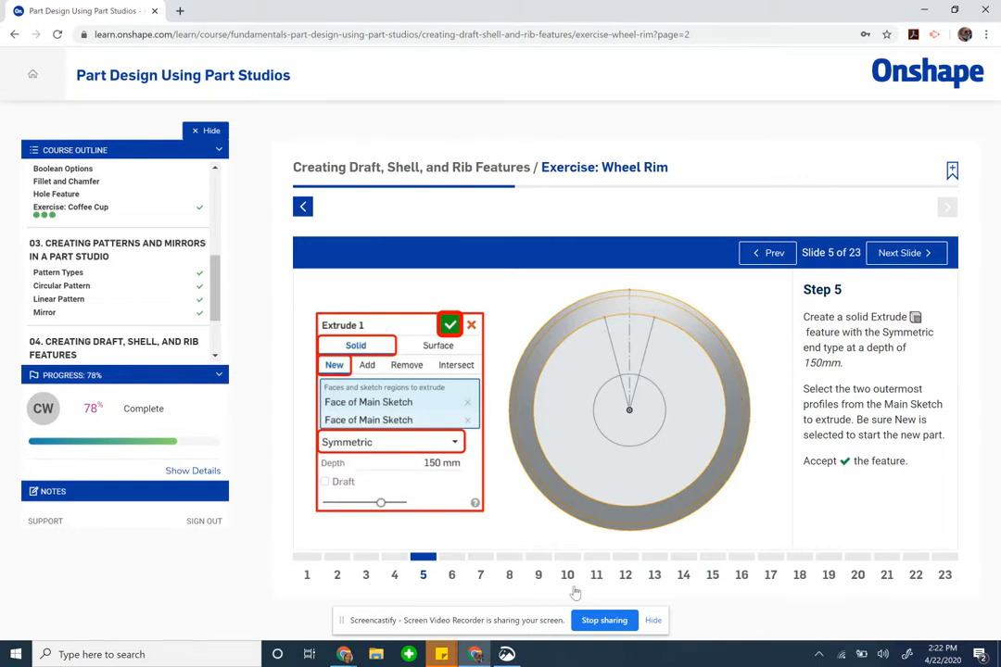
Step: Extrude the two outer rim profiles Symmetric to 150 mm and accept
{"action": "left_click", "coordinate": [507, 654]}
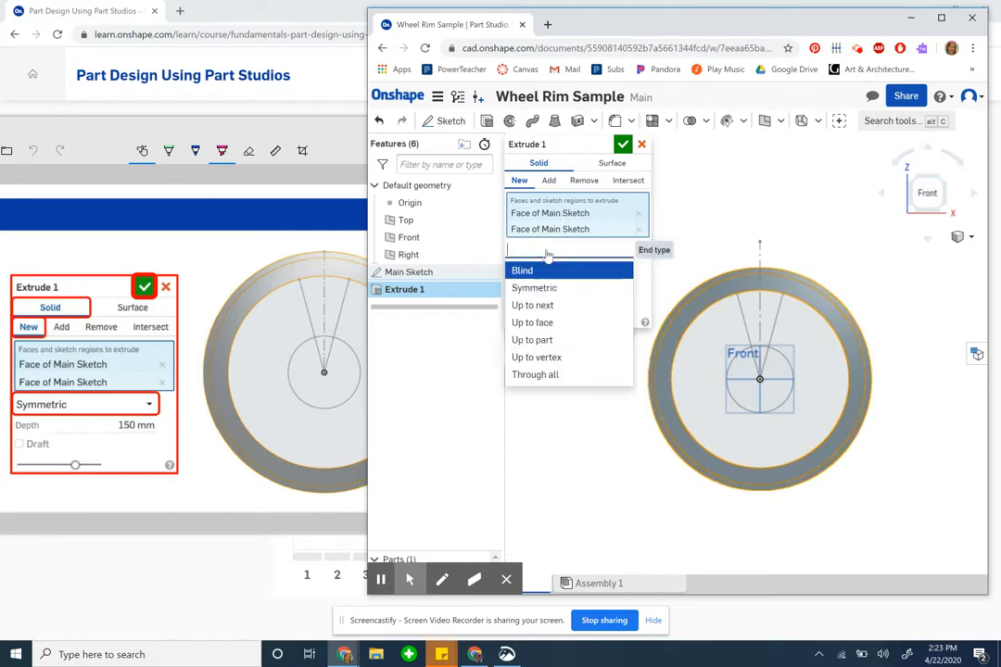
{"action": "left_click", "coordinate": [534, 288]}
{"action": "type", "text": "150"}
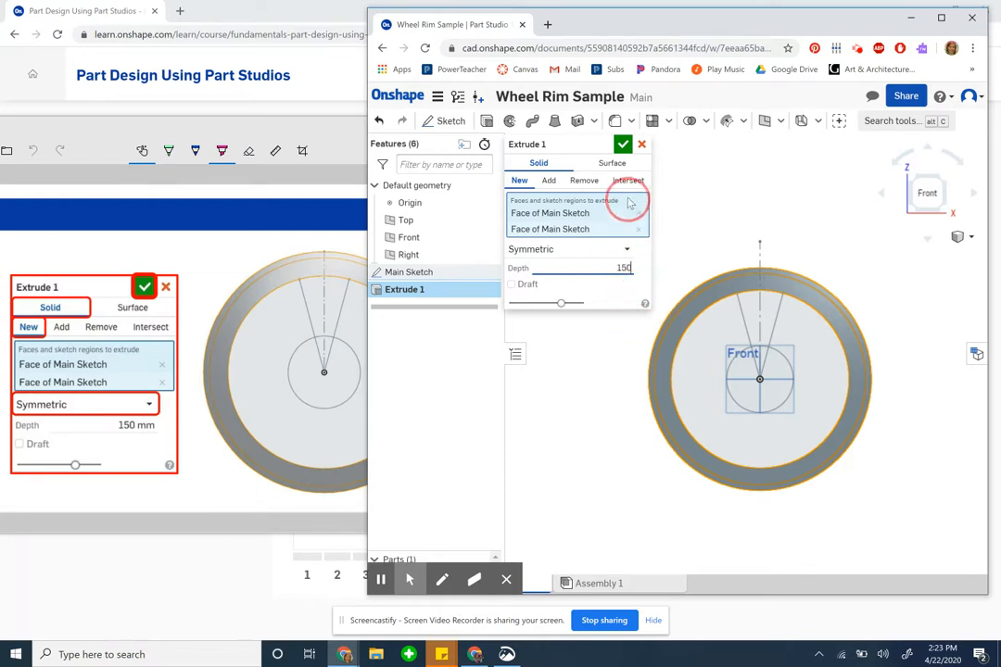
{"action": "left_click", "coordinate": [623, 144]}
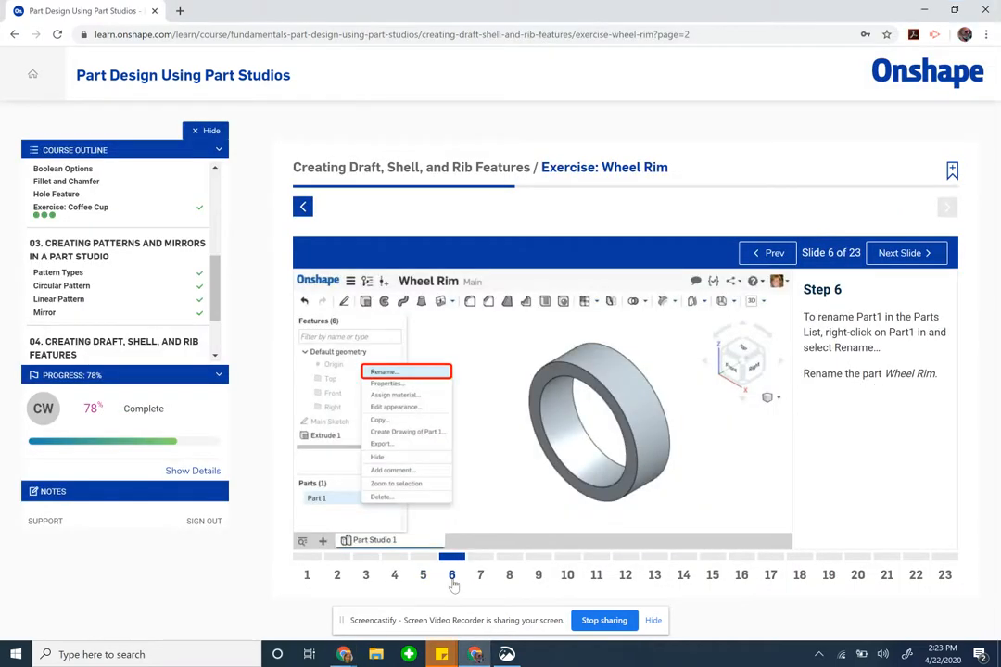
{"action": "mouse_move", "coordinate": [513, 614]}
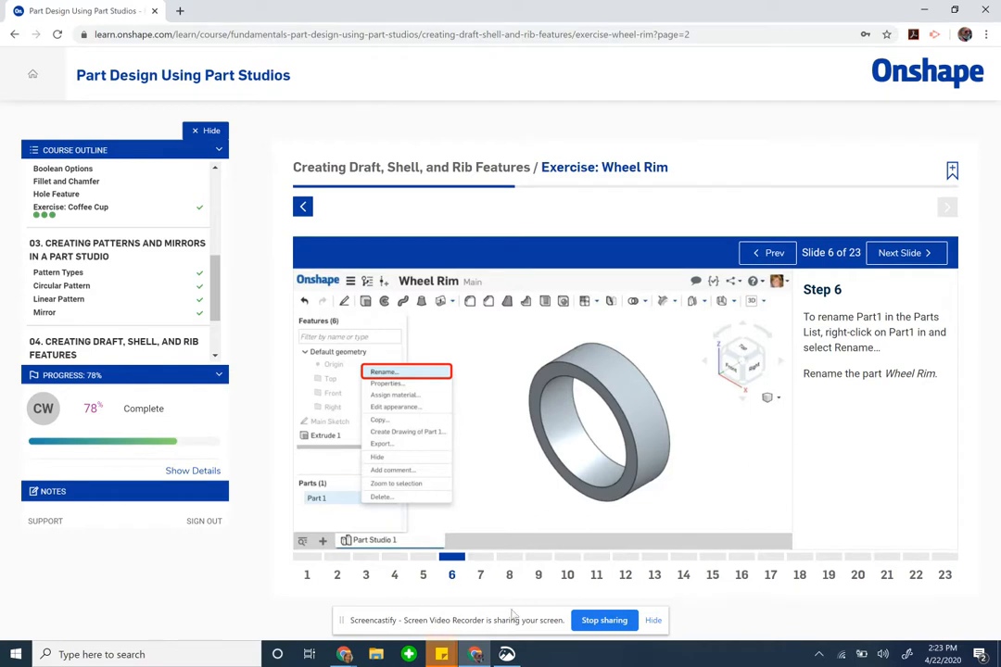
{"action": "mouse_move", "coordinate": [368, 640]}
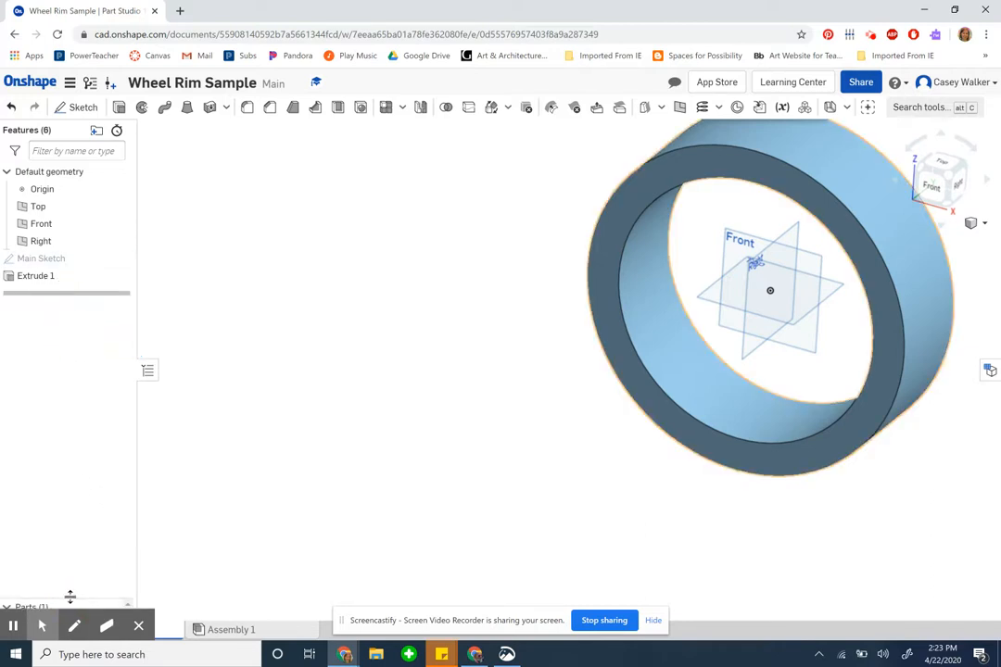
Step: Rename Part 1 in the Parts list to 'Wheel Rim'
{"action": "left_click", "coordinate": [26, 386]}
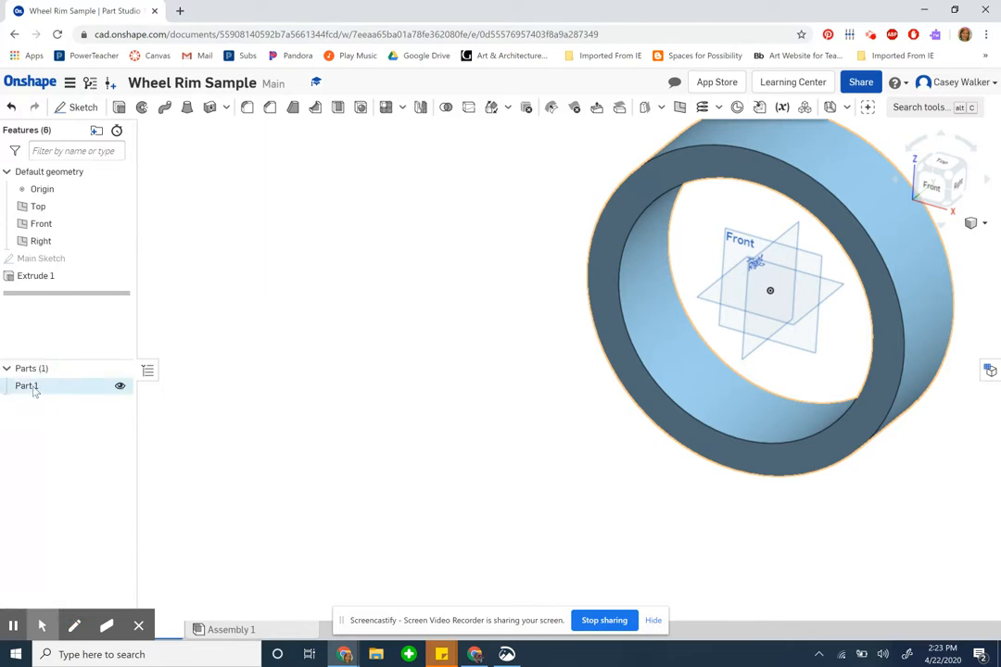
{"action": "type", "text": "W"}
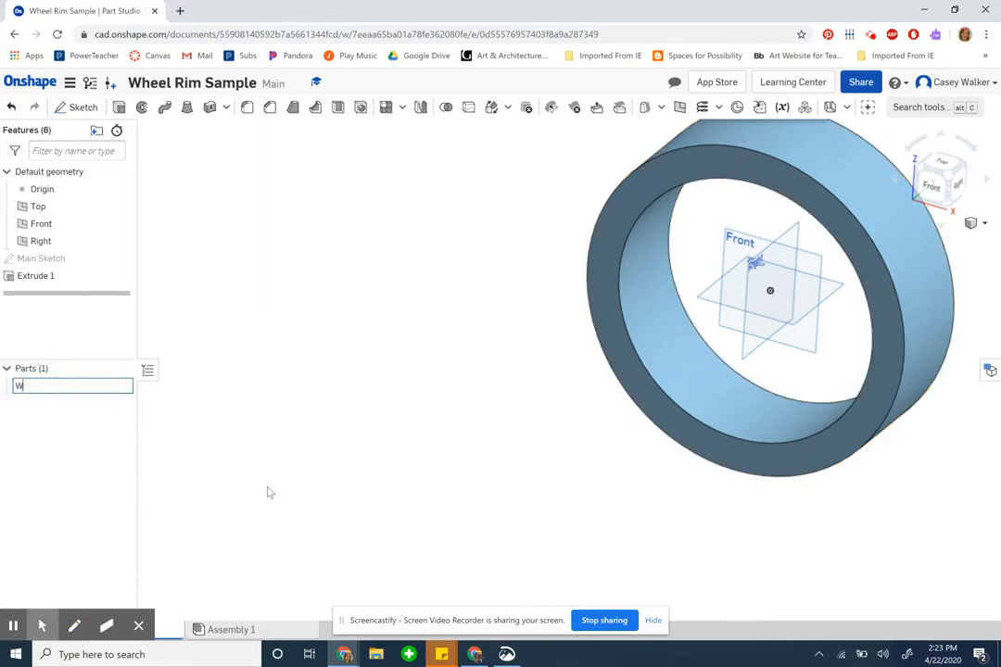
{"action": "type", "text": "Wheel Rim"}
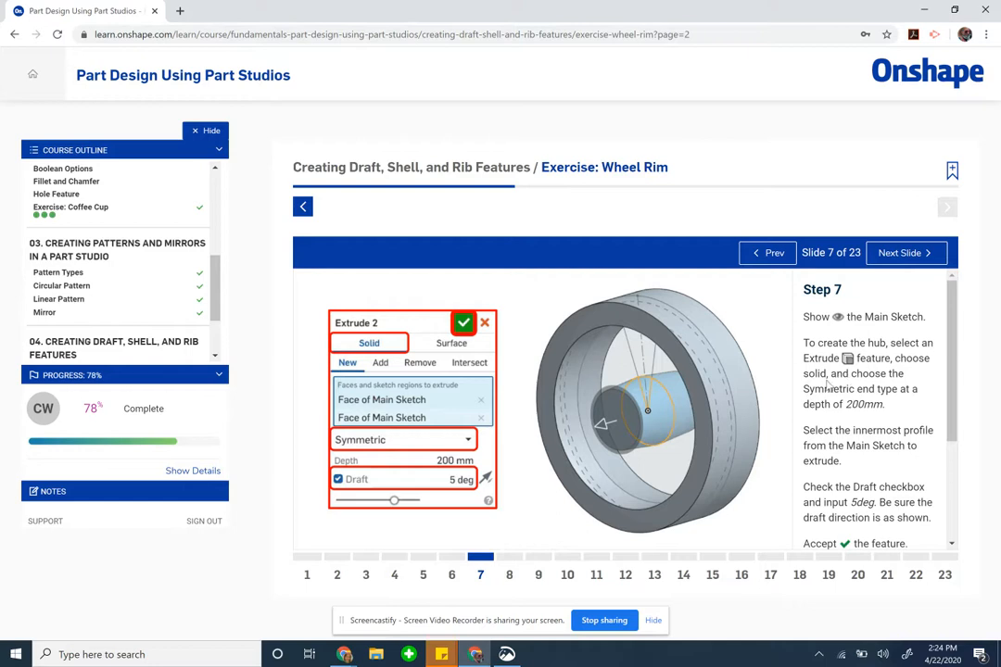
{"action": "mouse_move", "coordinate": [623, 396]}
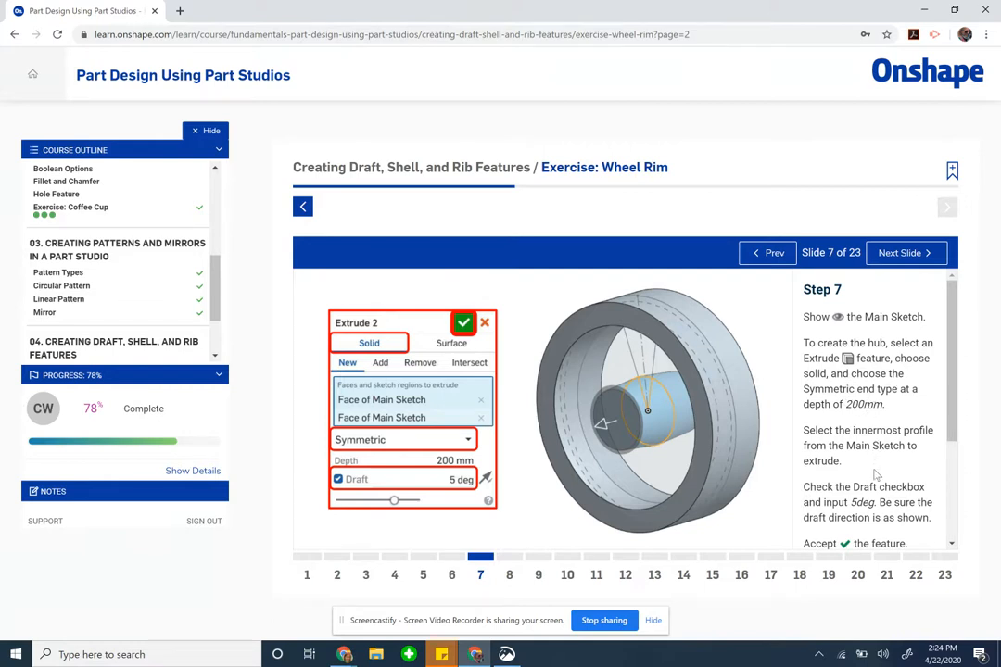
Step: Scroll Step 7's text to reveal the hint about including the triangle profile
{"action": "scroll", "scroll_direction": "down", "scroll_amount": 3}
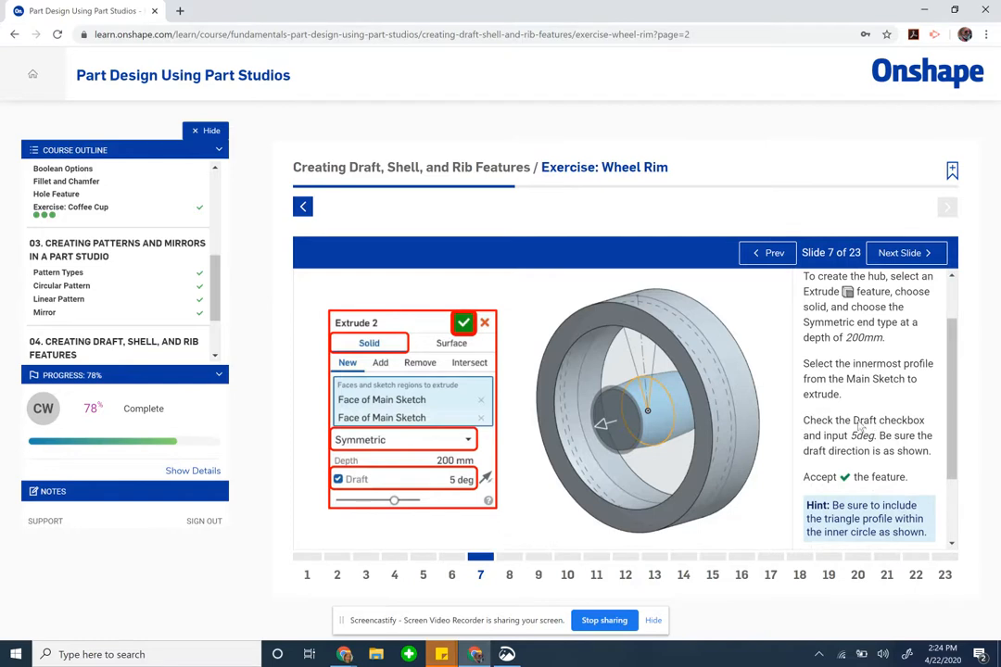
{"action": "mouse_move", "coordinate": [876, 440]}
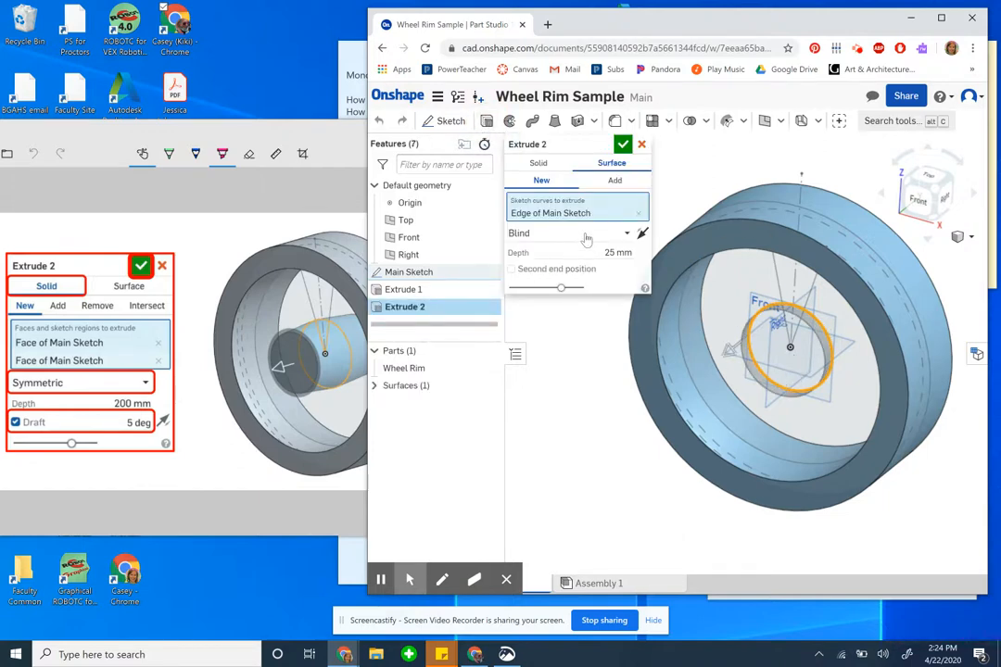
Step: Extrude the inner hub profile as a solid, Symmetric 200 mm with 5° draft
{"action": "left_click", "coordinate": [570, 232]}
{"action": "type", "text": "200"}
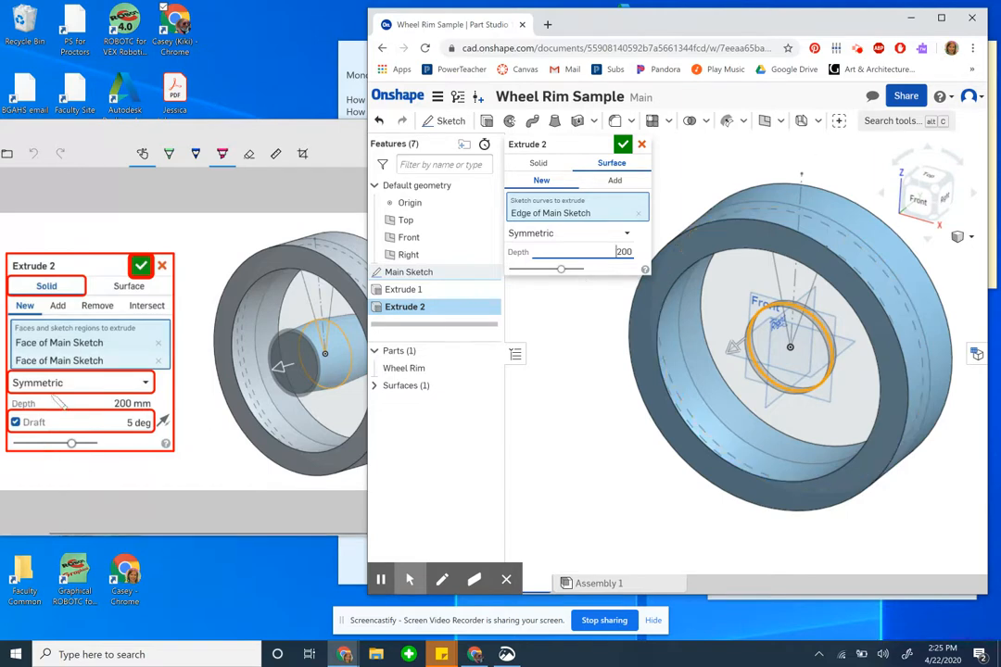
{"action": "mouse_move", "coordinate": [596, 281]}
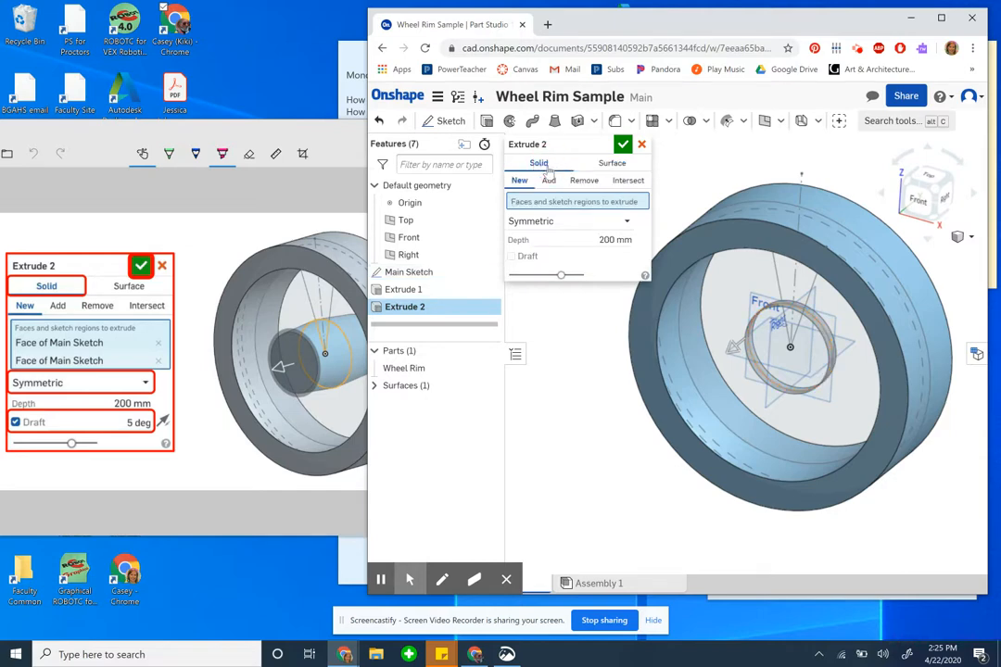
{"action": "left_click", "coordinate": [511, 256]}
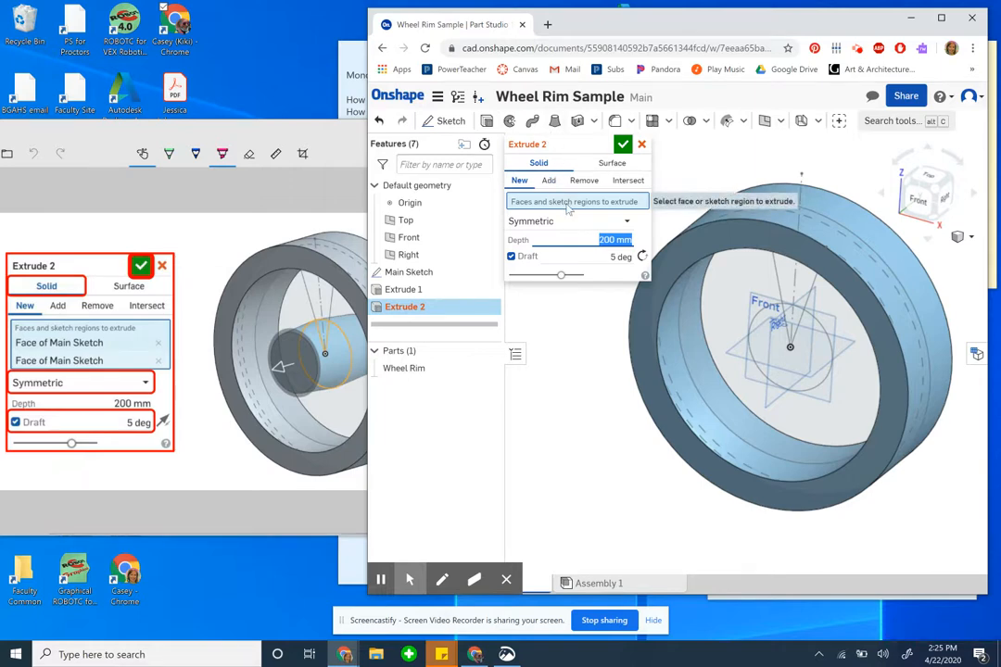
{"action": "mouse_move", "coordinate": [823, 333]}
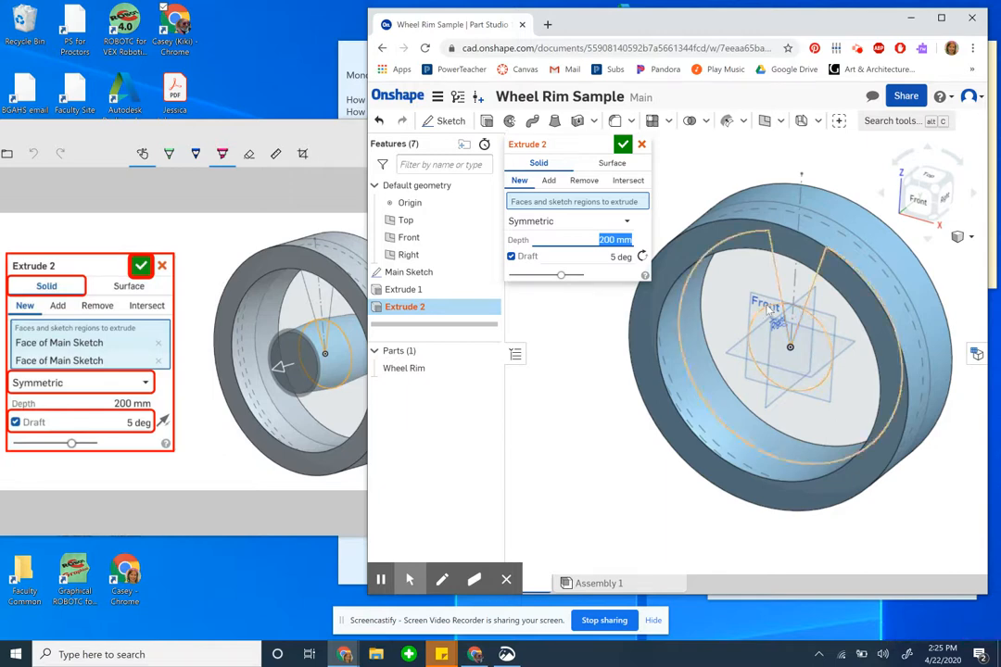
{"action": "left_click", "coordinate": [548, 180]}
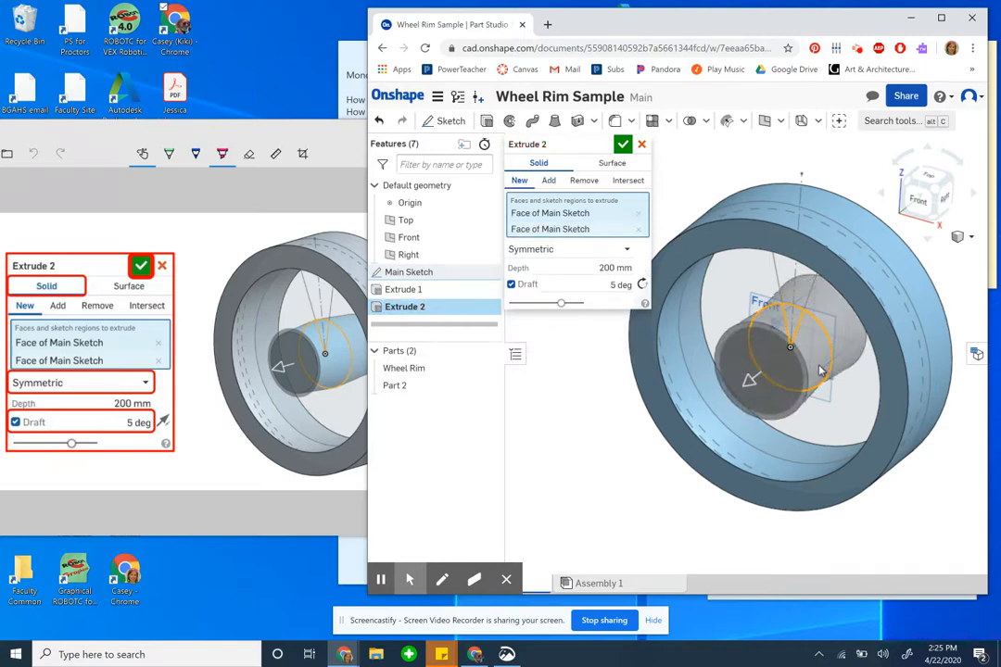
{"action": "mouse_move", "coordinate": [746, 335]}
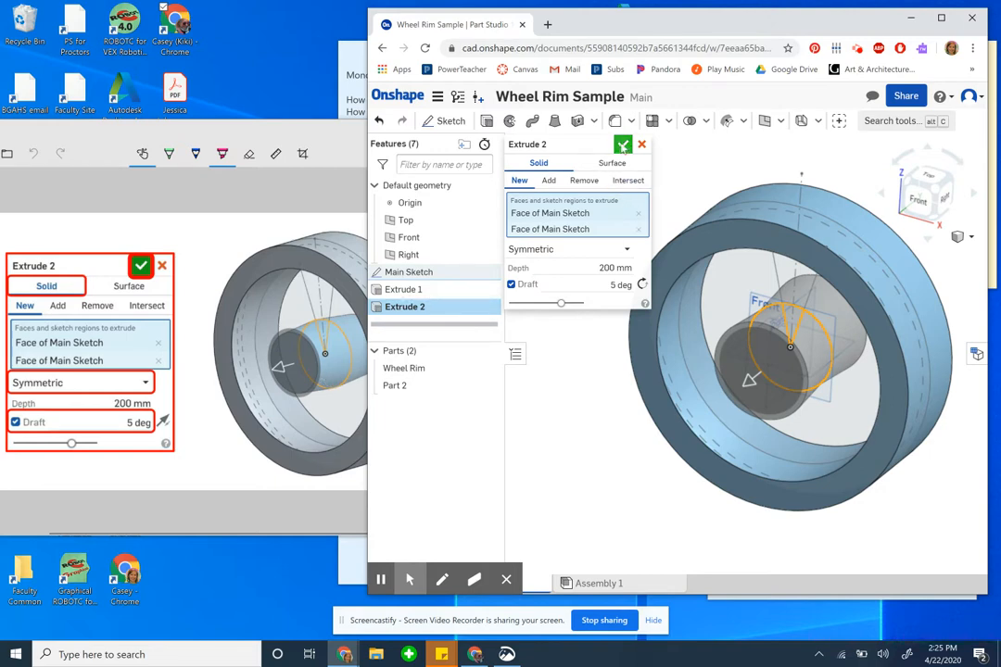
{"action": "left_click", "coordinate": [622, 144]}
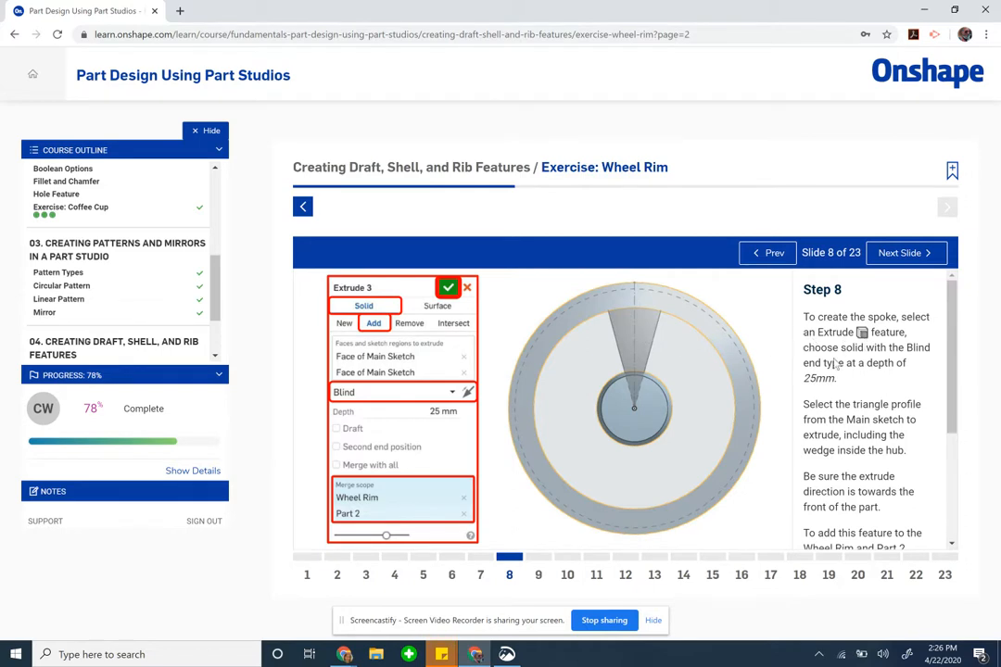
{"action": "mouse_move", "coordinate": [825, 380]}
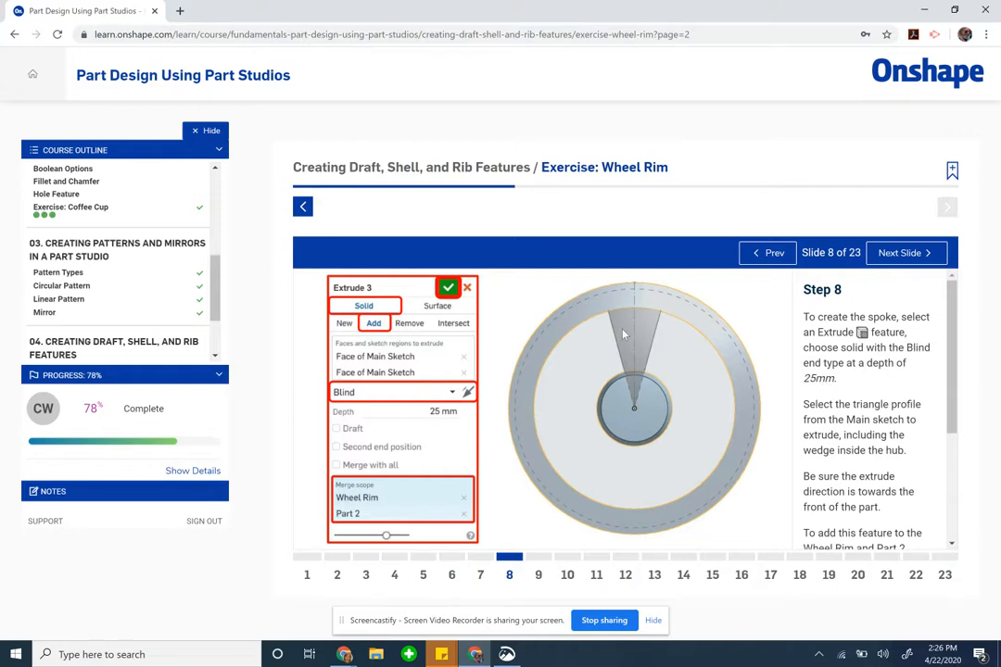
Step: Scroll Step 8's spoke-extrude text down to the single-part note
{"action": "scroll", "scroll_direction": "down", "scroll_amount": 3}
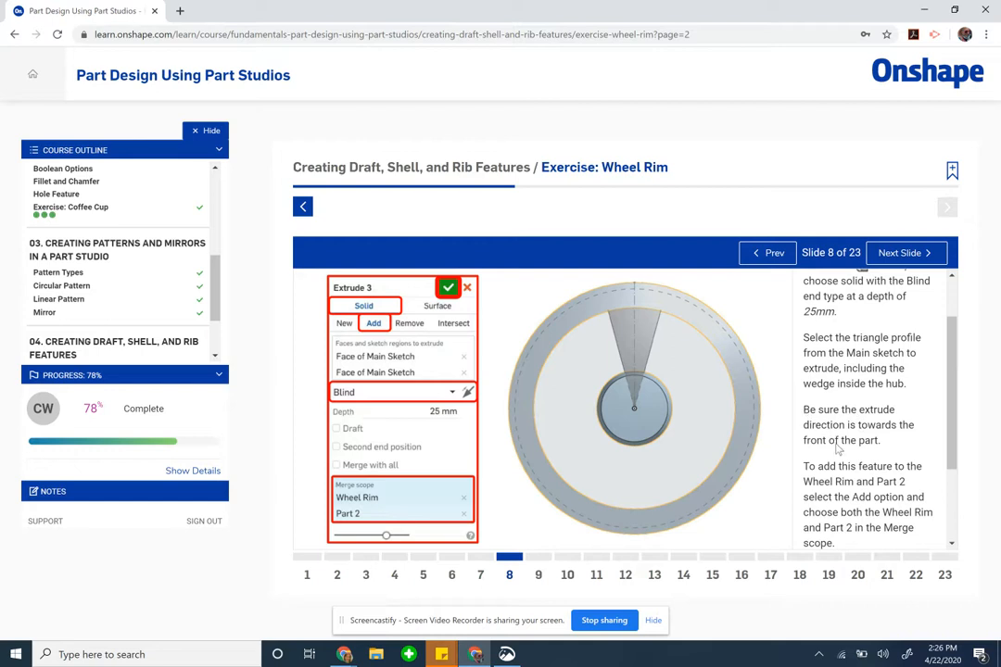
{"action": "scroll", "scroll_direction": "down", "scroll_amount": 3}
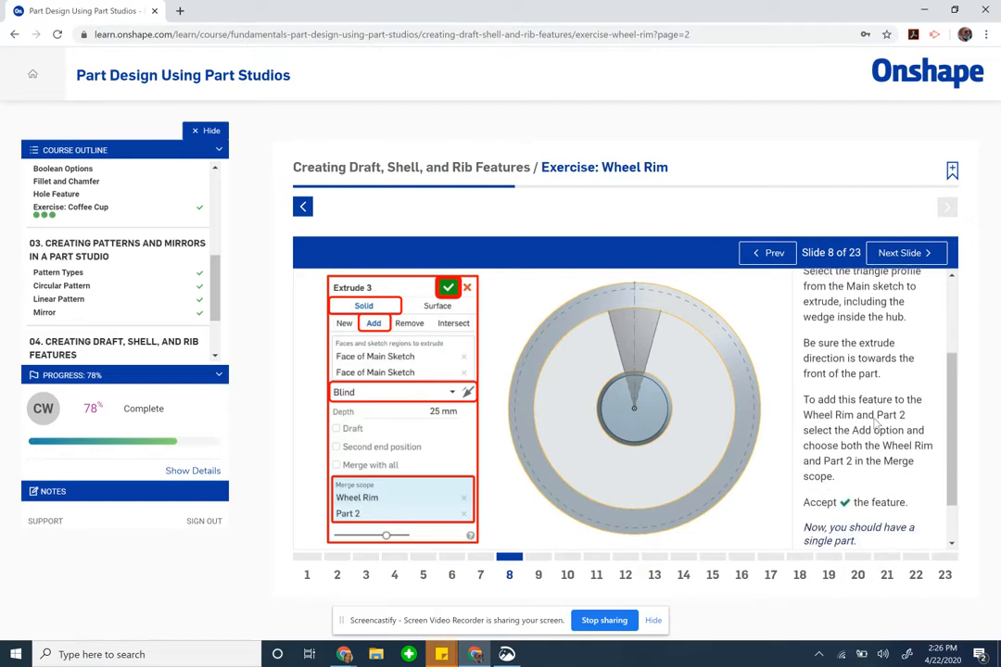
{"action": "mouse_move", "coordinate": [907, 414]}
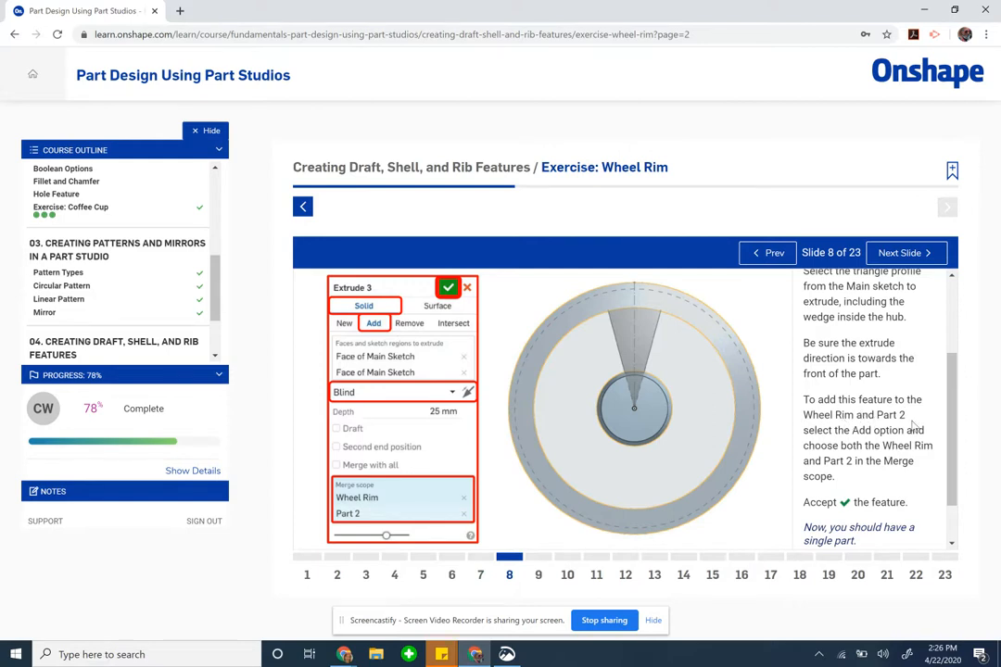
{"action": "mouse_move", "coordinate": [862, 462]}
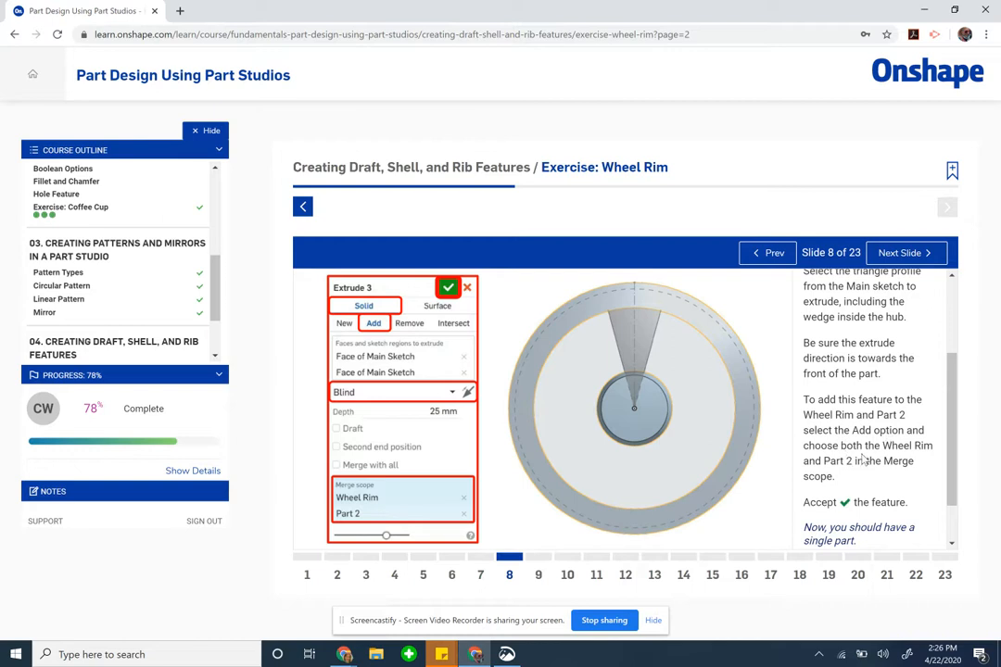
{"action": "mouse_move", "coordinate": [865, 460]}
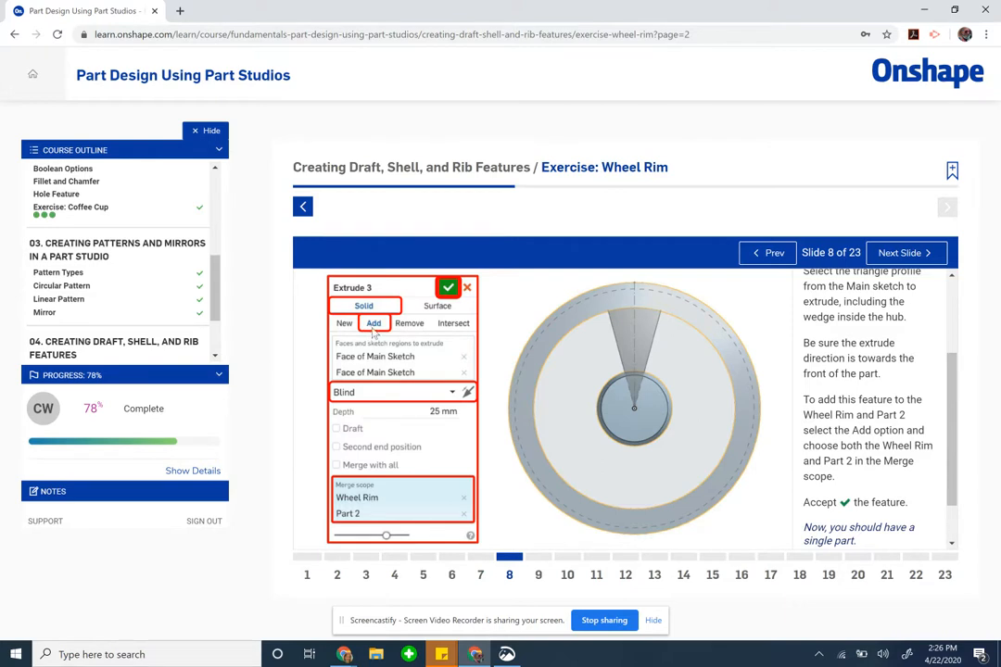
{"action": "mouse_move", "coordinate": [995, 488]}
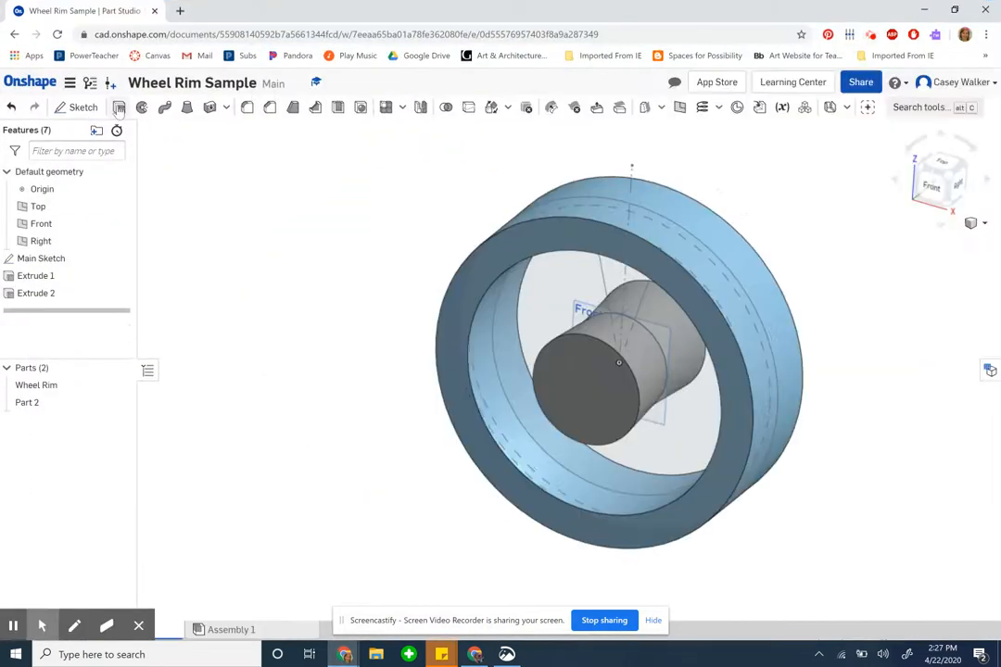
Step: Start Extrude 3 for the spoke and begin selecting its regions
{"action": "left_click", "coordinate": [118, 107]}
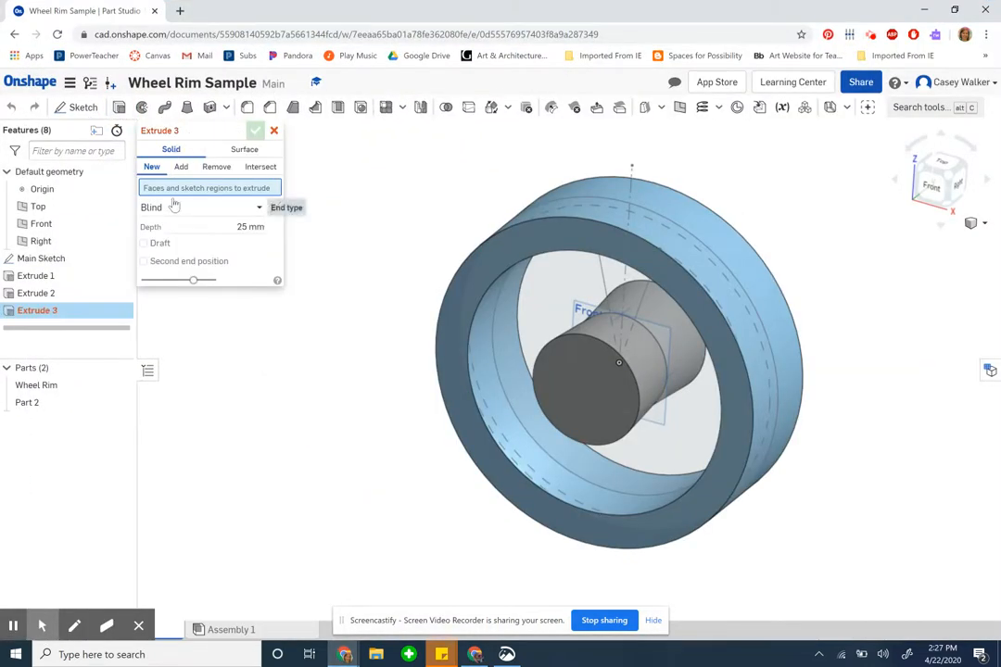
{"action": "left_click", "coordinate": [180, 167]}
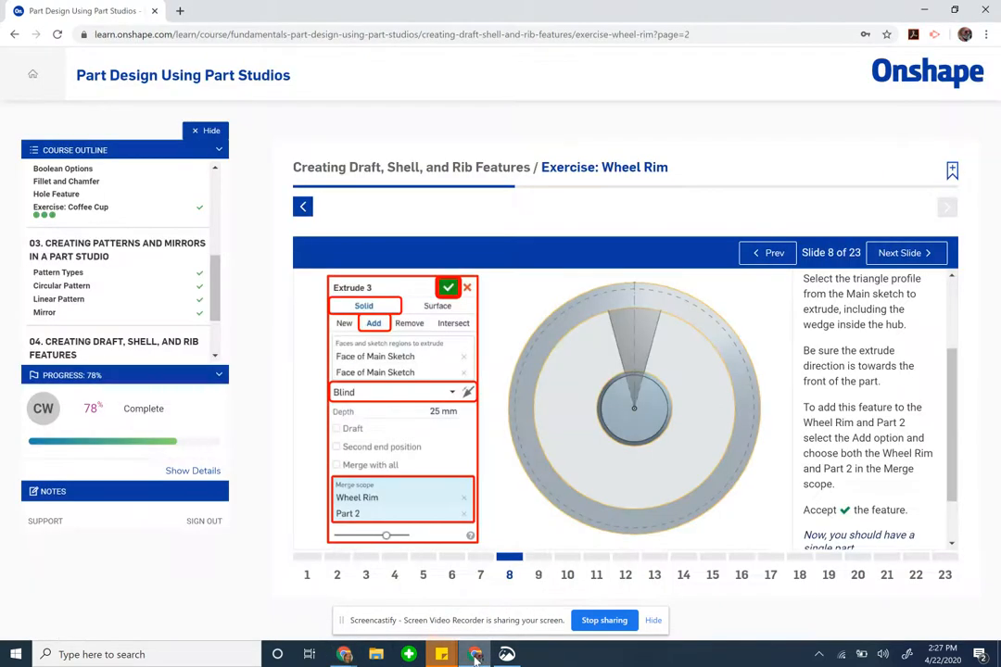
{"action": "mouse_move", "coordinate": [621, 378]}
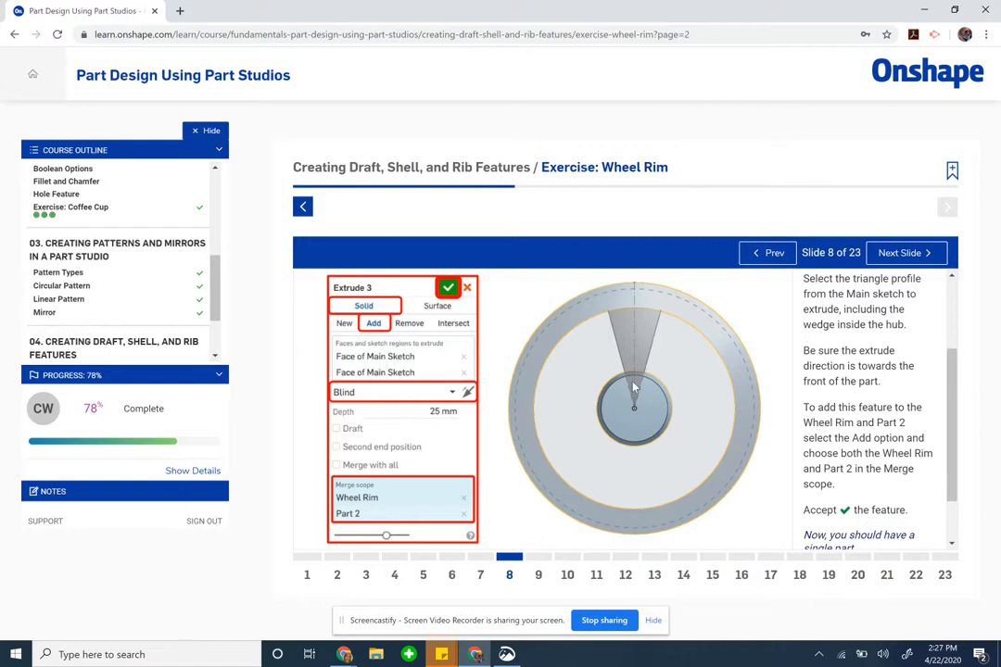
Step: Go to tutorial slide 9 on drafting the spoke
{"action": "left_click", "coordinate": [538, 556]}
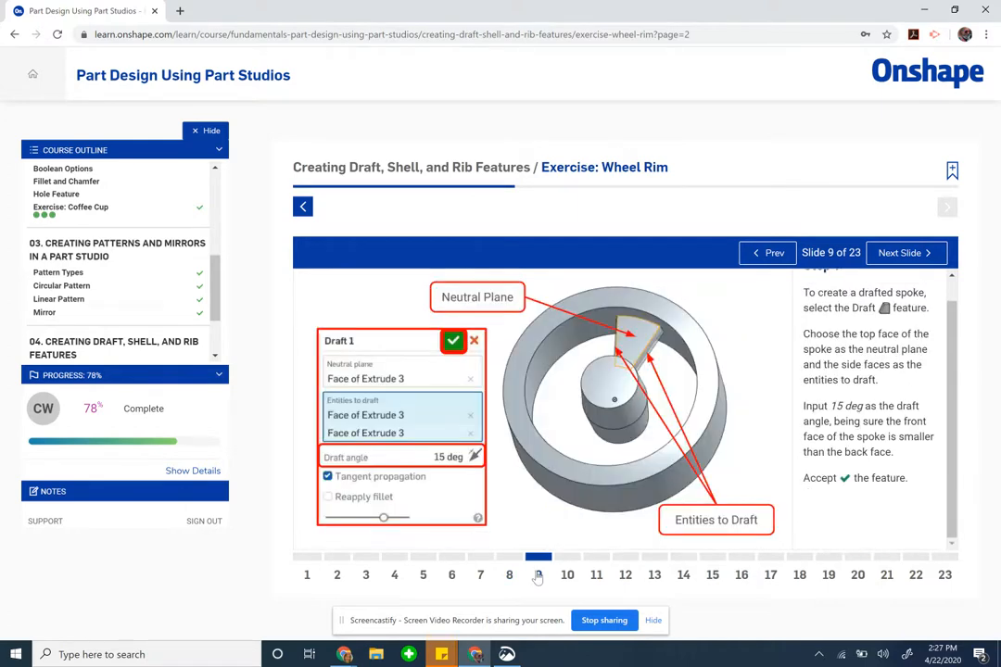
{"action": "mouse_move", "coordinate": [558, 570]}
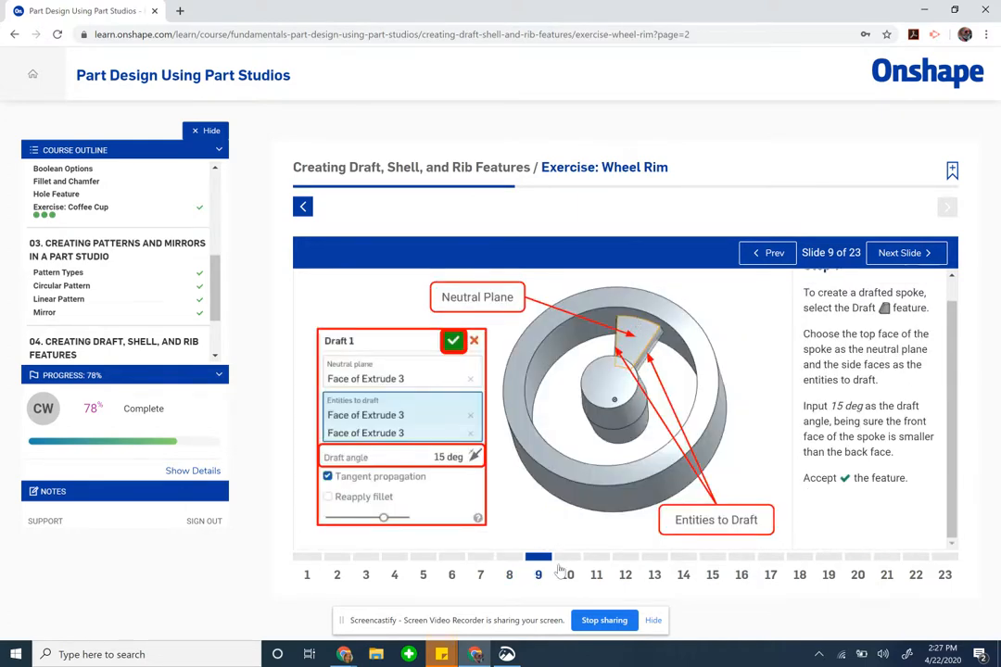
{"action": "left_click", "coordinate": [767, 252]}
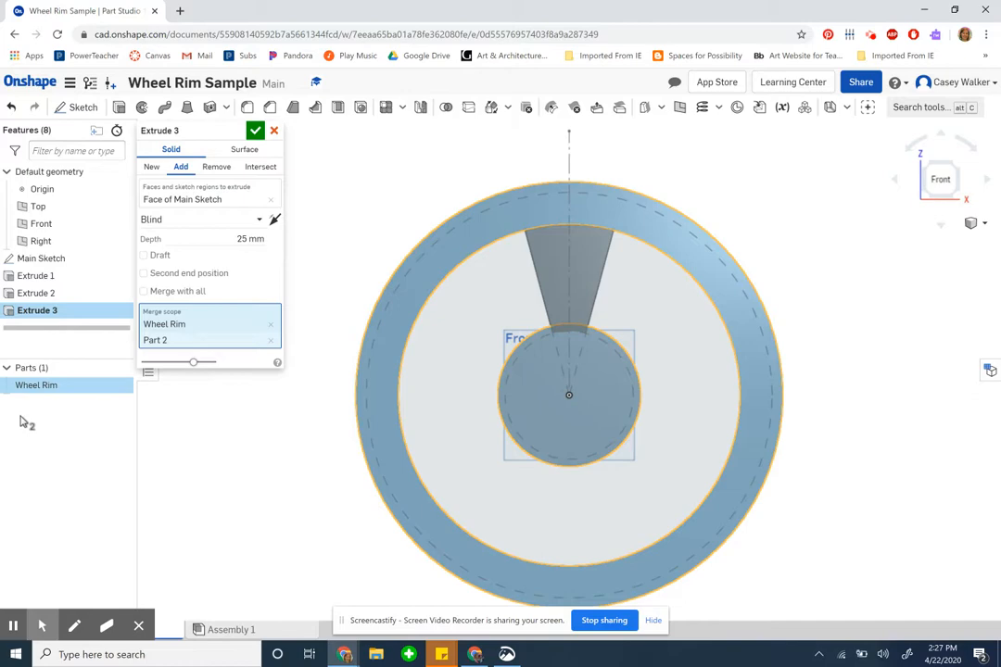
Step: Accept Extrude 3, adding the spoke blind 25 mm merged with Wheel Rim and Part 2
{"action": "left_click_drag", "start_coordinate": [569, 394], "coordinate": [814, 494]}
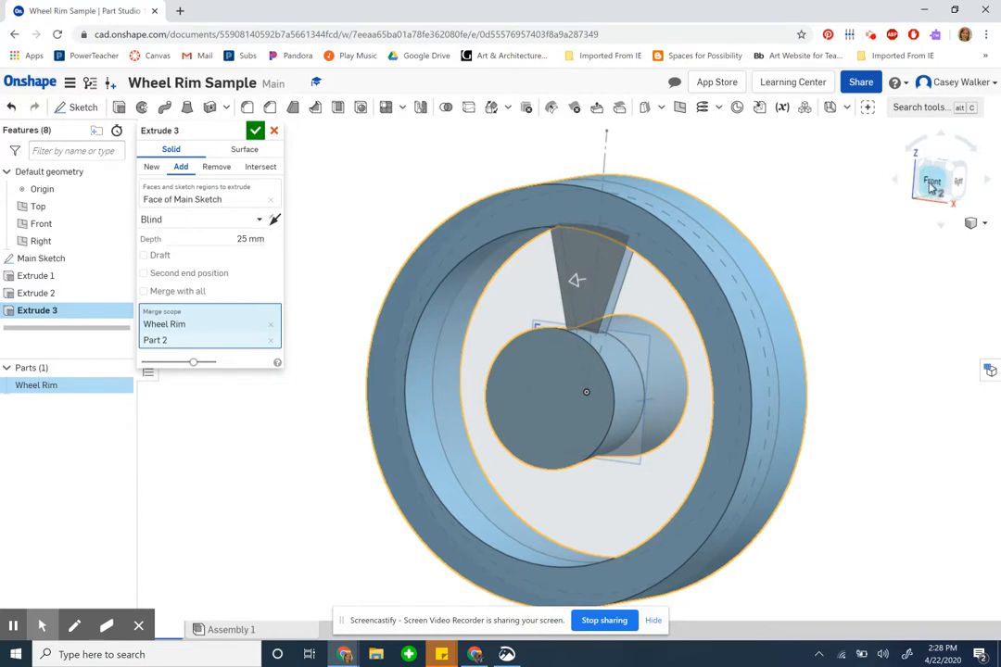
{"action": "mouse_move", "coordinate": [658, 282]}
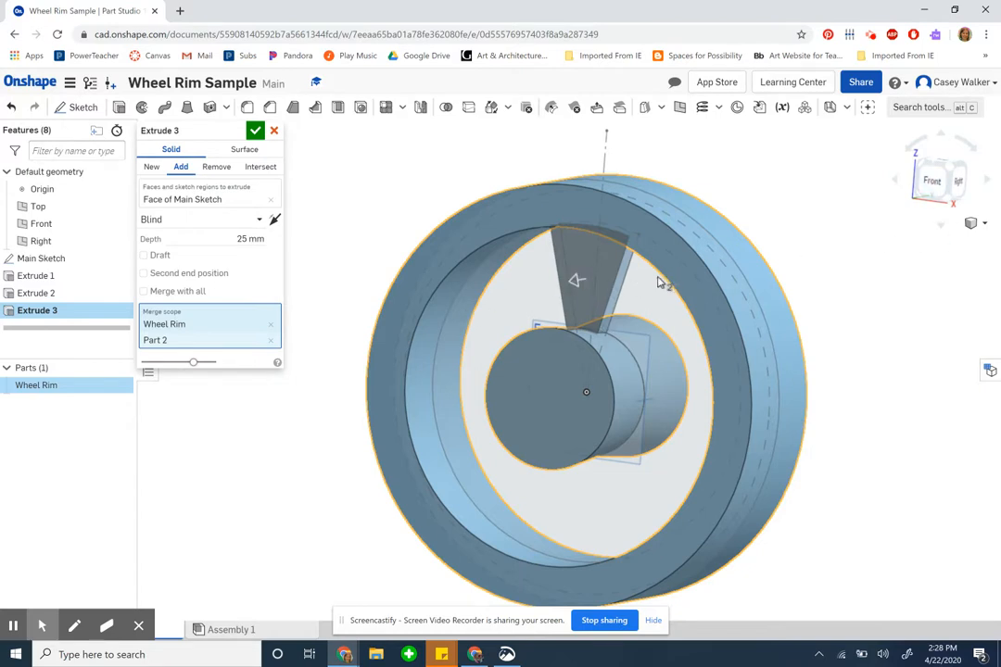
{"action": "left_click", "coordinate": [254, 130]}
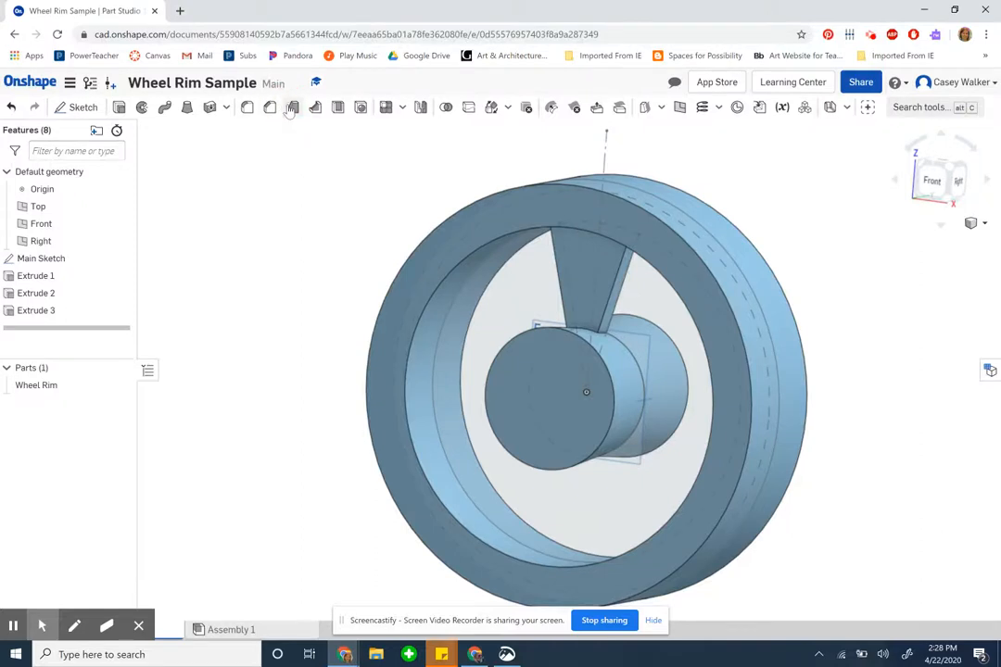
Step: Open Draft 1 on the spoke and pick the faces to draft
{"action": "left_click", "coordinate": [292, 107]}
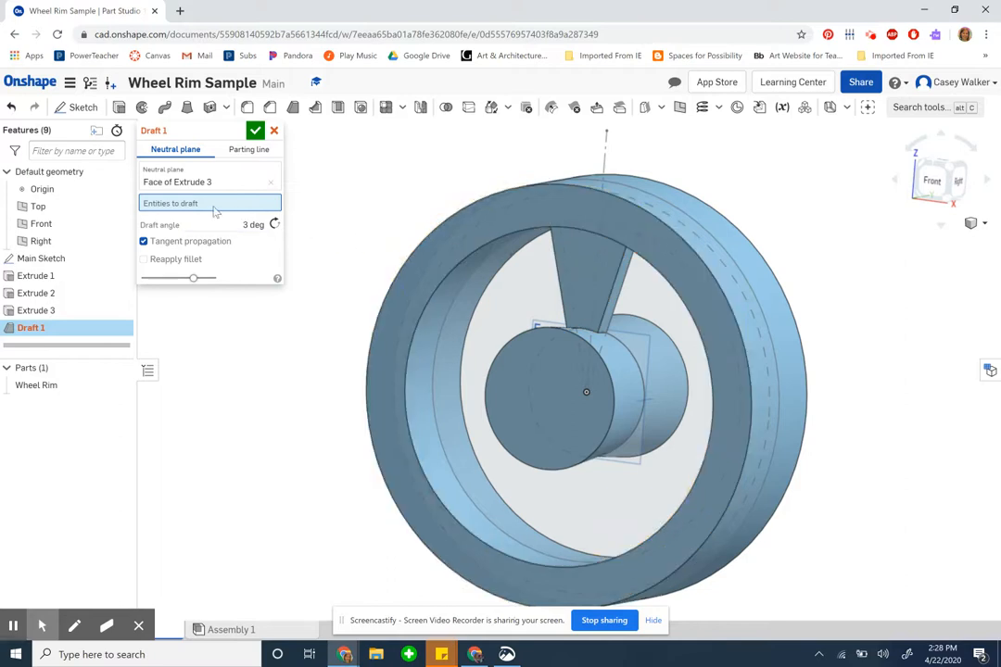
{"action": "left_click", "coordinate": [621, 278]}
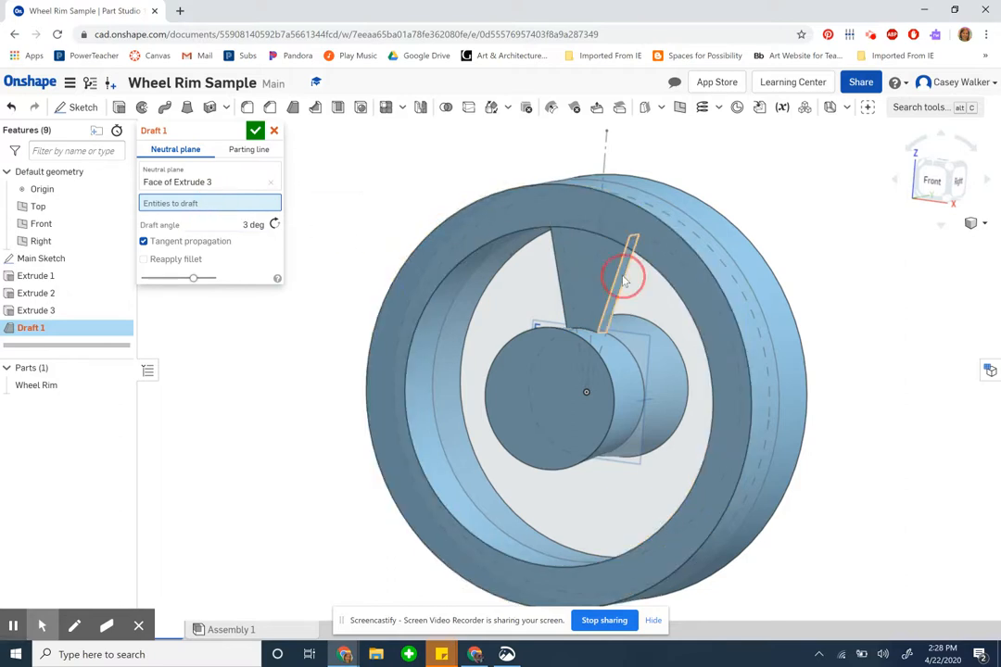
{"action": "left_click", "coordinate": [631, 278]}
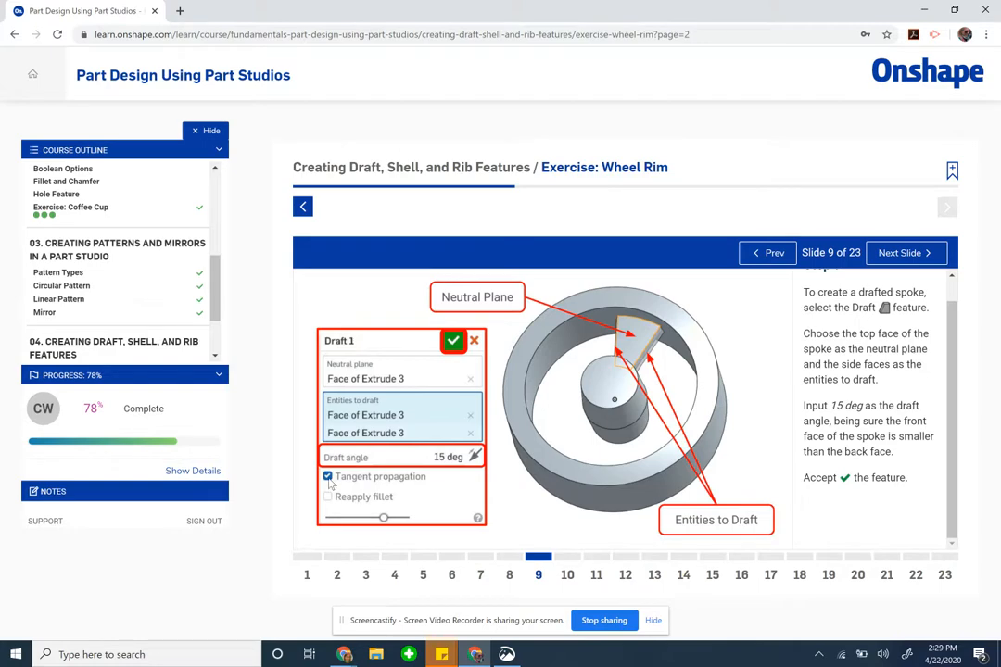
{"action": "mouse_move", "coordinate": [666, 631]}
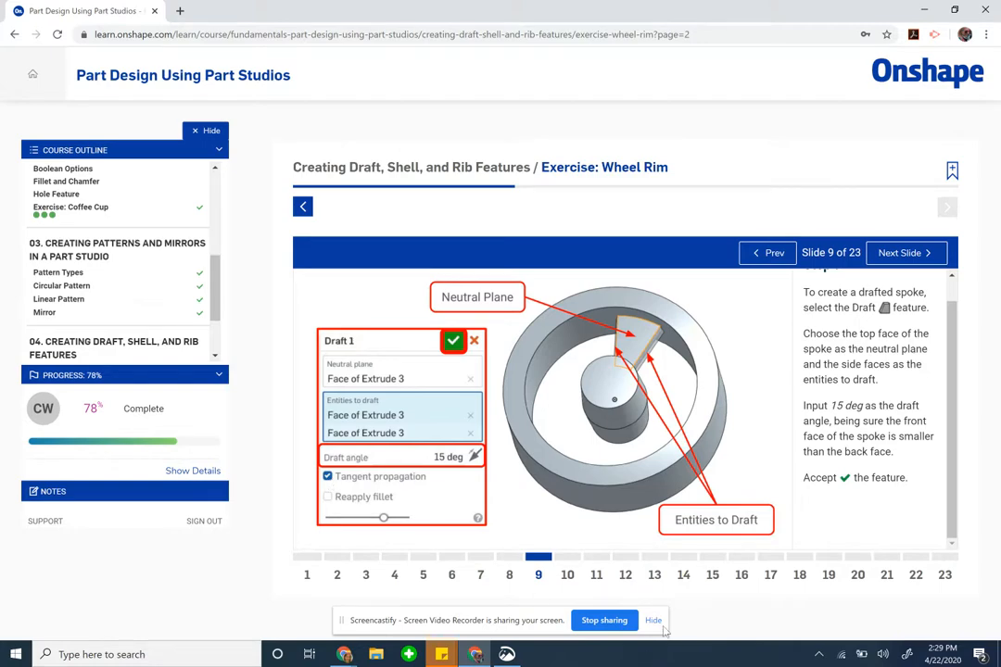
{"action": "mouse_move", "coordinate": [344, 653]}
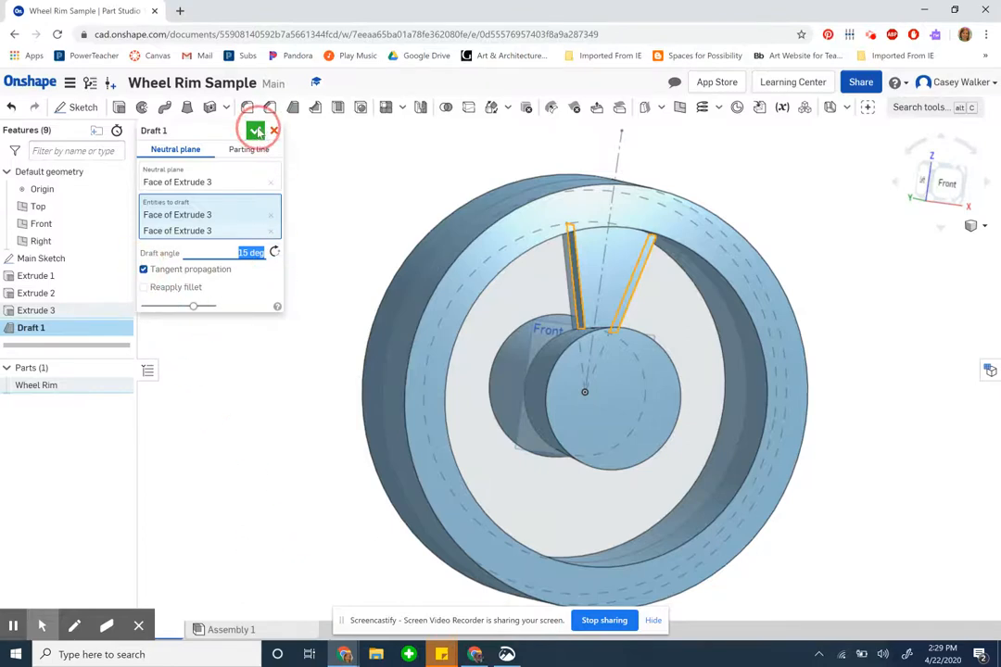
Step: Accept the 15° draft and orbit around the wheel to inspect the tapered spoke
{"action": "left_click", "coordinate": [256, 130]}
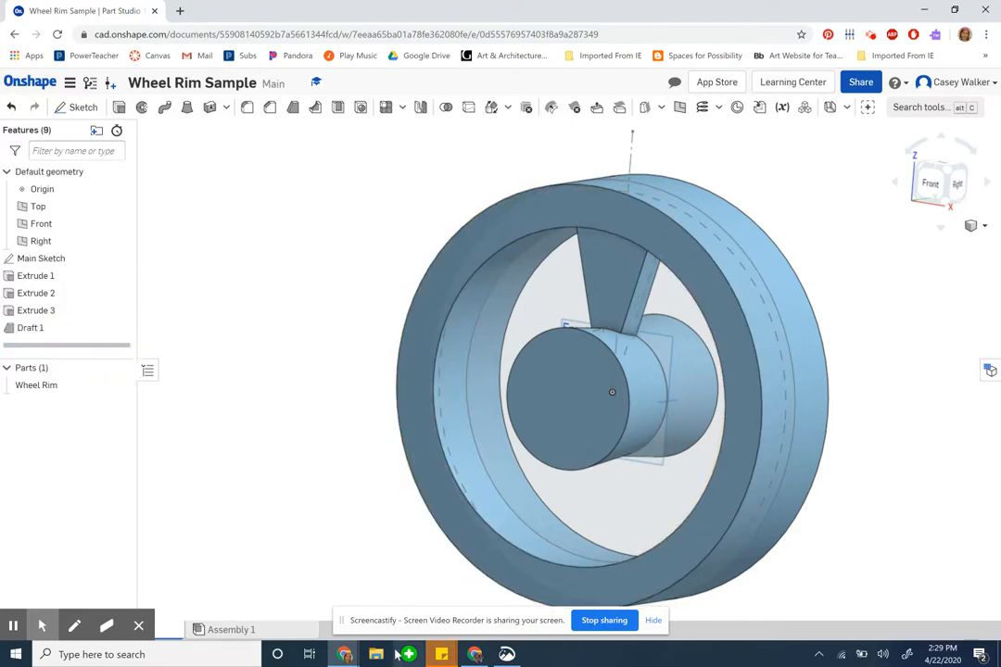
{"action": "left_click", "coordinate": [36, 311]}
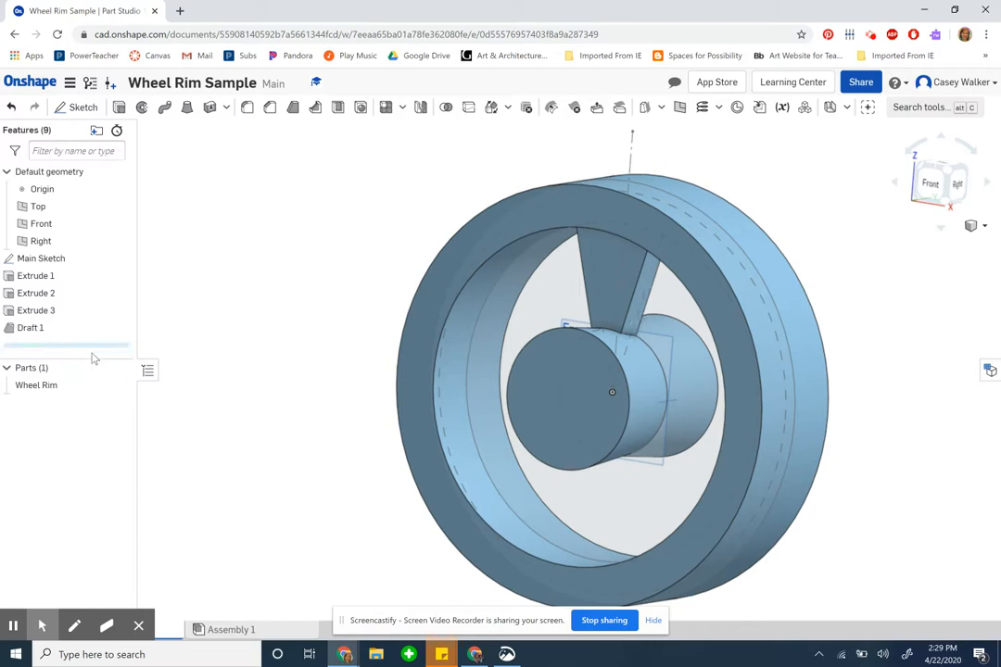
{"action": "left_click_drag", "start_coordinate": [612, 390], "coordinate": [551, 491]}
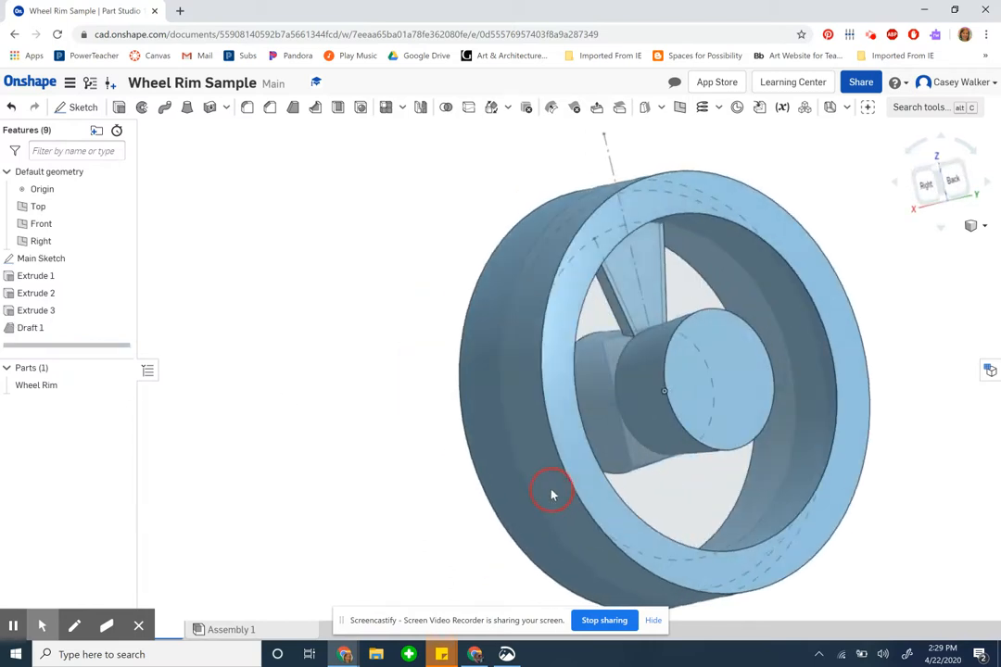
{"action": "left_click_drag", "start_coordinate": [552, 494], "coordinate": [598, 499]}
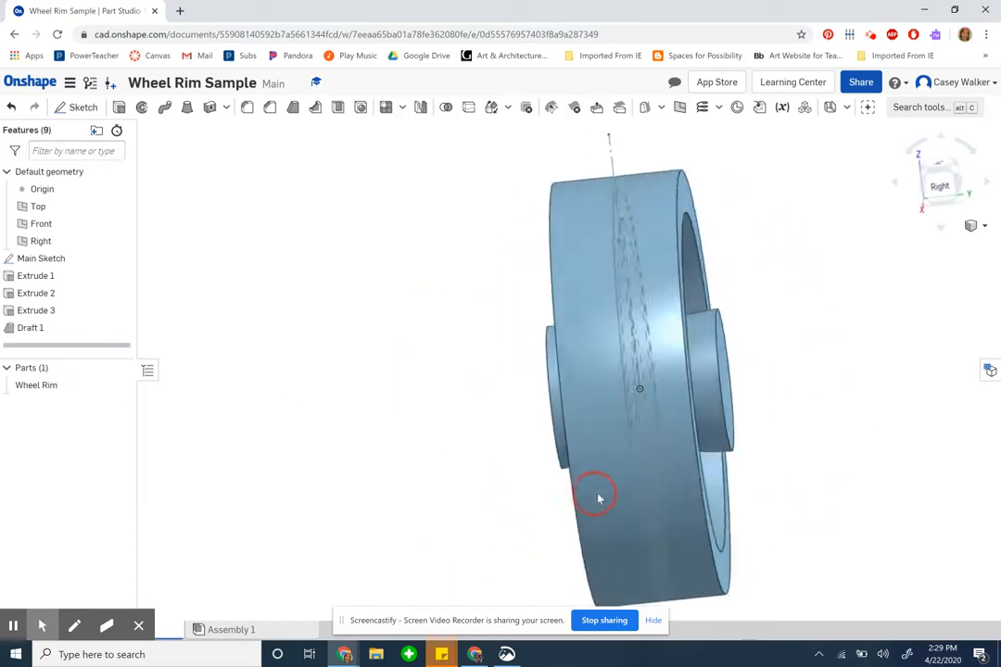
{"action": "left_click_drag", "start_coordinate": [598, 499], "coordinate": [628, 488]}
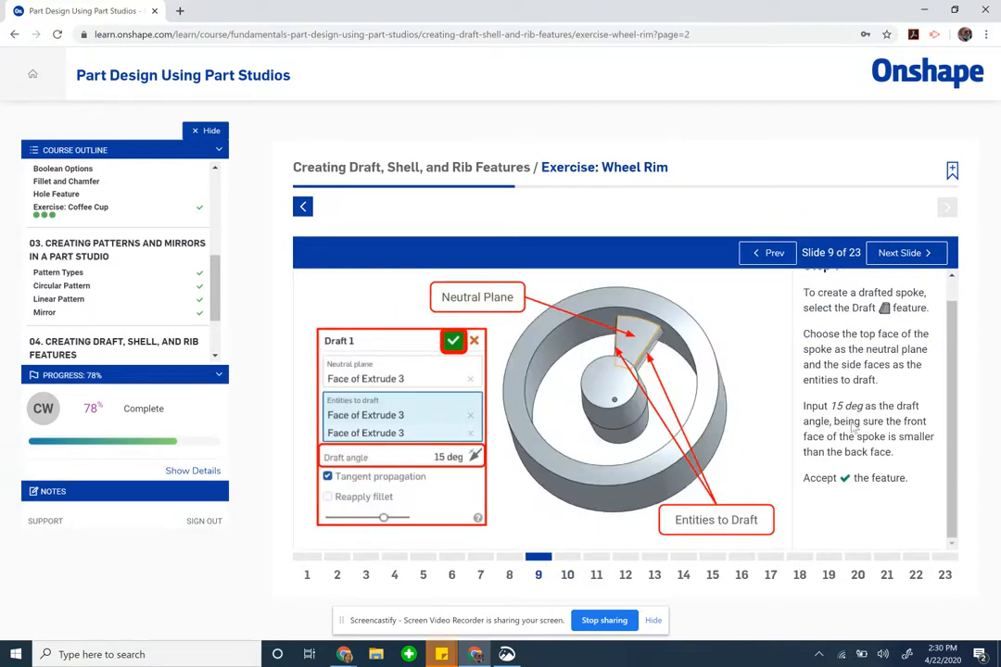
{"action": "mouse_move", "coordinate": [879, 465]}
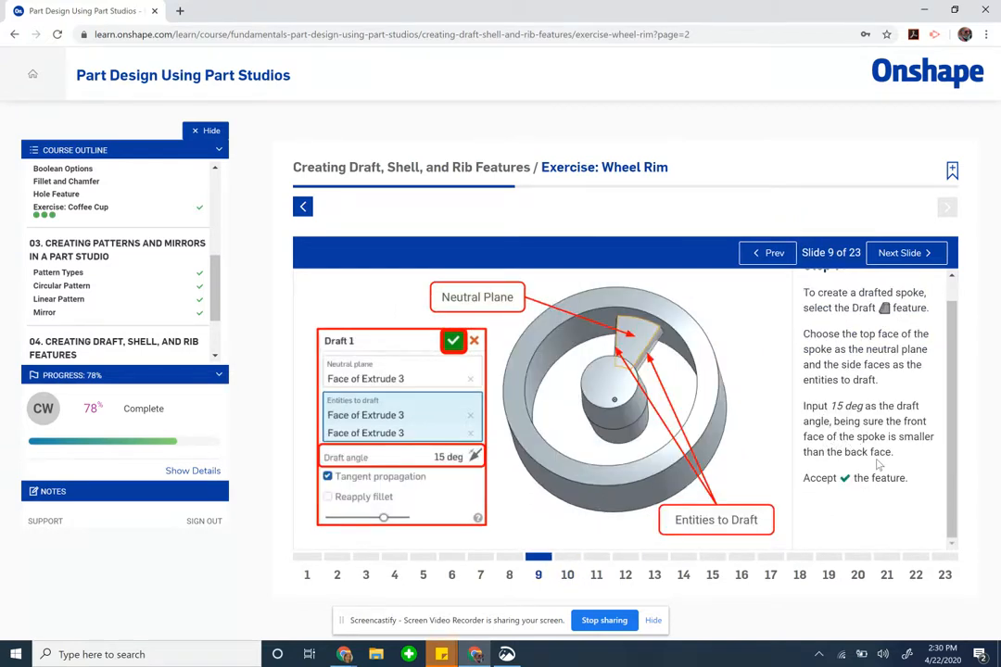
Step: Go to slide 10 and scroll through the Mirror instructions
{"action": "left_click", "coordinate": [898, 252]}
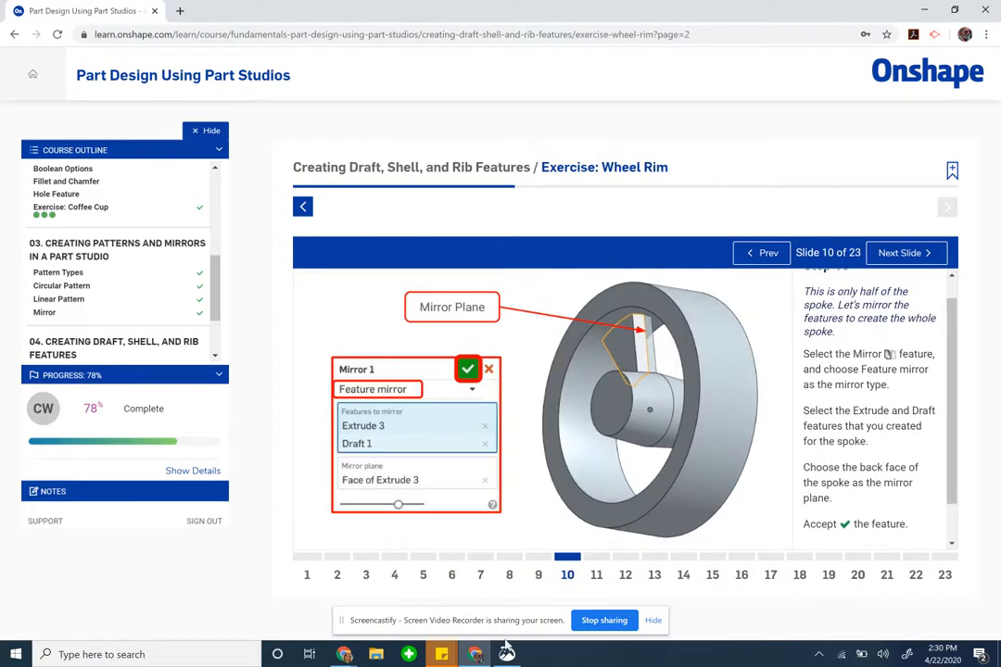
{"action": "mouse_move", "coordinate": [475, 655]}
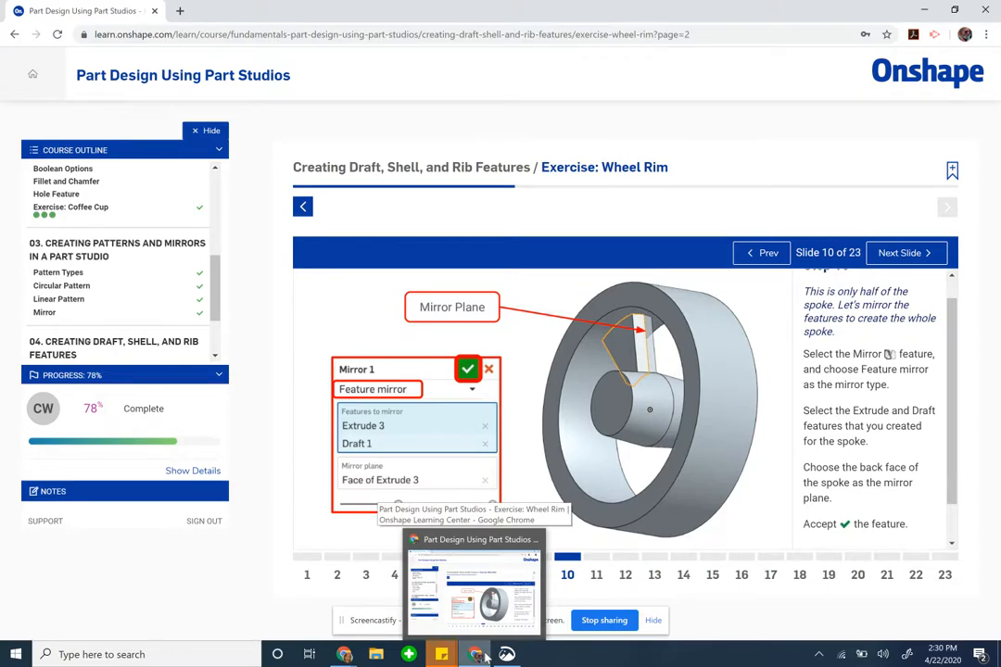
{"action": "left_click", "coordinate": [474, 654]}
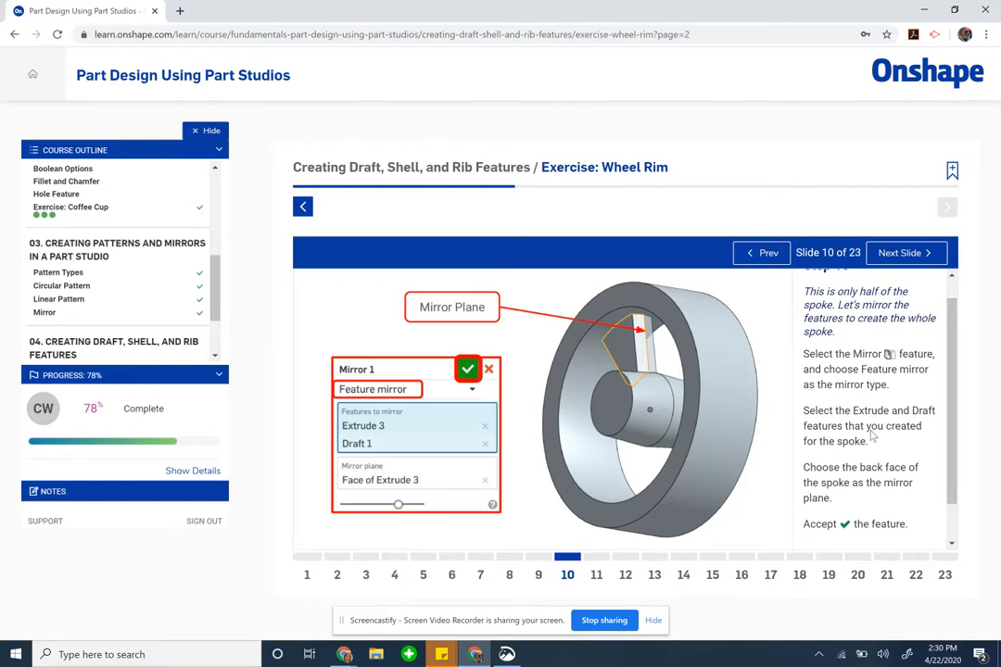
{"action": "scroll", "scroll_direction": "down", "scroll_amount": 3}
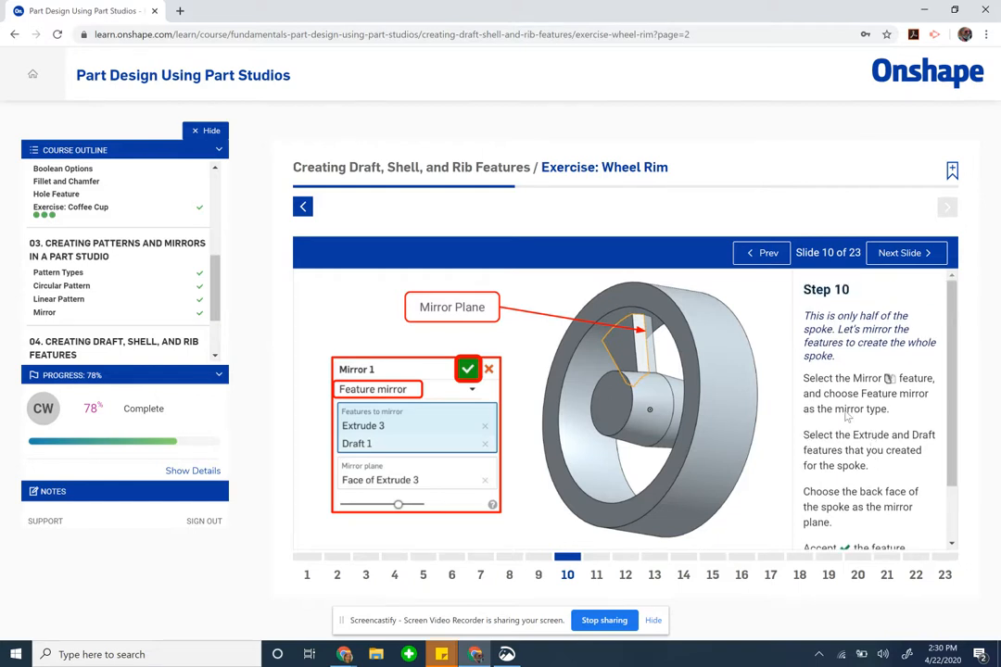
{"action": "mouse_move", "coordinate": [622, 353]}
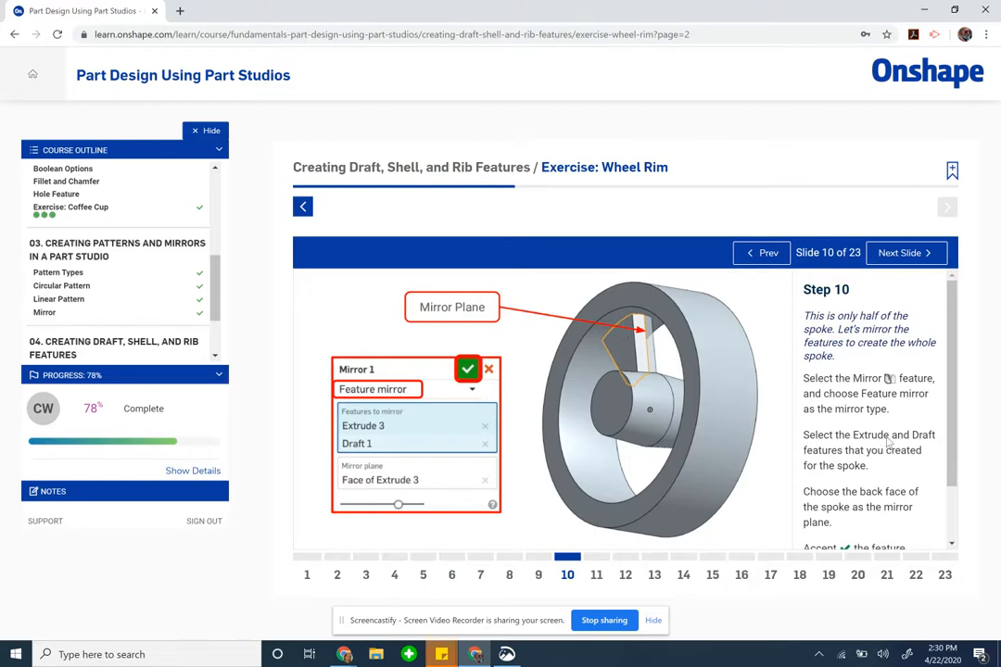
{"action": "scroll", "scroll_direction": "down", "scroll_amount": 3}
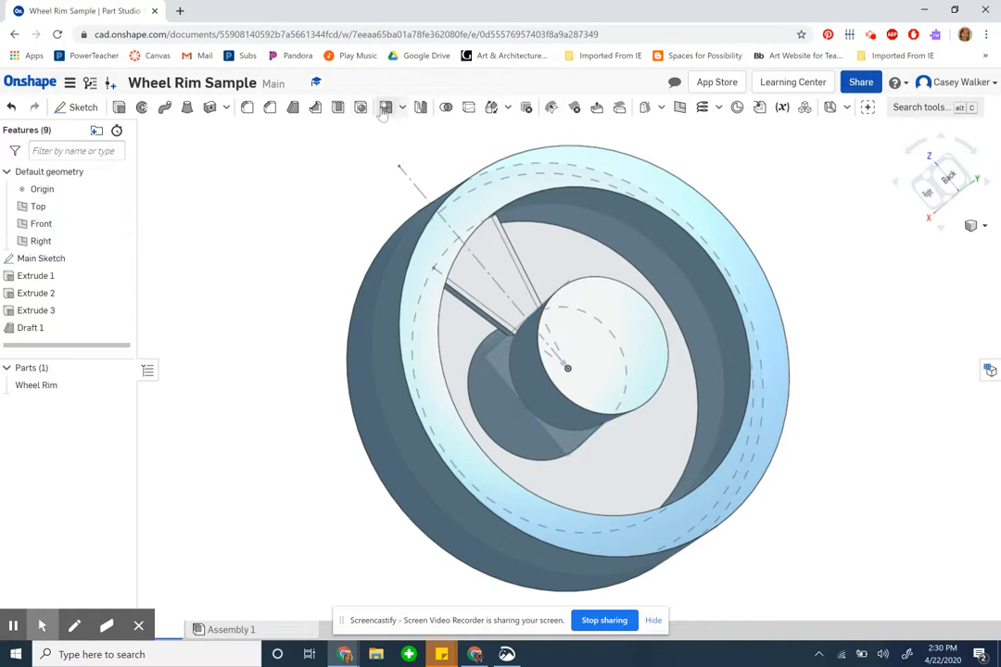
Step: Start a feature Mirror and select Extrude 3 and Draft 1 to mirror
{"action": "left_click", "coordinate": [386, 107]}
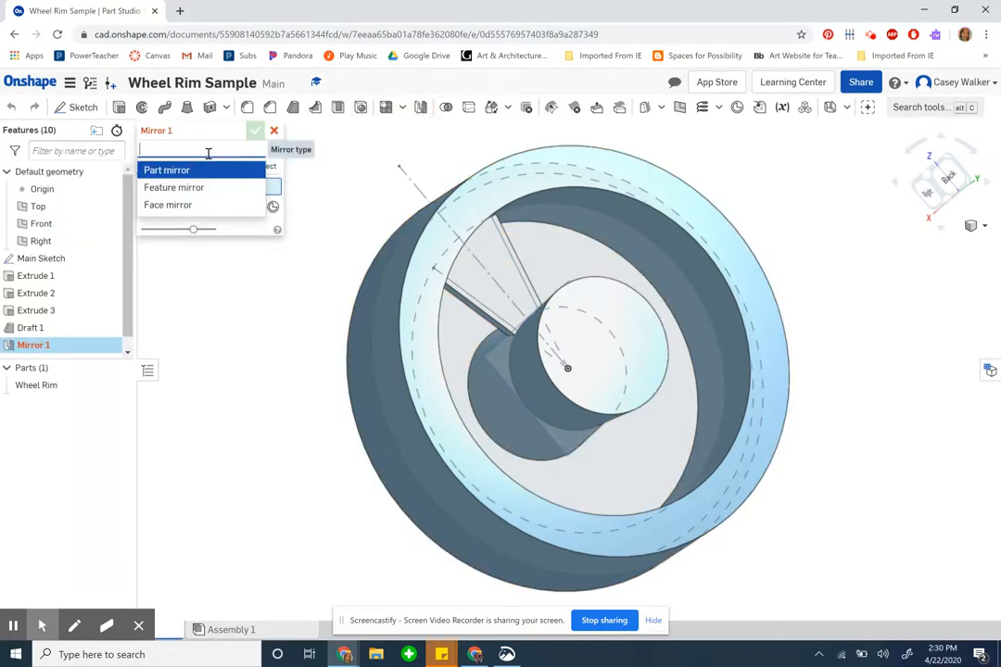
{"action": "left_click", "coordinate": [173, 187]}
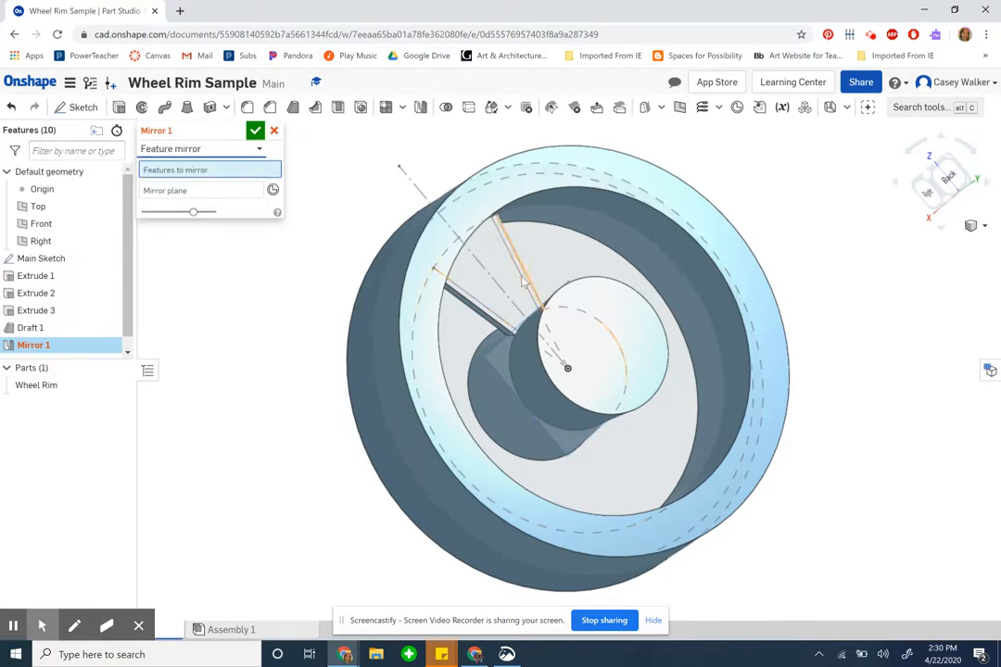
{"action": "left_click_drag", "start_coordinate": [568, 368], "coordinate": [600, 388]}
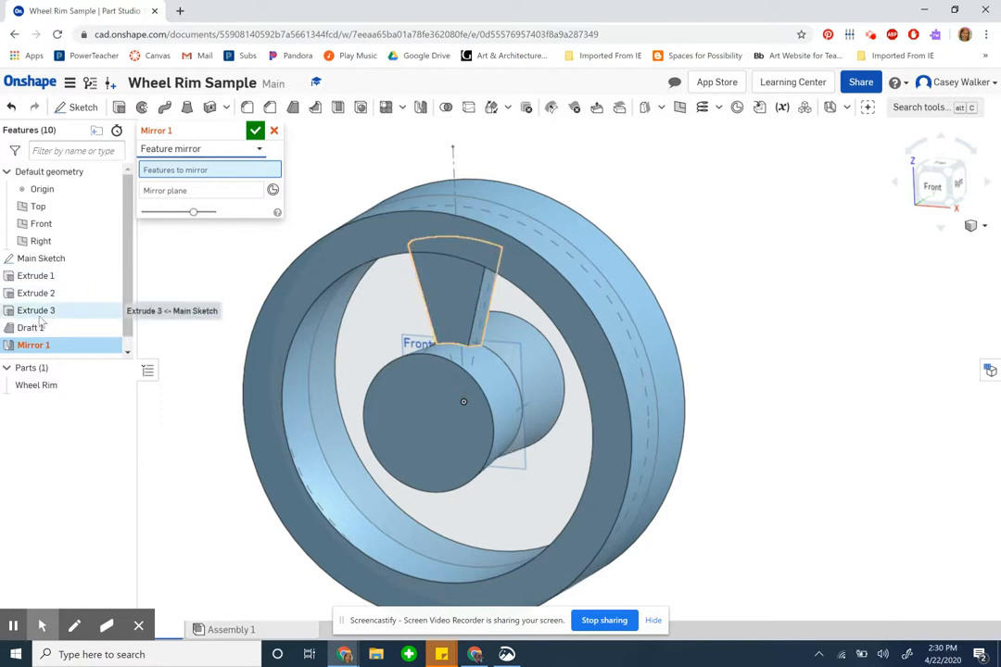
{"action": "left_click", "coordinate": [36, 310]}
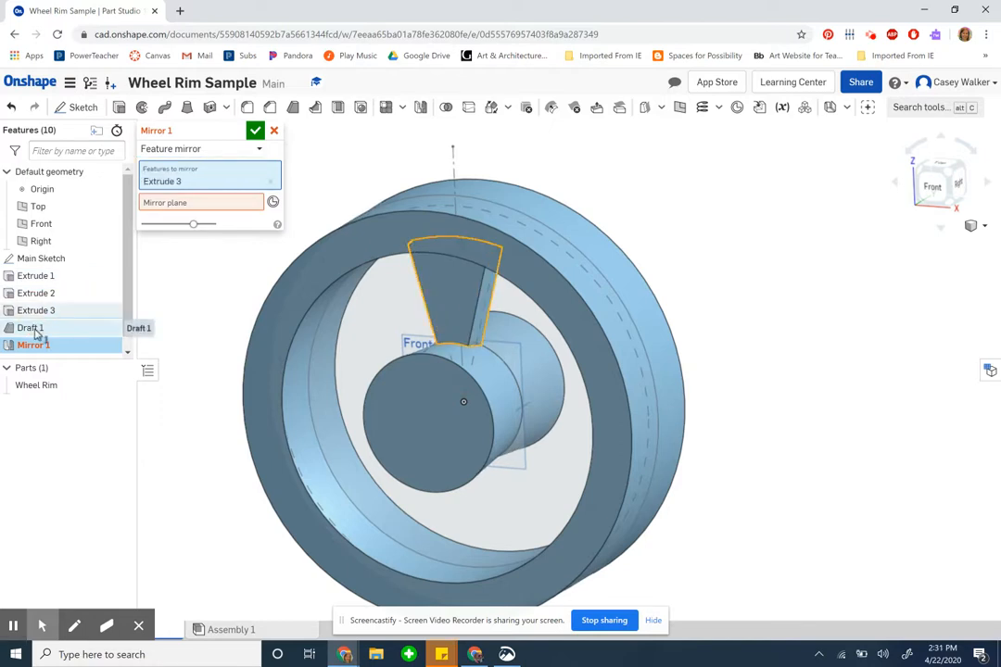
{"action": "left_click", "coordinate": [30, 327]}
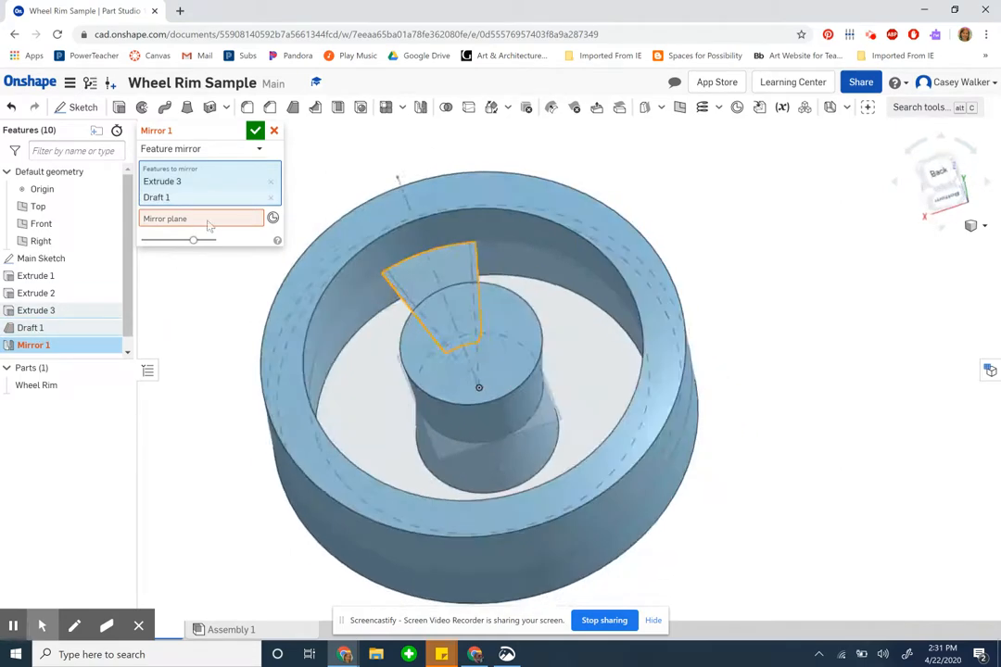
Step: Use the spoke face as mirror plane, accept Mirror 1, and orbit to inspect
{"action": "left_click", "coordinate": [450, 271]}
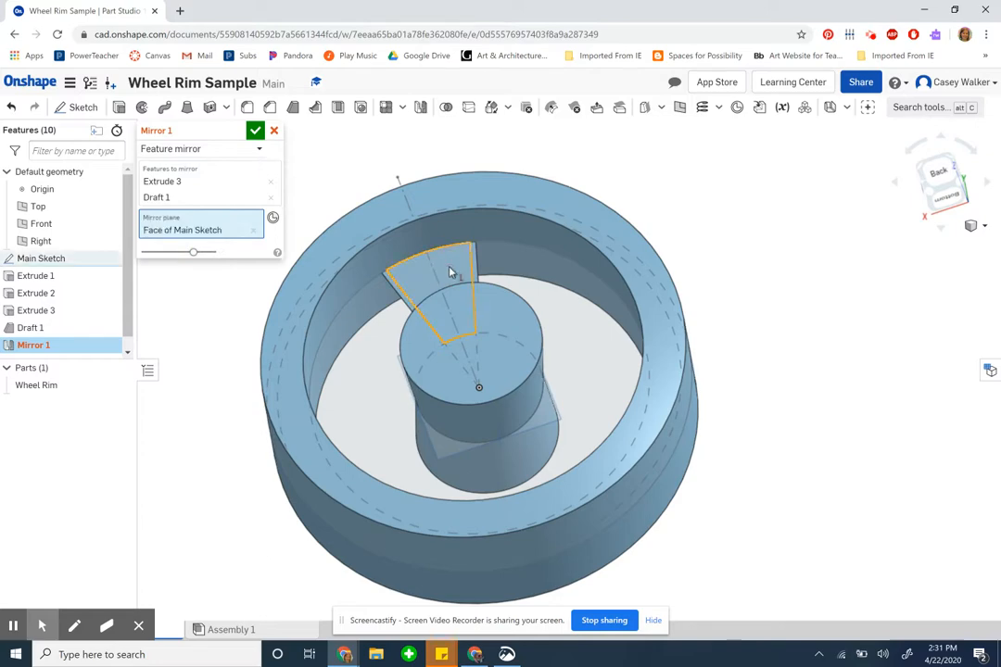
{"action": "left_click_drag", "start_coordinate": [450, 269], "coordinate": [348, 347]}
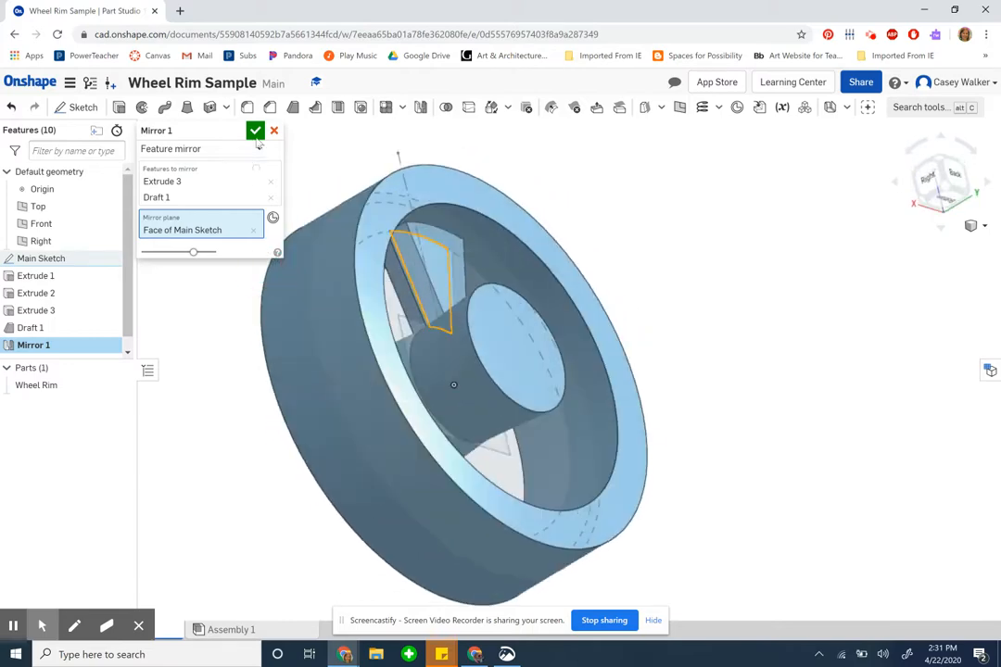
{"action": "left_click", "coordinate": [255, 130]}
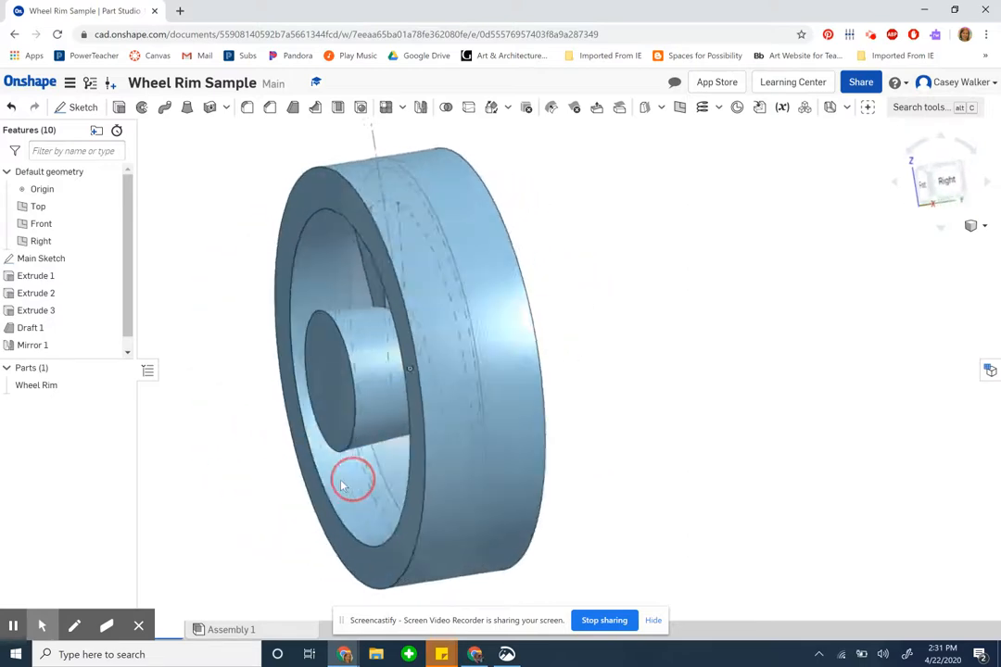
{"action": "left_click_drag", "start_coordinate": [352, 487], "coordinate": [407, 487]}
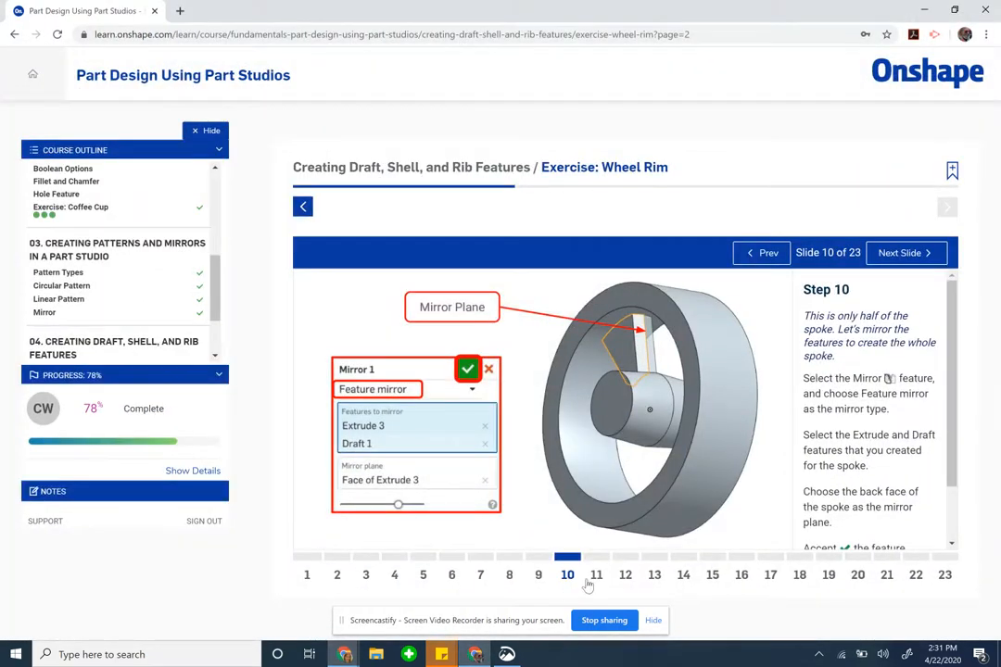
Step: Advance the tutorial to slide 11, the 2 mm spoke fillet step
{"action": "left_click", "coordinate": [596, 557]}
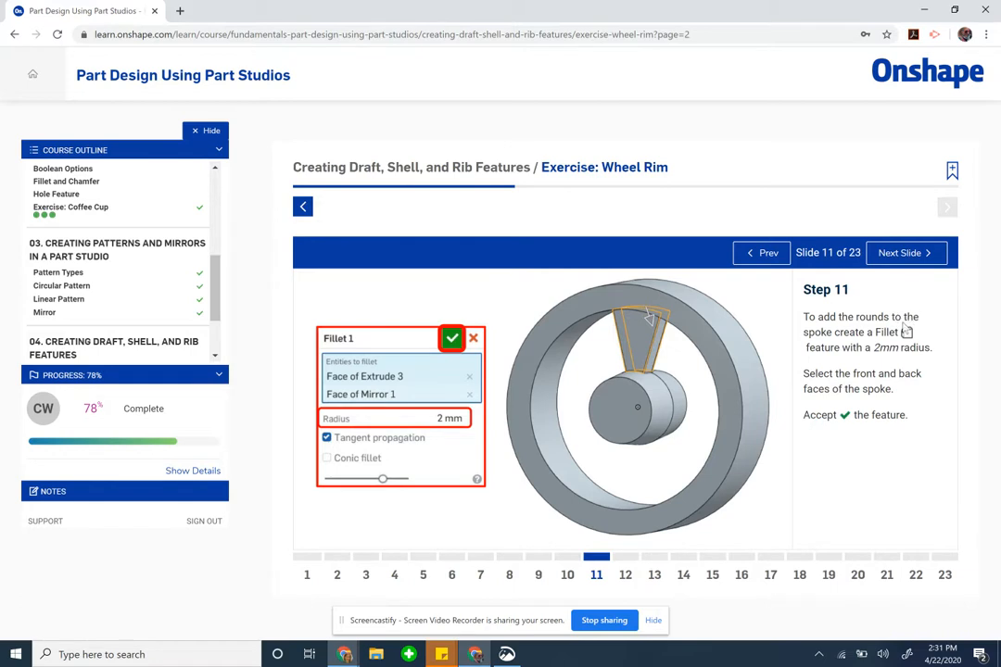
{"action": "mouse_move", "coordinate": [885, 370]}
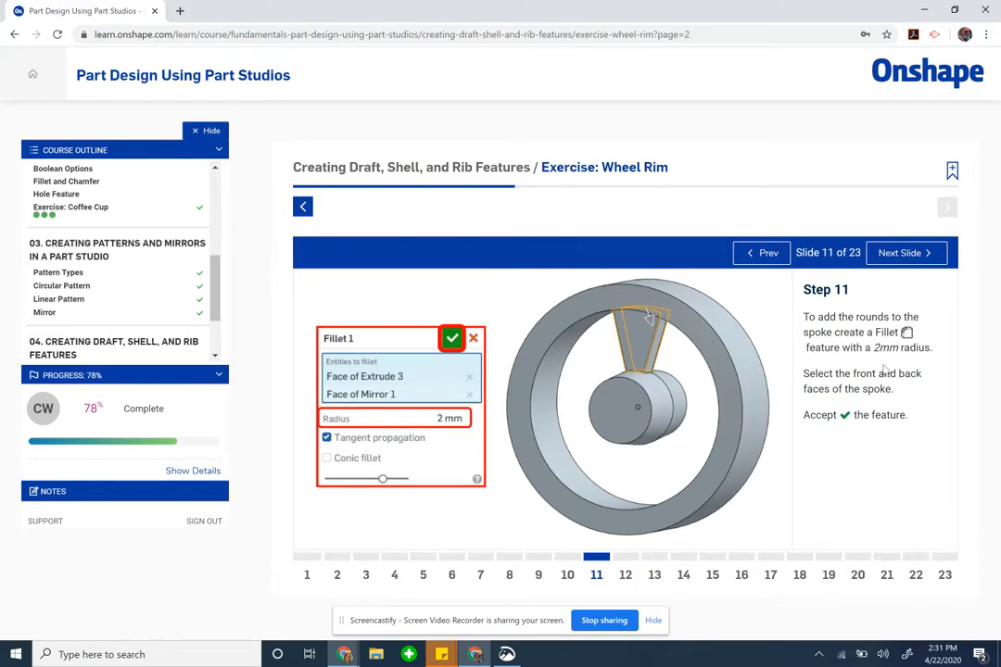
{"action": "mouse_move", "coordinate": [853, 406]}
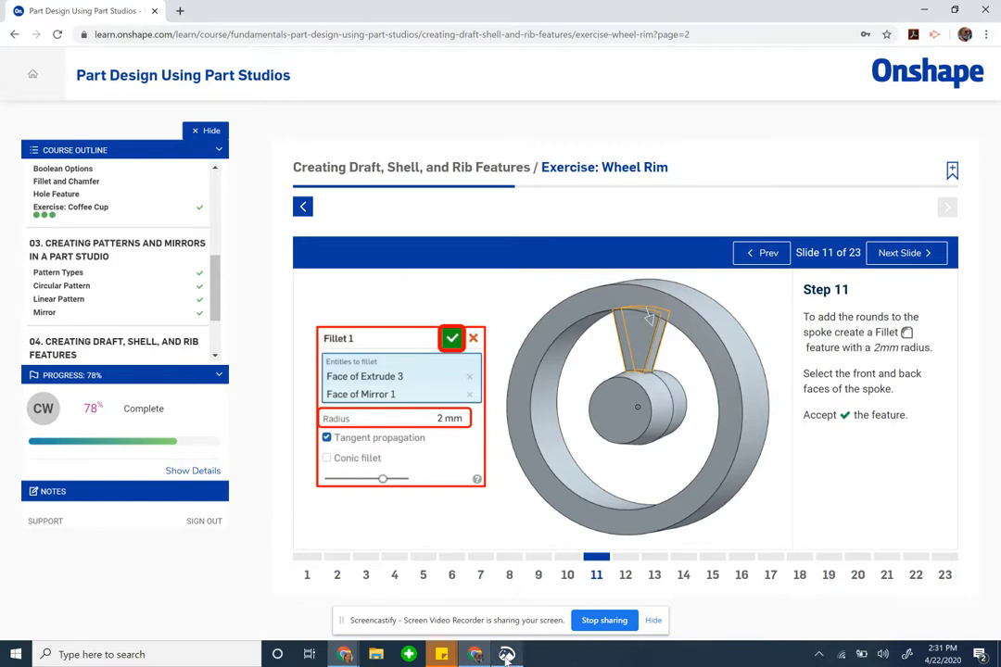
{"action": "mouse_move", "coordinate": [363, 375]}
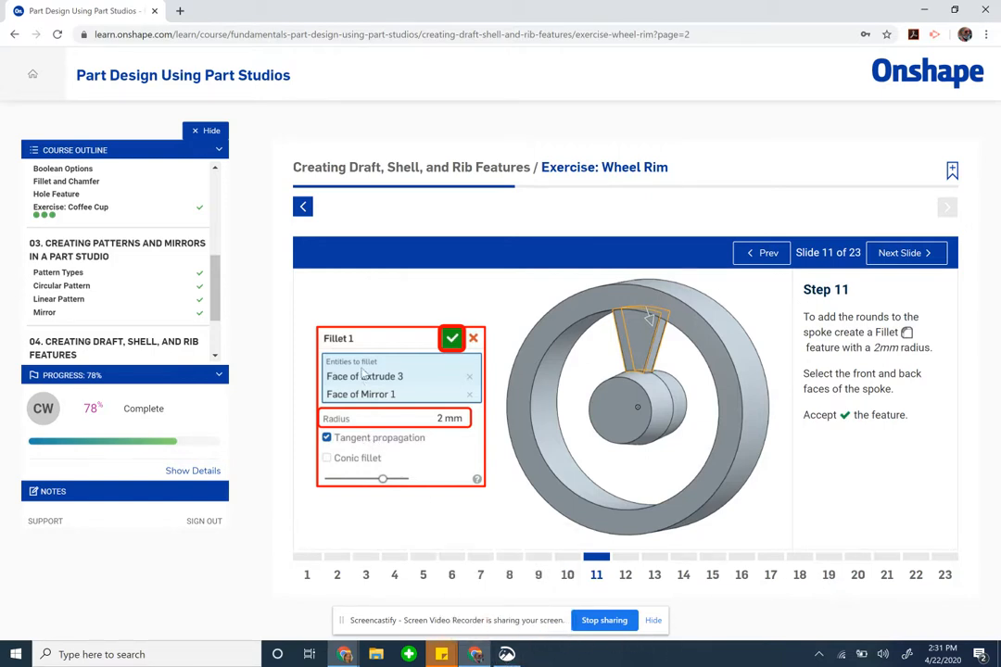
{"action": "mouse_move", "coordinate": [476, 654]}
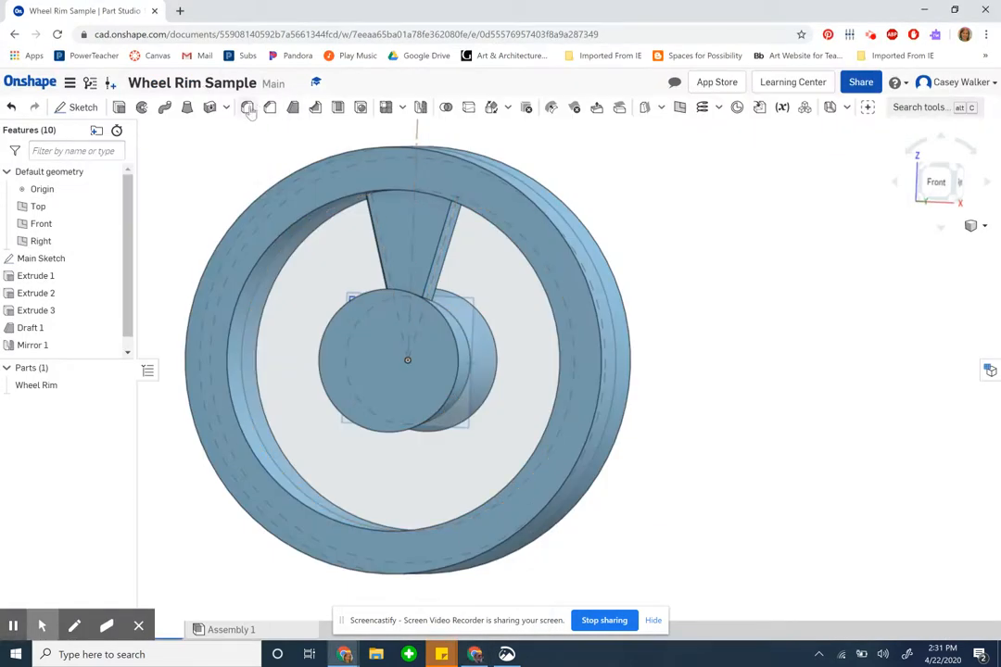
Step: Start Fillet 1 on the spoke faces with a 2 mm radius, toggling tangent propagation
{"action": "left_click", "coordinate": [249, 107]}
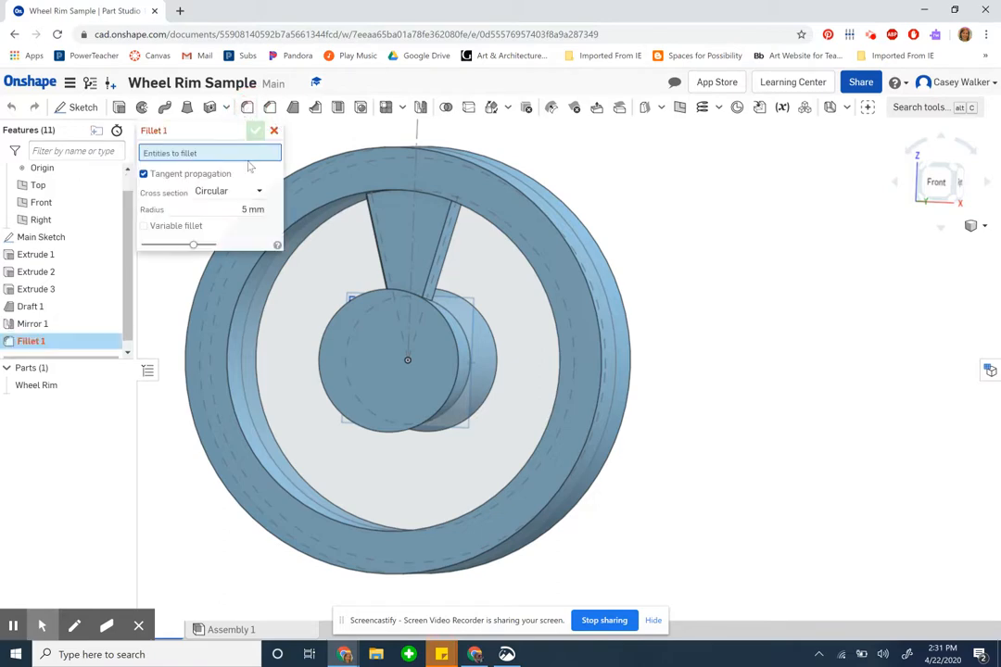
{"action": "left_click", "coordinate": [407, 241]}
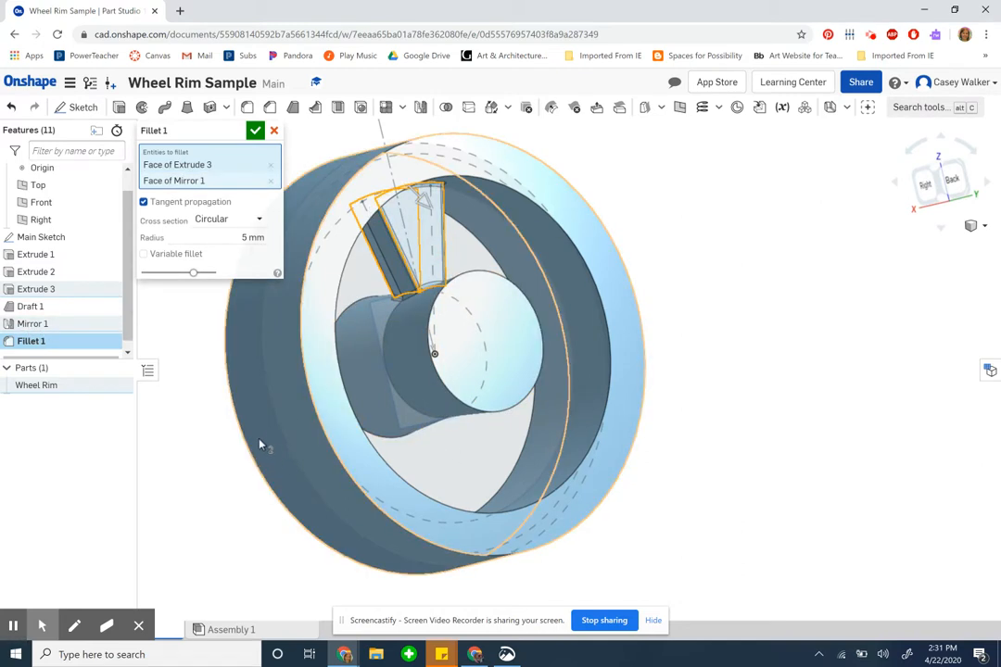
{"action": "left_click", "coordinate": [218, 237]}
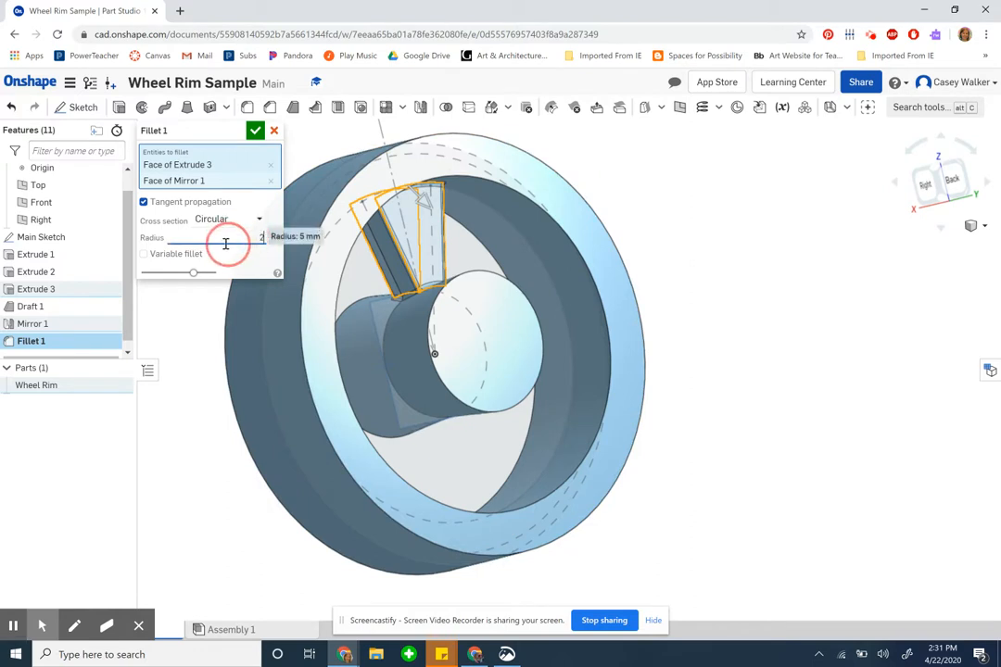
{"action": "type", "text": "2"}
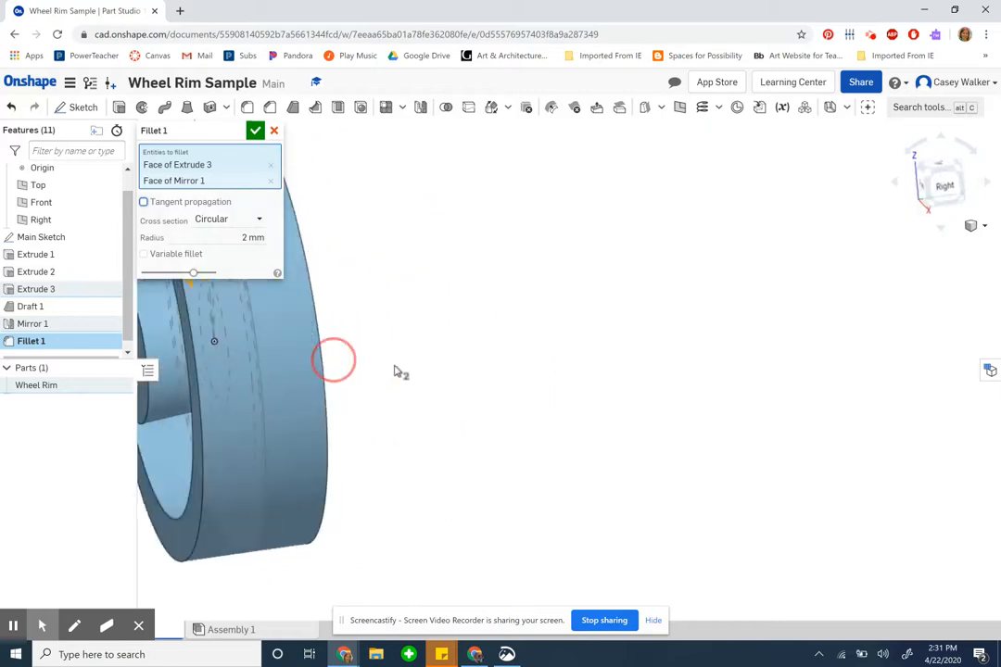
{"action": "left_click_drag", "start_coordinate": [333, 360], "coordinate": [677, 385]}
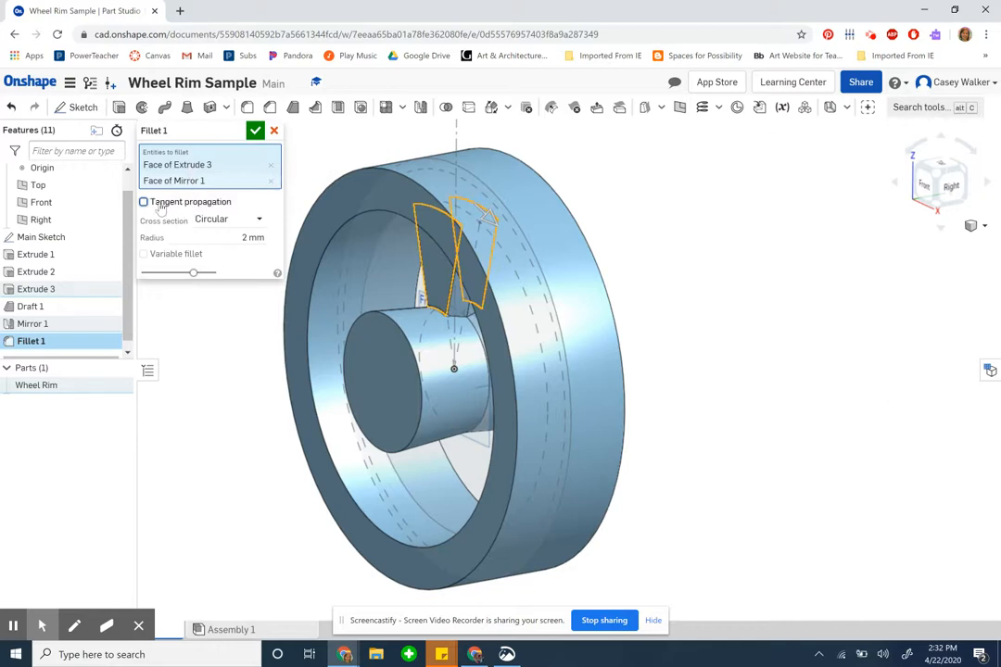
{"action": "left_click", "coordinate": [143, 201]}
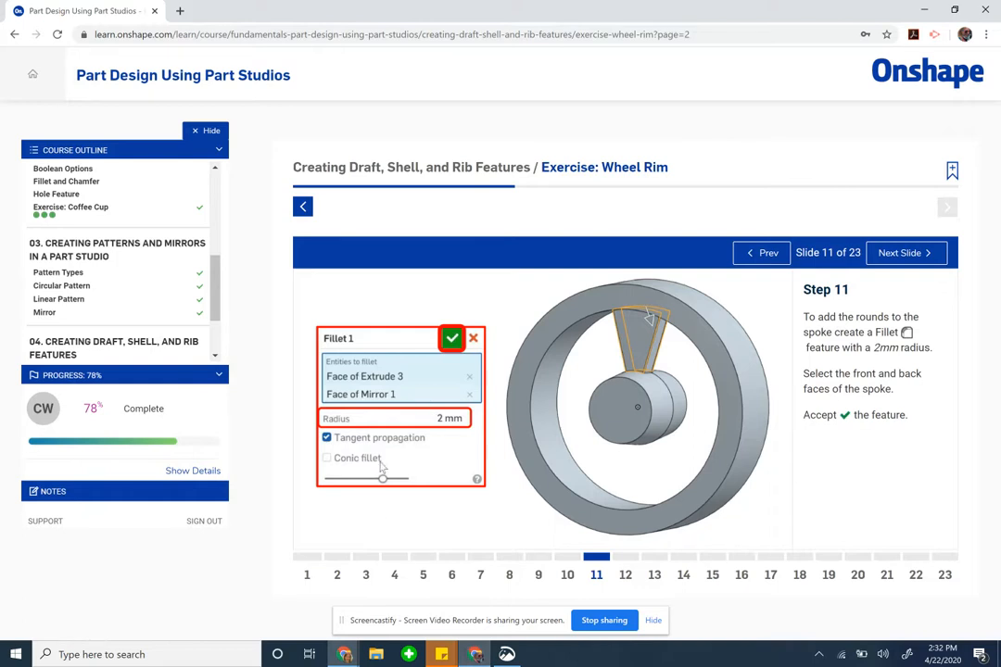
{"action": "mouse_move", "coordinate": [451, 445]}
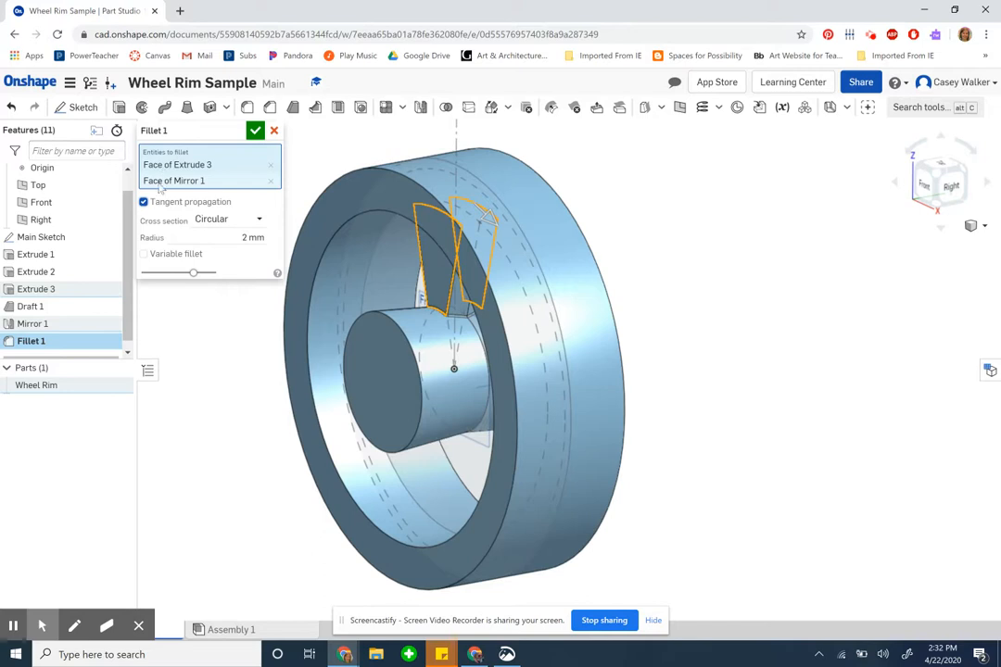
Step: Try a Conic fillet cross section, revert to Circular, and toggle tangent propagation
{"action": "left_click", "coordinate": [251, 219]}
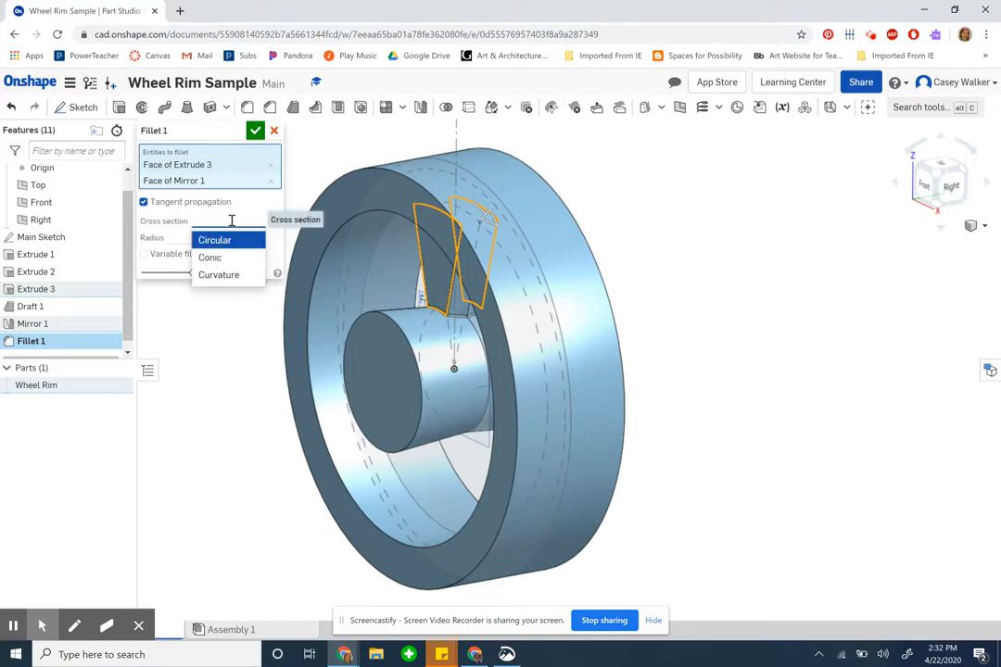
{"action": "left_click", "coordinate": [209, 258]}
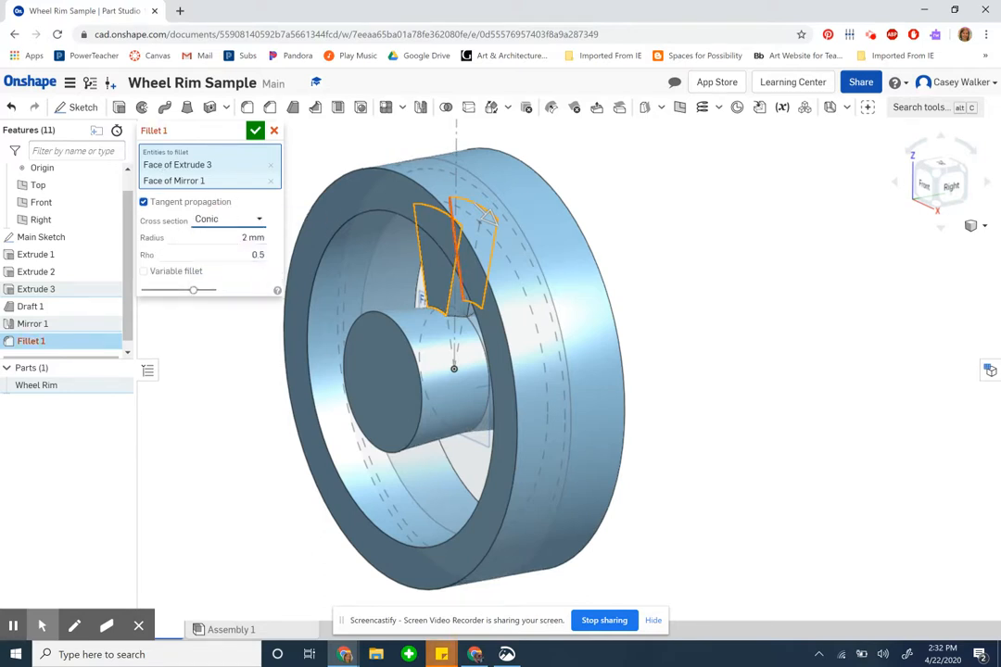
{"action": "left_click", "coordinate": [84, 10]}
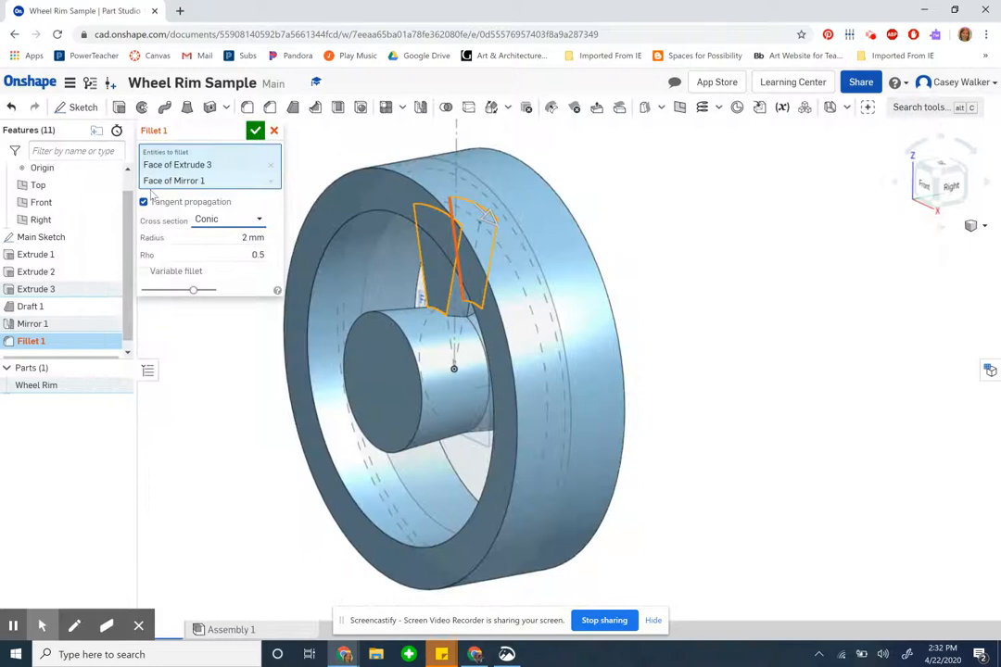
{"action": "left_click", "coordinate": [227, 220]}
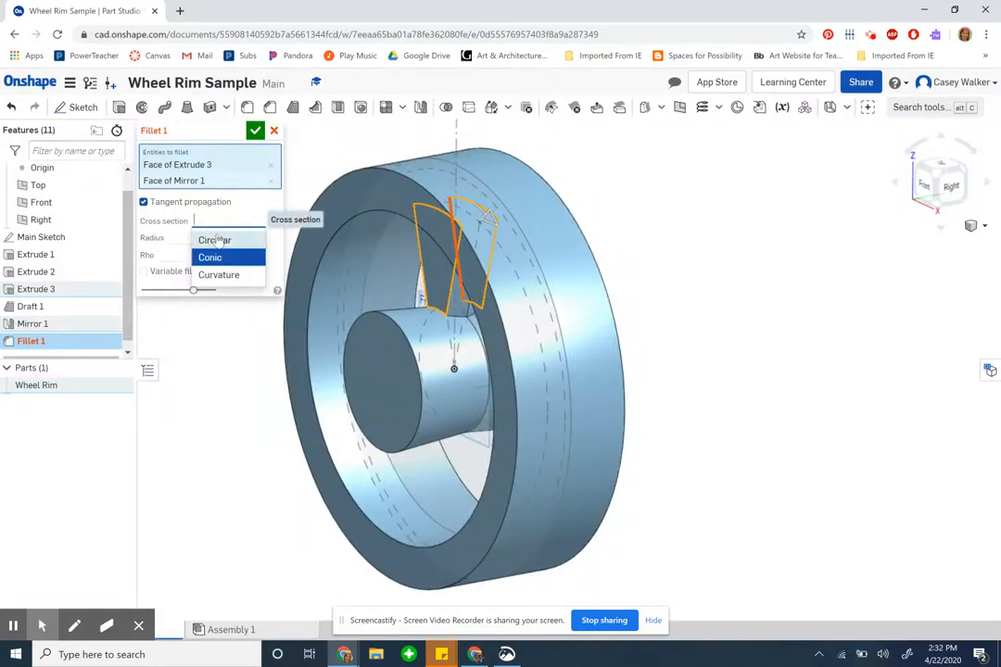
{"action": "left_click", "coordinate": [214, 239]}
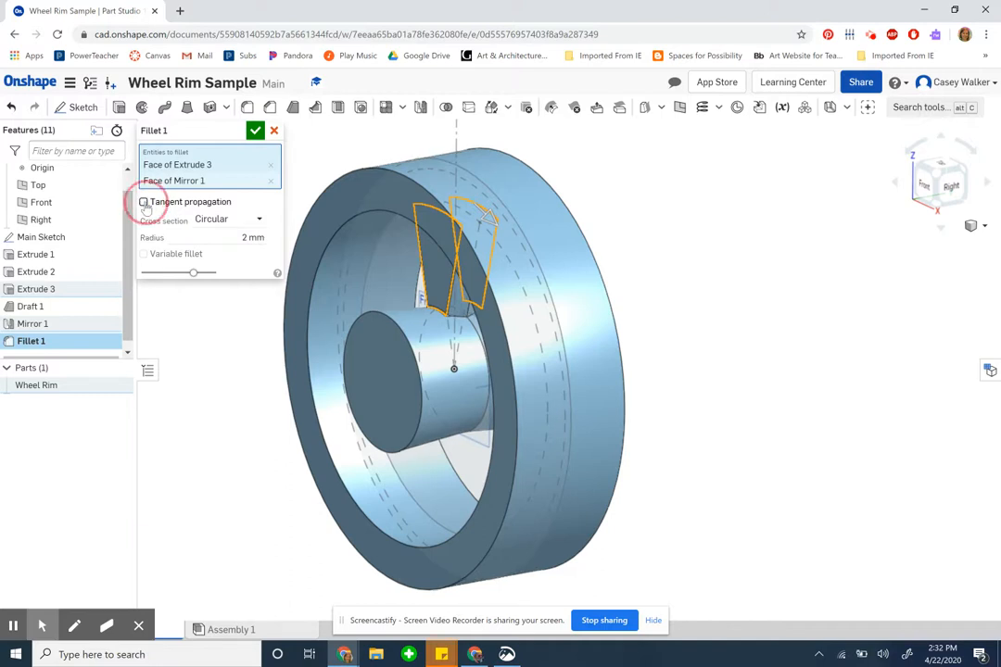
{"action": "left_click", "coordinate": [144, 201]}
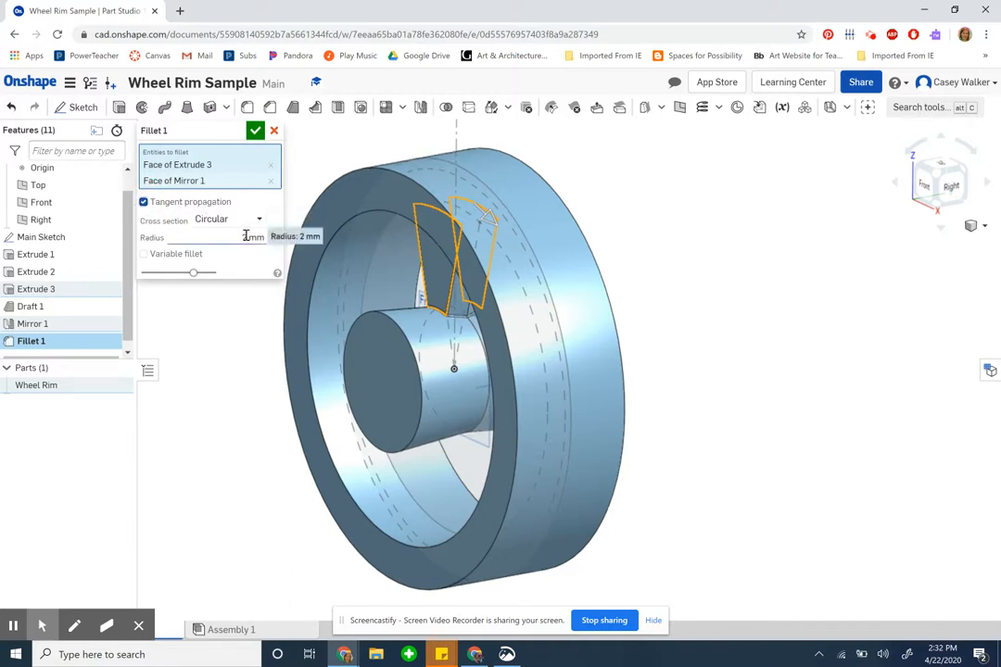
Step: Accept the 2 mm fillet and zoom and orbit to inspect the spoke base
{"action": "left_click", "coordinate": [255, 130]}
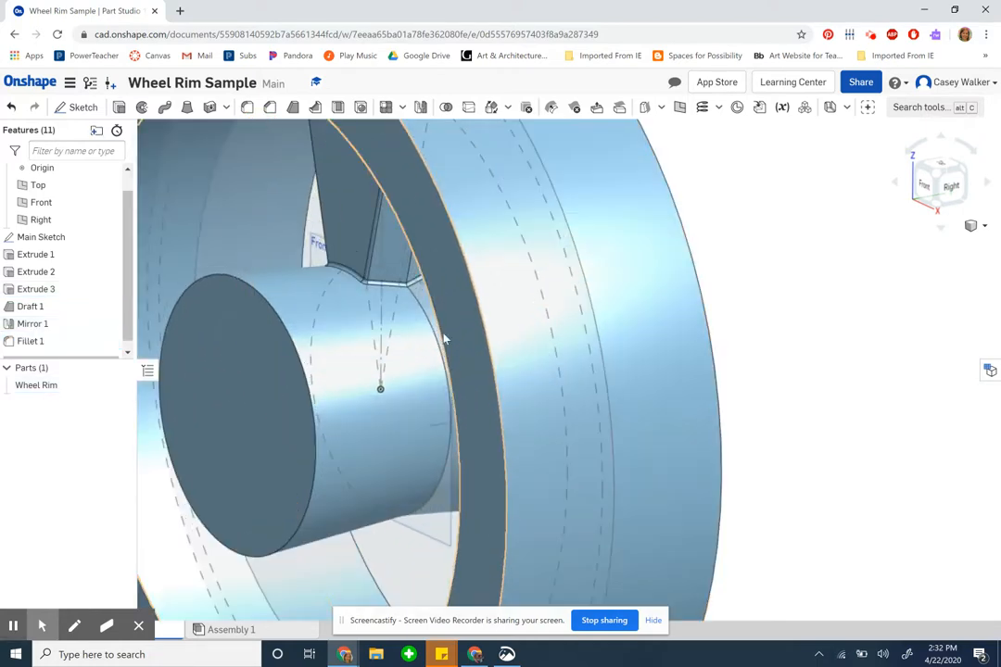
{"action": "left_click_drag", "start_coordinate": [445, 338], "coordinate": [533, 425]}
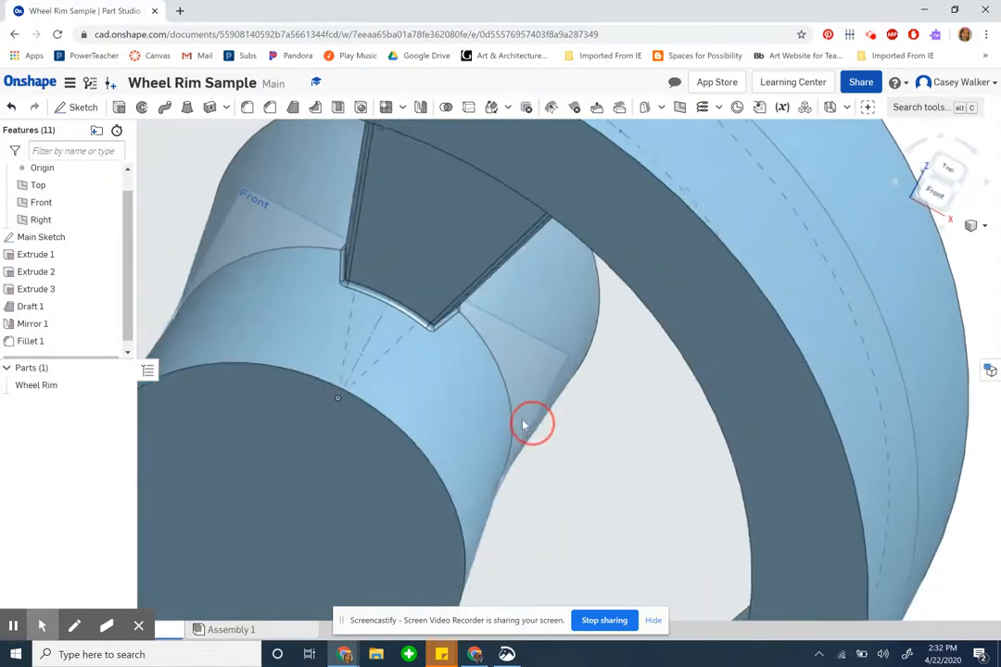
{"action": "left_click_drag", "start_coordinate": [531, 425], "coordinate": [458, 398]}
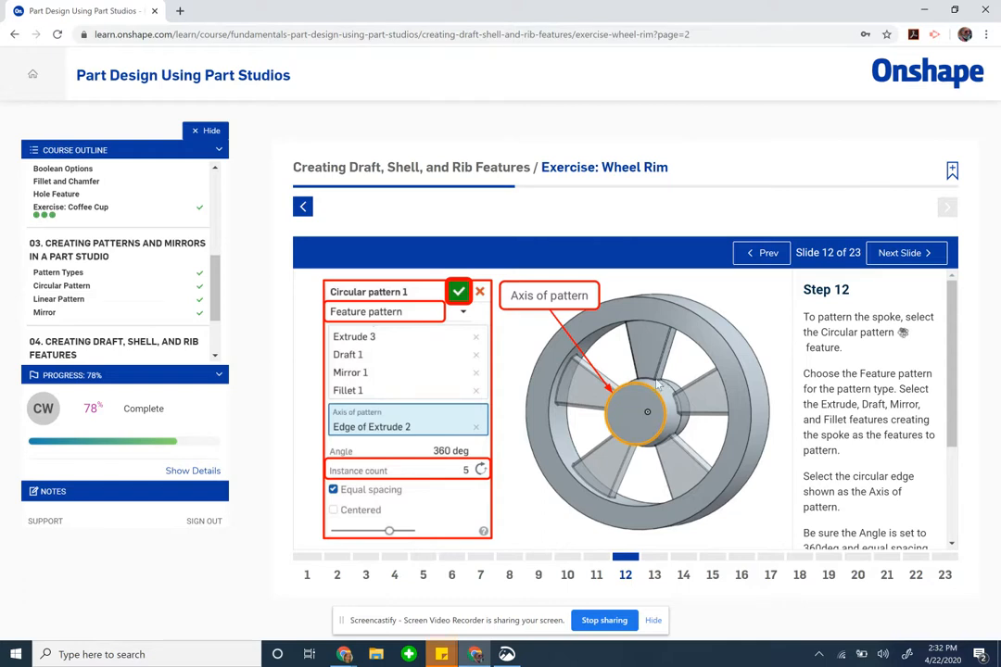
{"action": "mouse_move", "coordinate": [897, 366]}
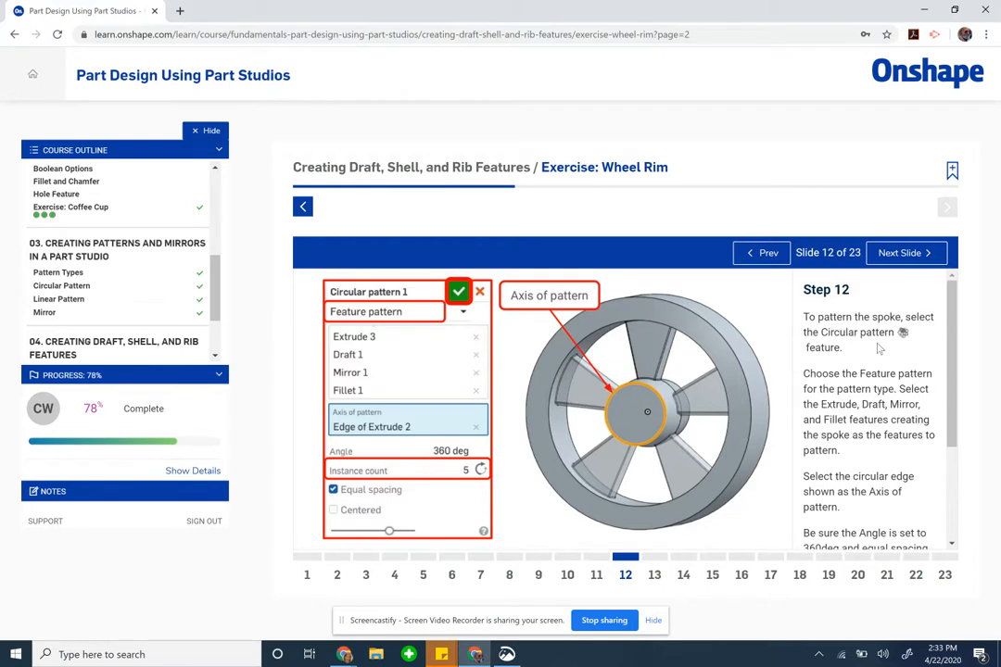
{"action": "mouse_move", "coordinate": [906, 341]}
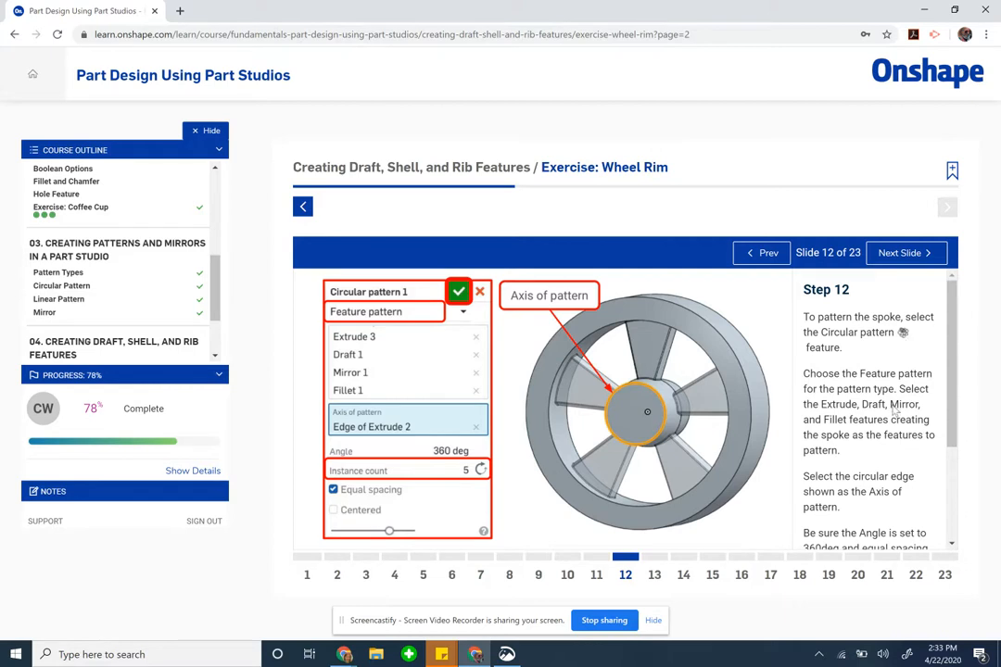
{"action": "mouse_move", "coordinate": [577, 370]}
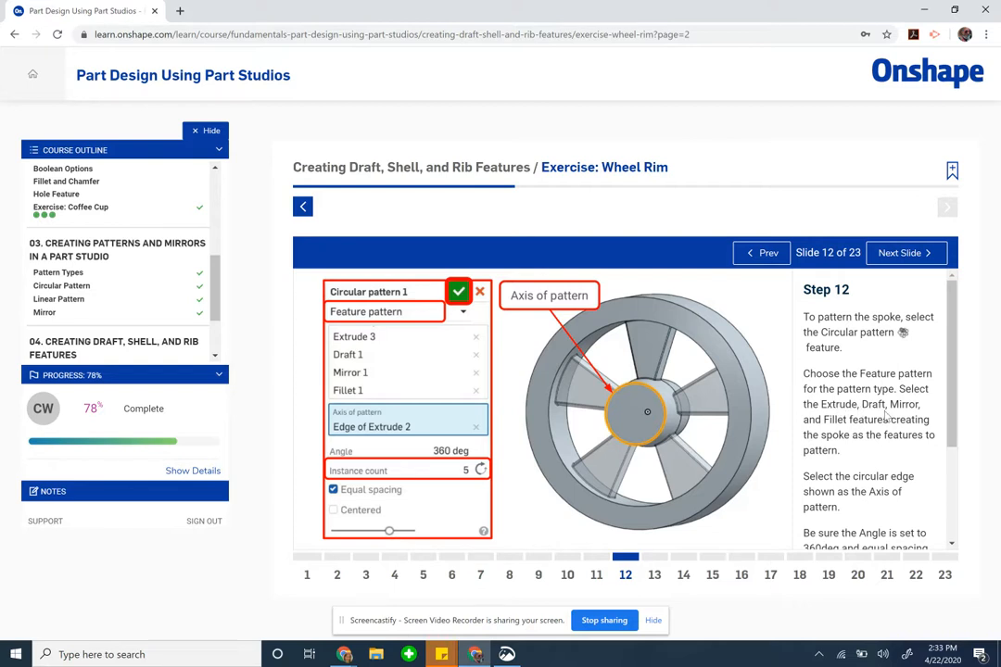
{"action": "mouse_move", "coordinate": [906, 412]}
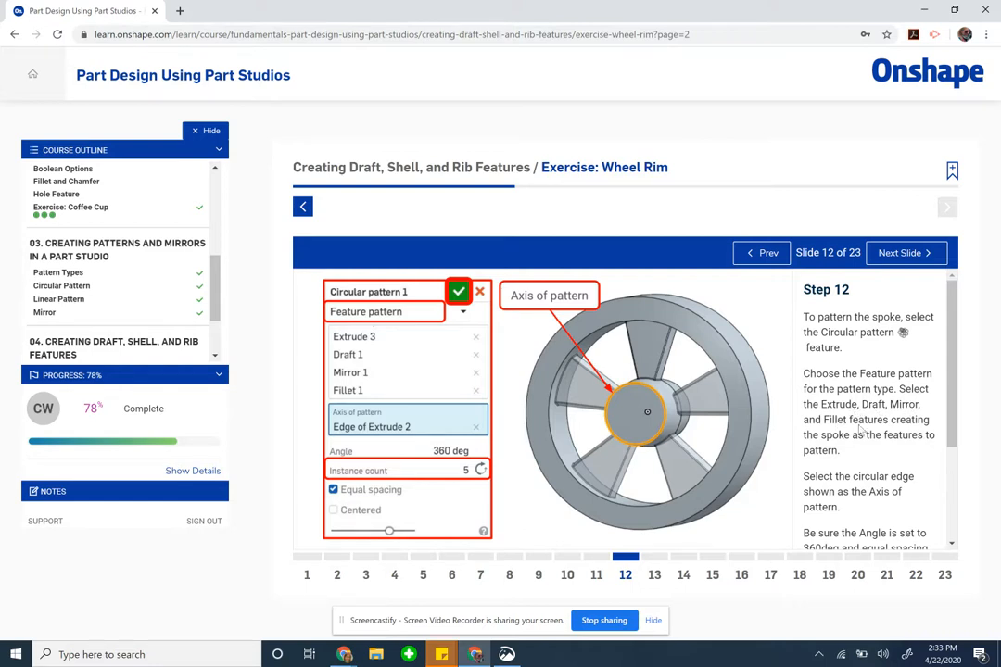
{"action": "mouse_move", "coordinate": [923, 464]}
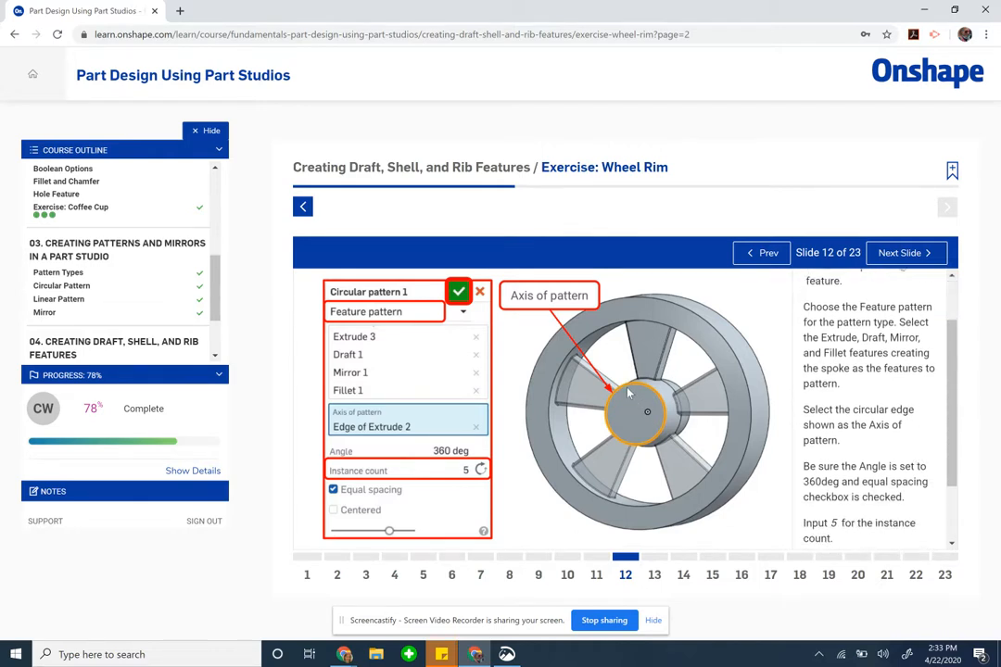
{"action": "mouse_move", "coordinate": [621, 400]}
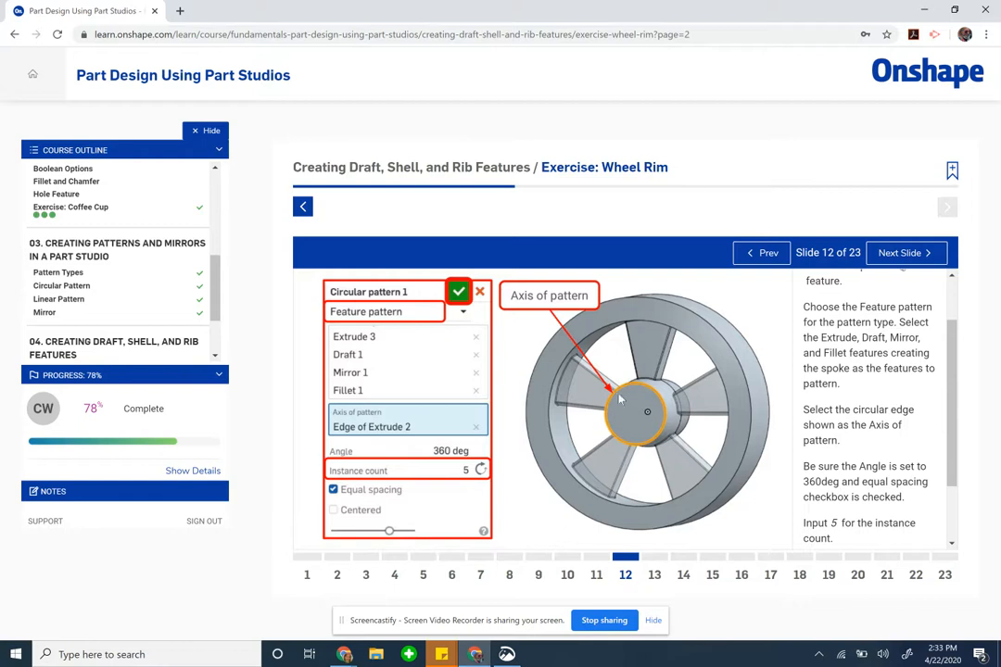
Step: Scroll through Step 12's circular-pattern instructions to the five-instance count
{"action": "scroll", "scroll_direction": "down", "scroll_amount": 3}
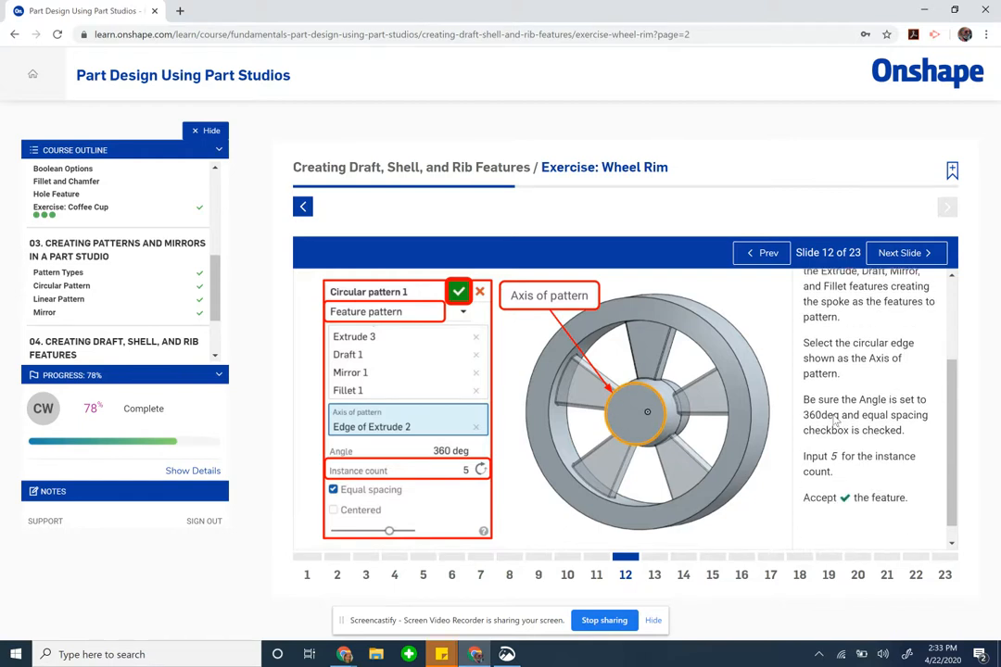
{"action": "mouse_move", "coordinate": [823, 468]}
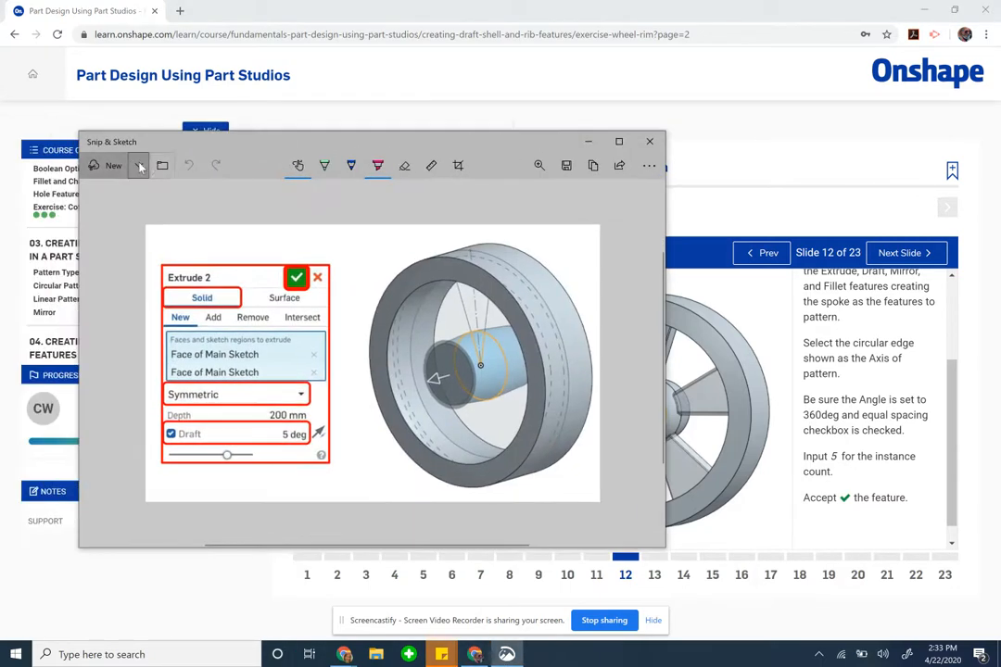
Step: Start a new Snip & Sketch capture of slide 12's Circular pattern 1 panel
{"action": "left_click", "coordinate": [648, 141]}
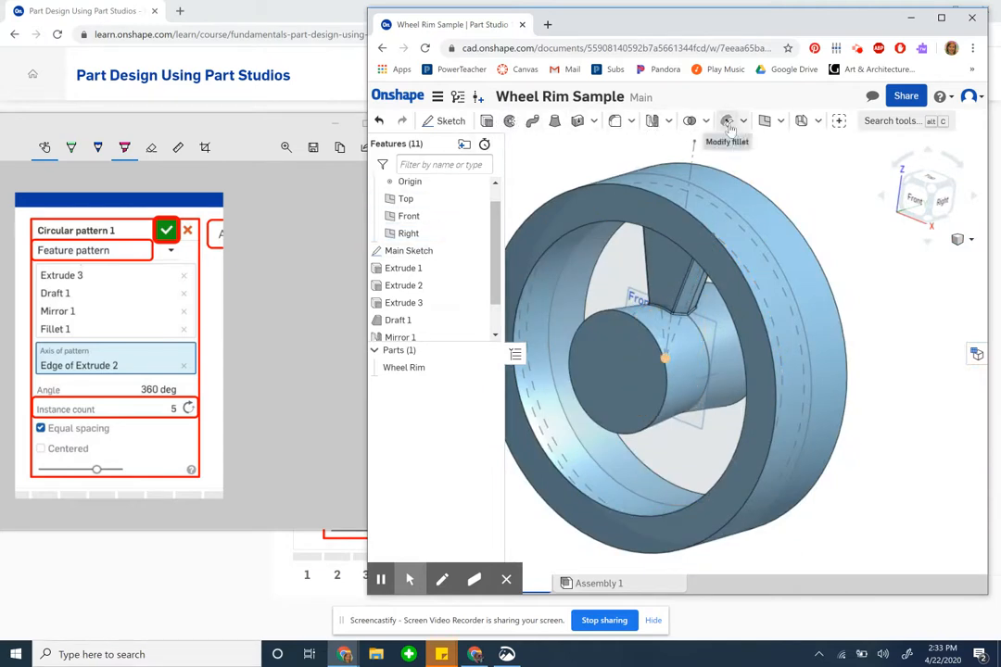
{"action": "mouse_move", "coordinate": [602, 124]}
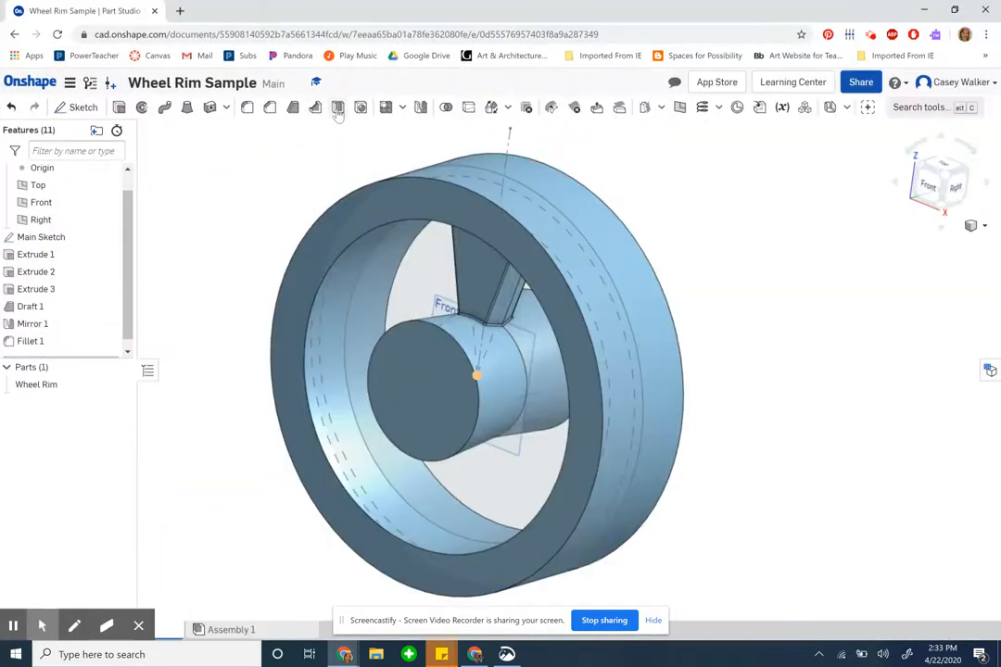
Step: Circular-pattern Extrude 3, Draft 1, Mirror 1 and Fillet 1 five times, then orbit
{"action": "left_click", "coordinate": [397, 106]}
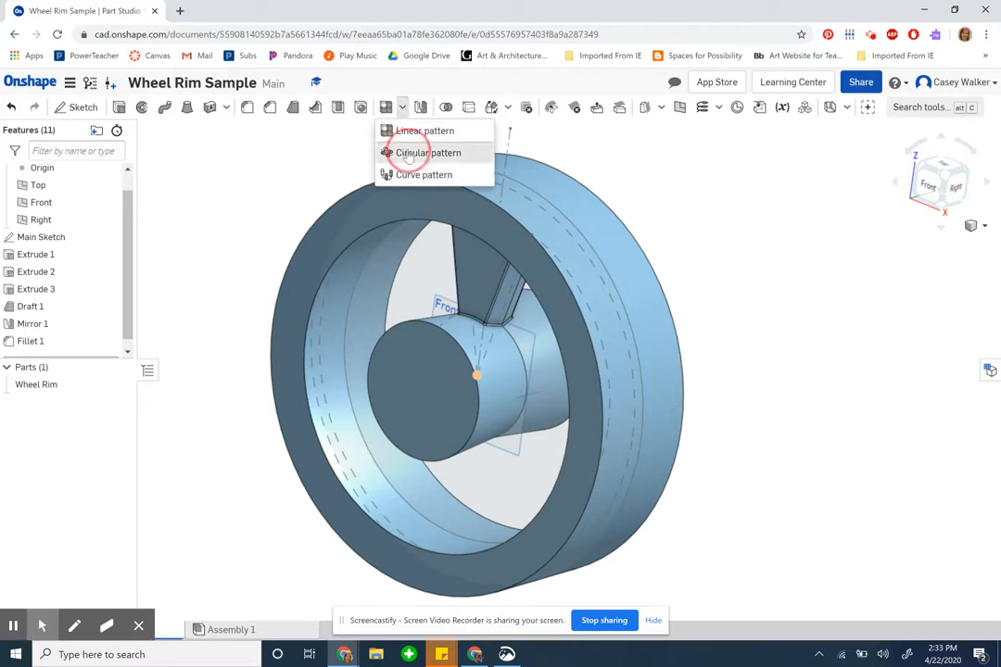
{"action": "left_click", "coordinate": [427, 153]}
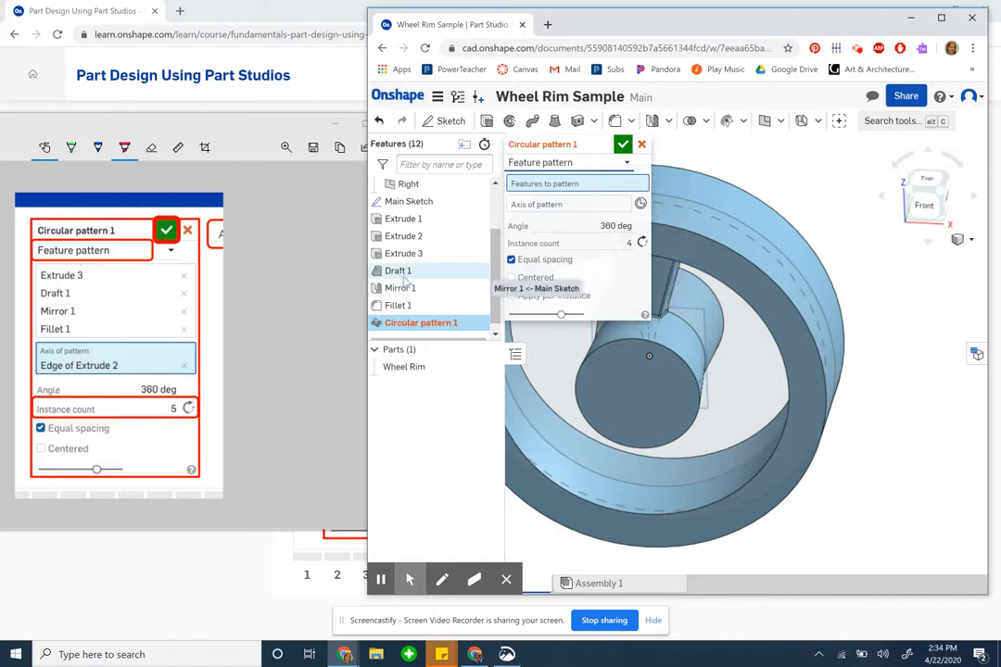
{"action": "left_click", "coordinate": [403, 253]}
{"action": "type", "text": "5"}
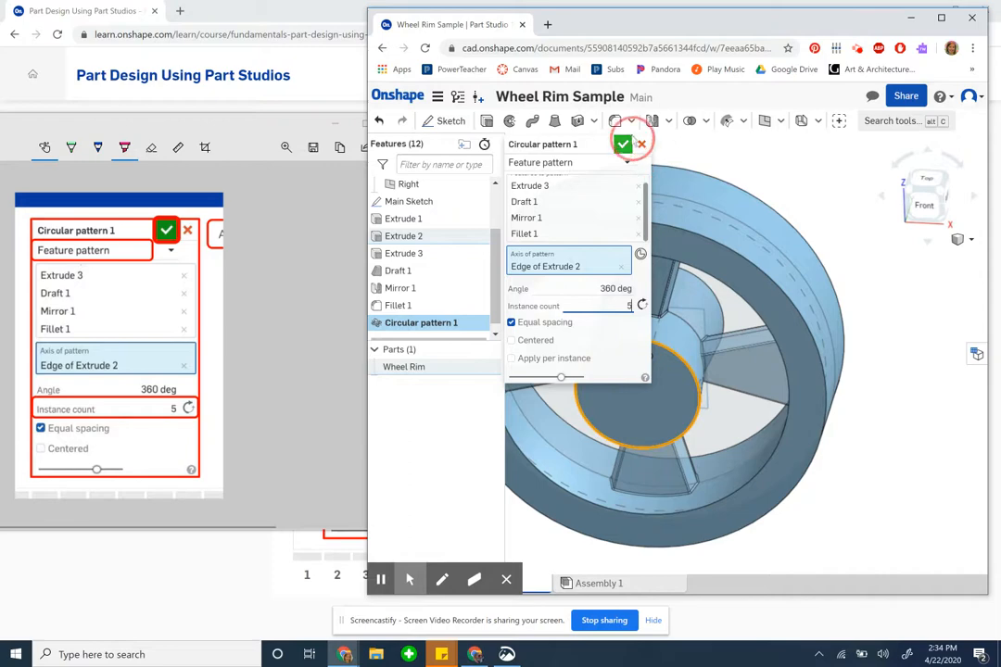
{"action": "left_click", "coordinate": [624, 143]}
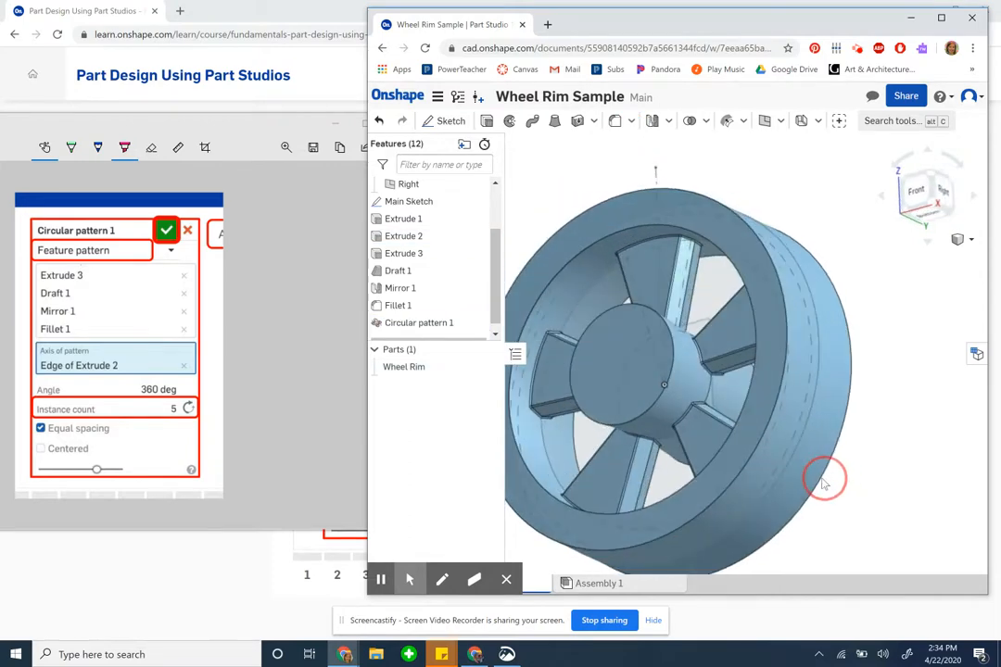
{"action": "left_click_drag", "start_coordinate": [824, 482], "coordinate": [662, 375]}
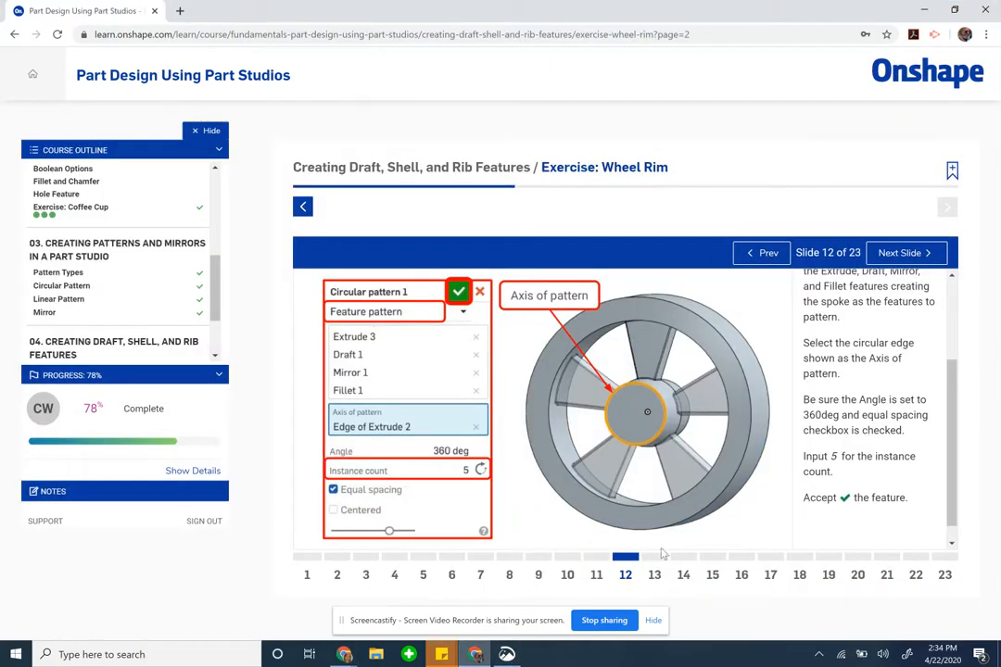
Step: Browse slides 12 through 17 and settle on Step 13's hub-face sketch slide
{"action": "left_click", "coordinate": [904, 252]}
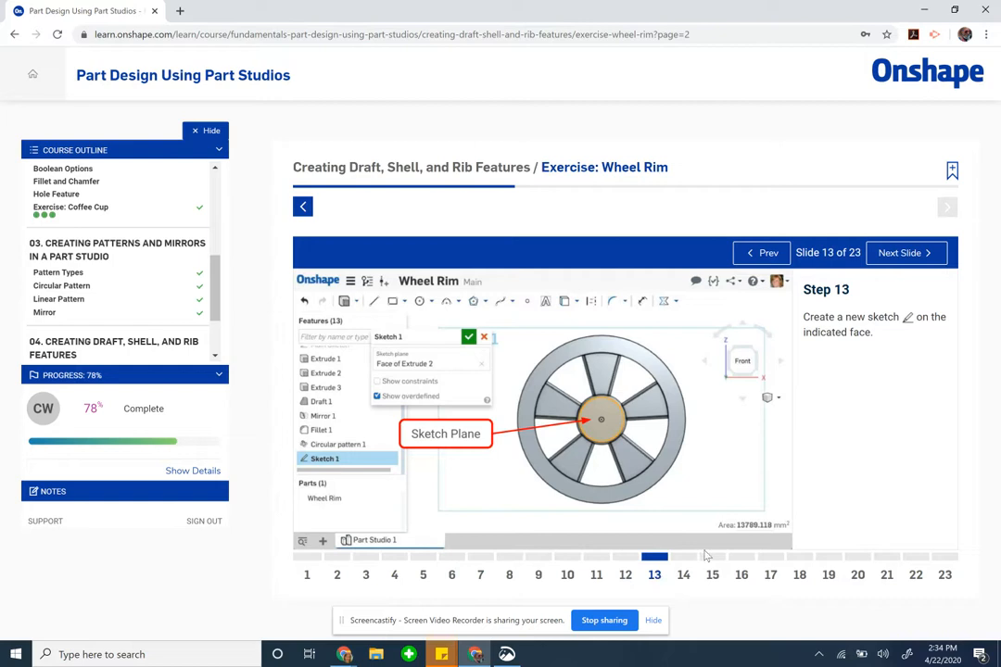
{"action": "mouse_move", "coordinate": [686, 579]}
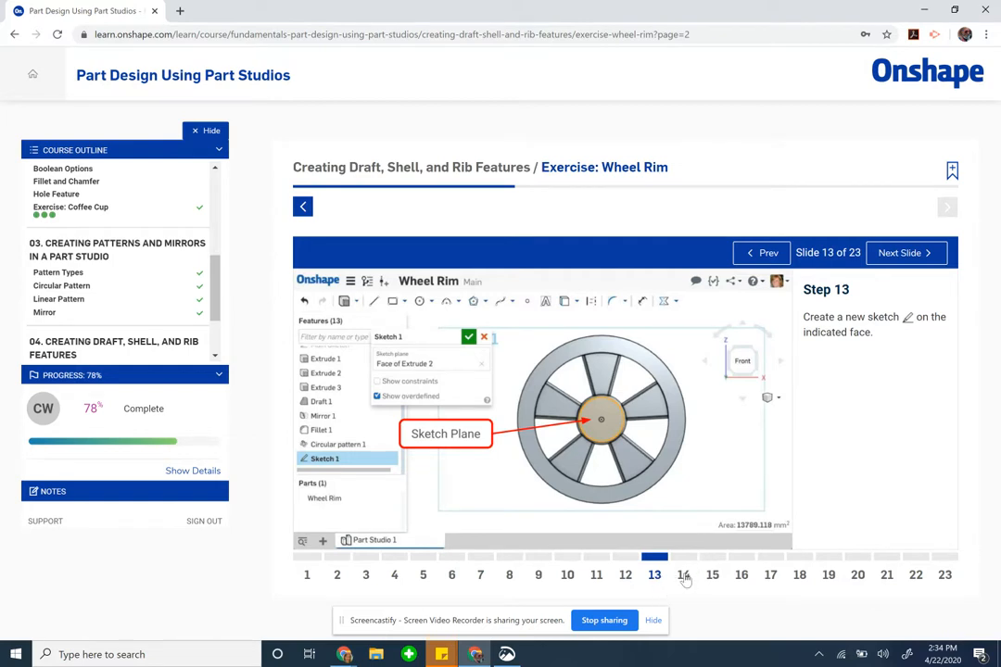
{"action": "left_click", "coordinate": [684, 575]}
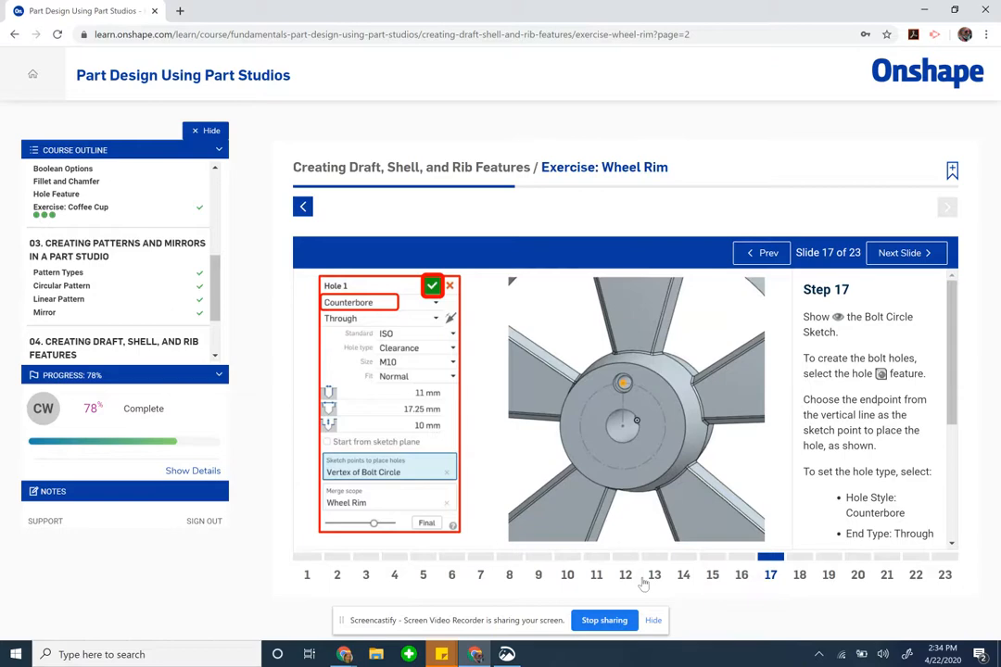
{"action": "left_click", "coordinate": [654, 574]}
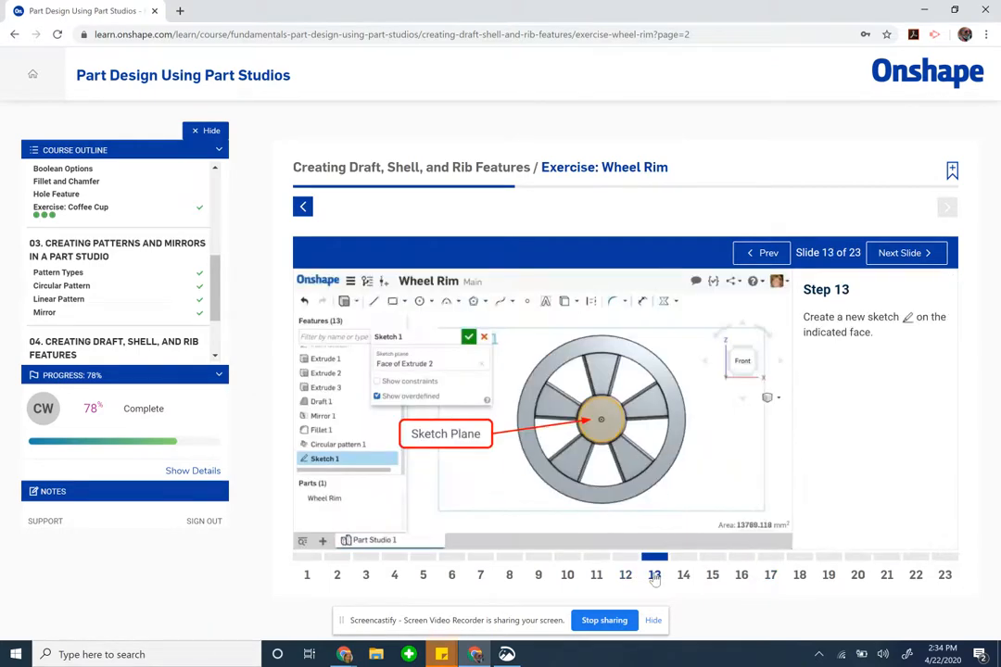
{"action": "left_click", "coordinate": [596, 557]}
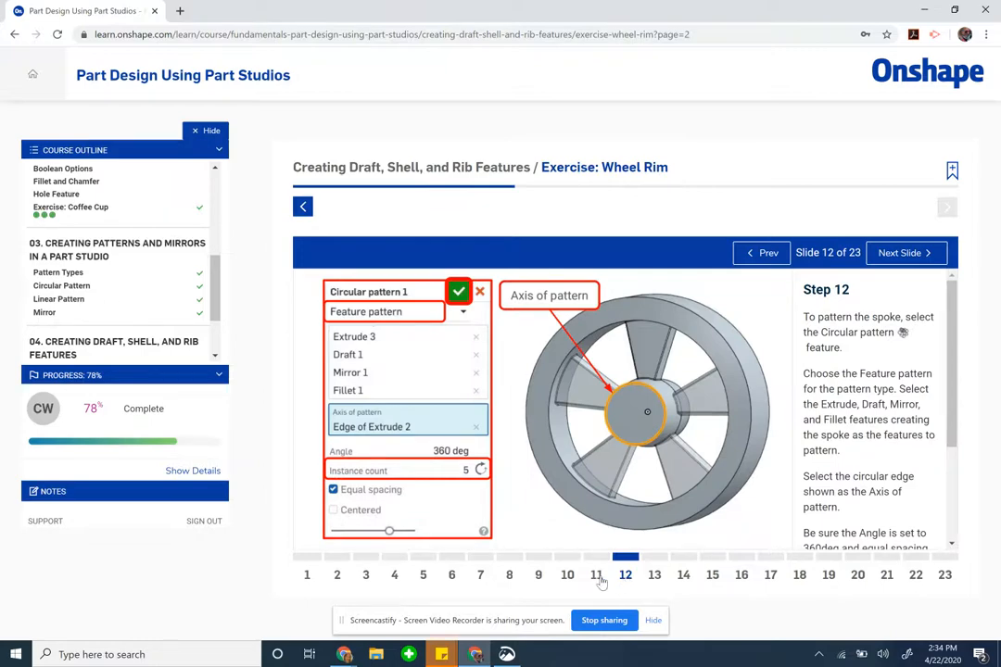
{"action": "left_click", "coordinate": [654, 575]}
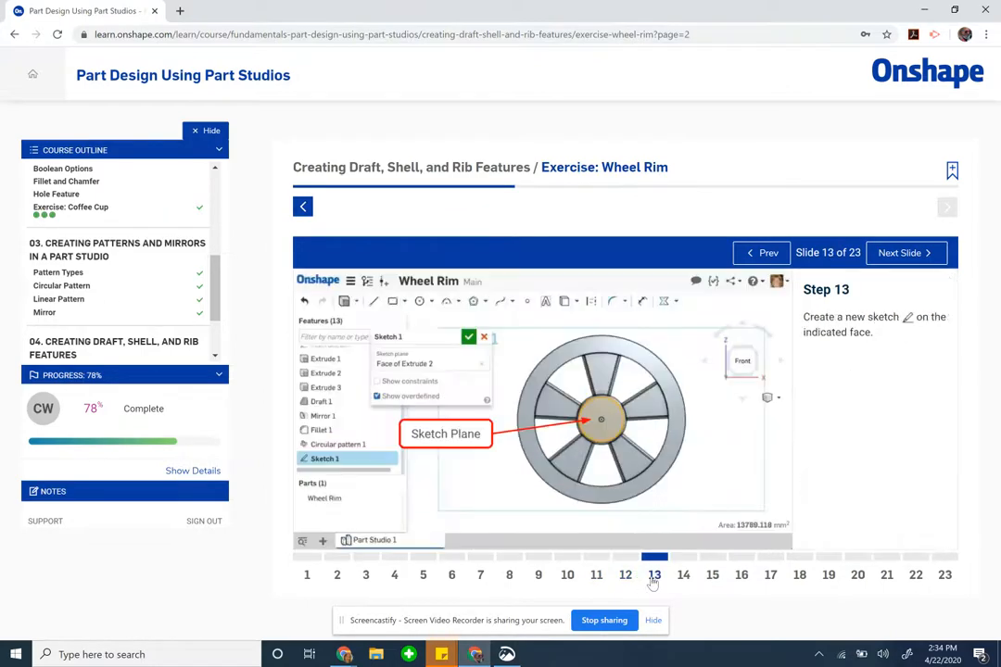